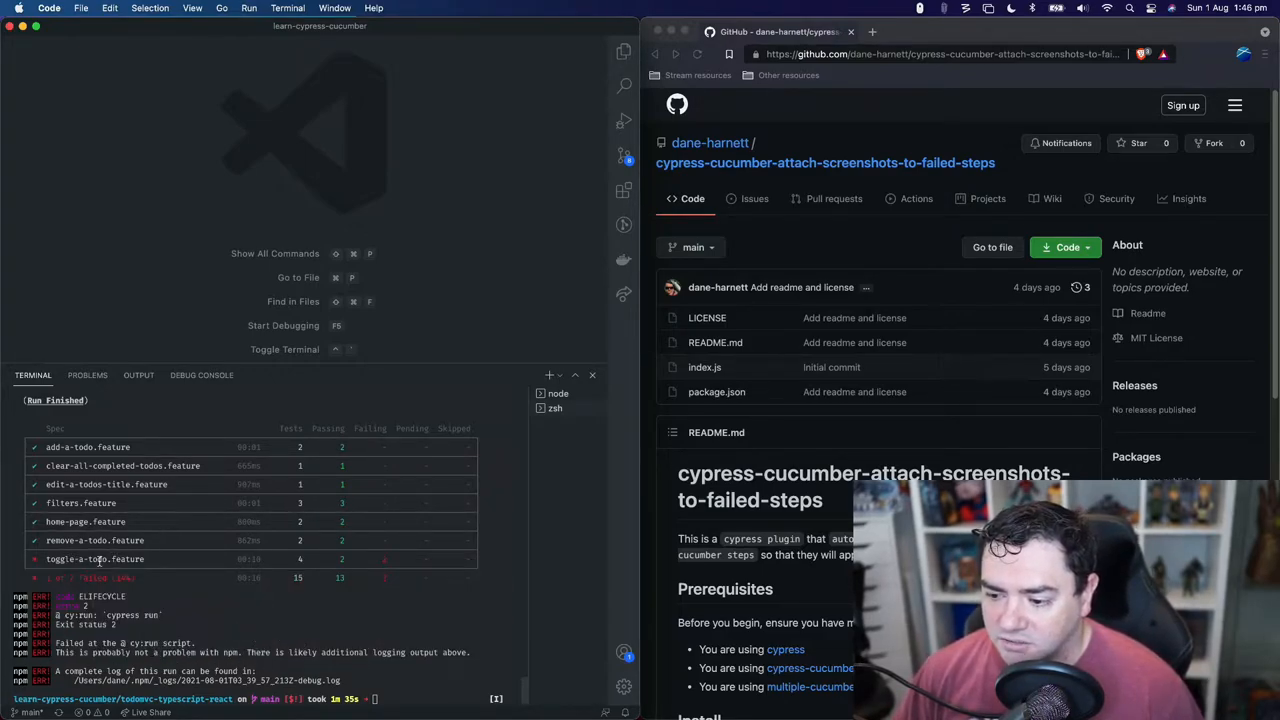
pyautogui.moveTo(325, 568)
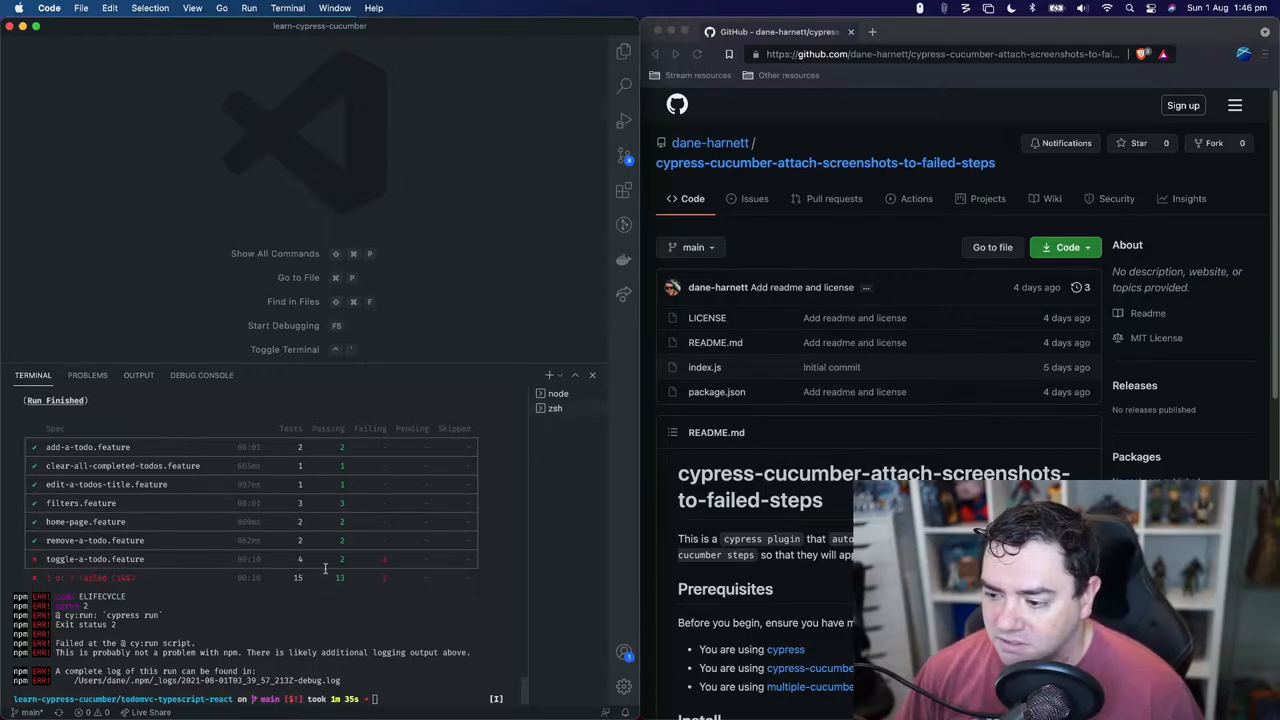
pyautogui.moveTo(391, 638)
pyautogui.write('npm run')
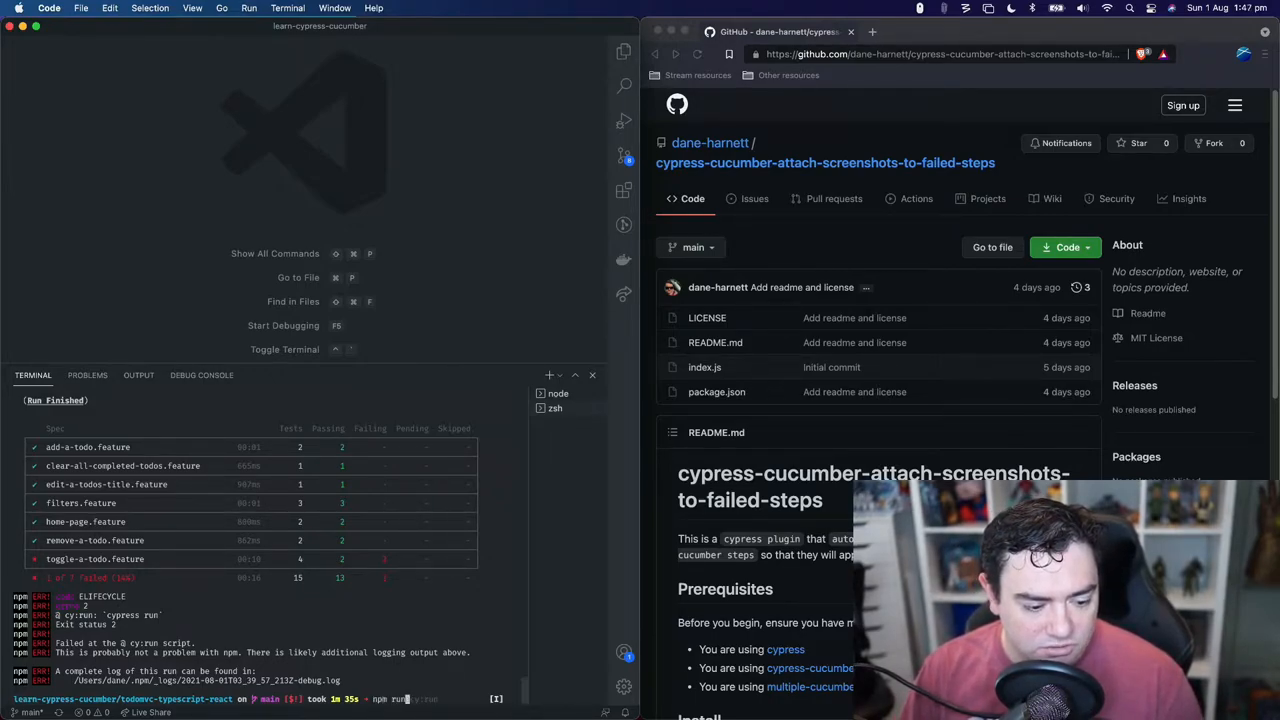
# Generate the report with npm run cy:report and open the printed report path.
pyautogui.write('cy:report')
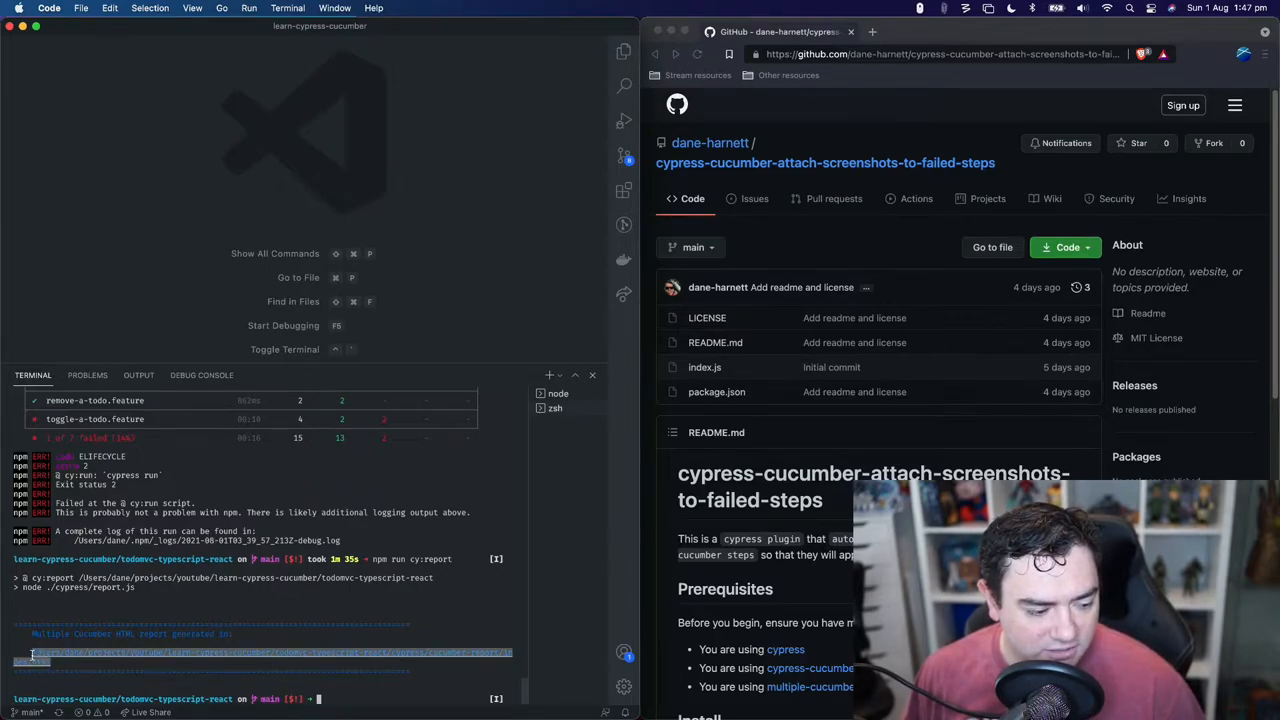
pyautogui.moveTo(390, 328)
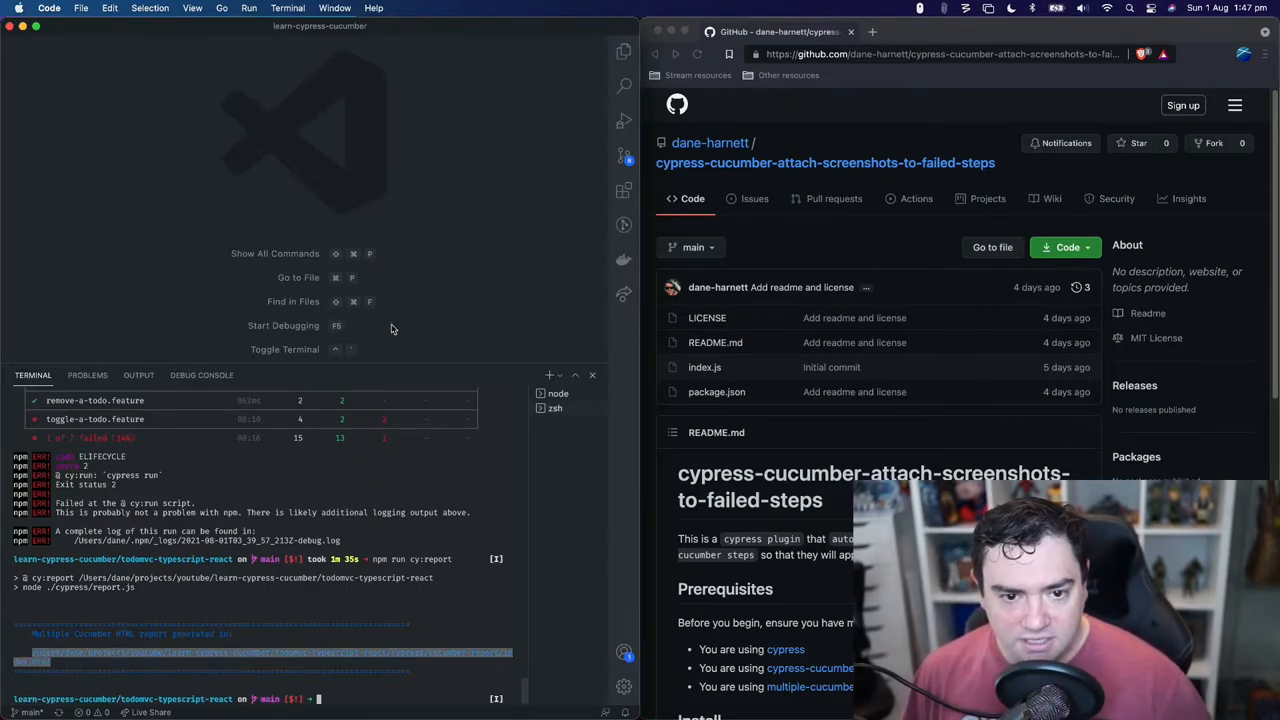
pyautogui.click(1031, 31)
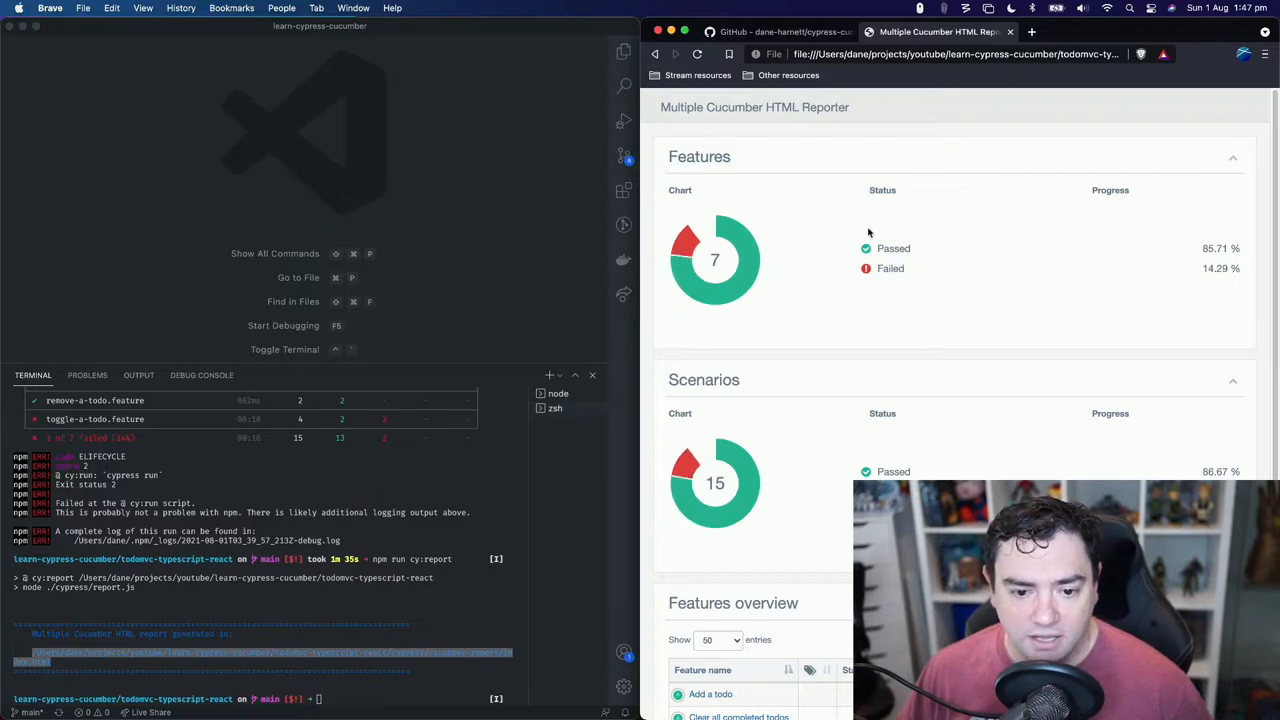
# Scroll down to the Features overview table listing all 7 features.
pyautogui.scroll(-3)
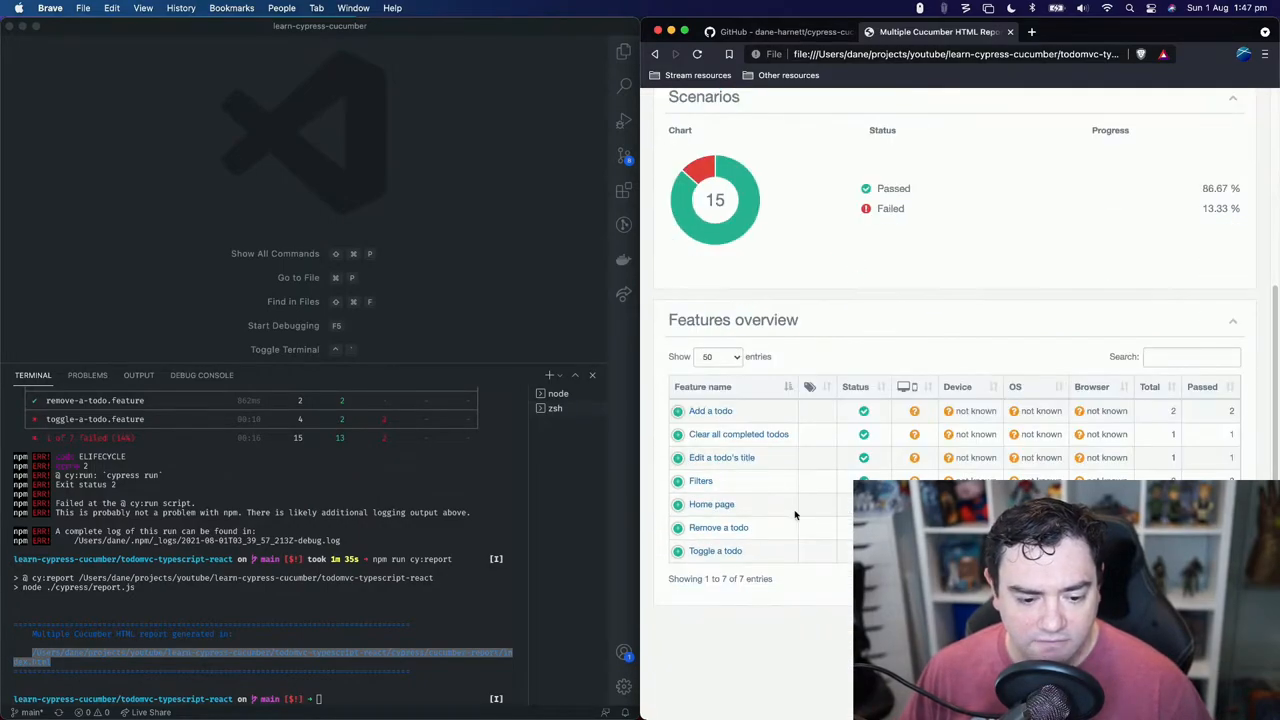
pyautogui.moveTo(777, 551)
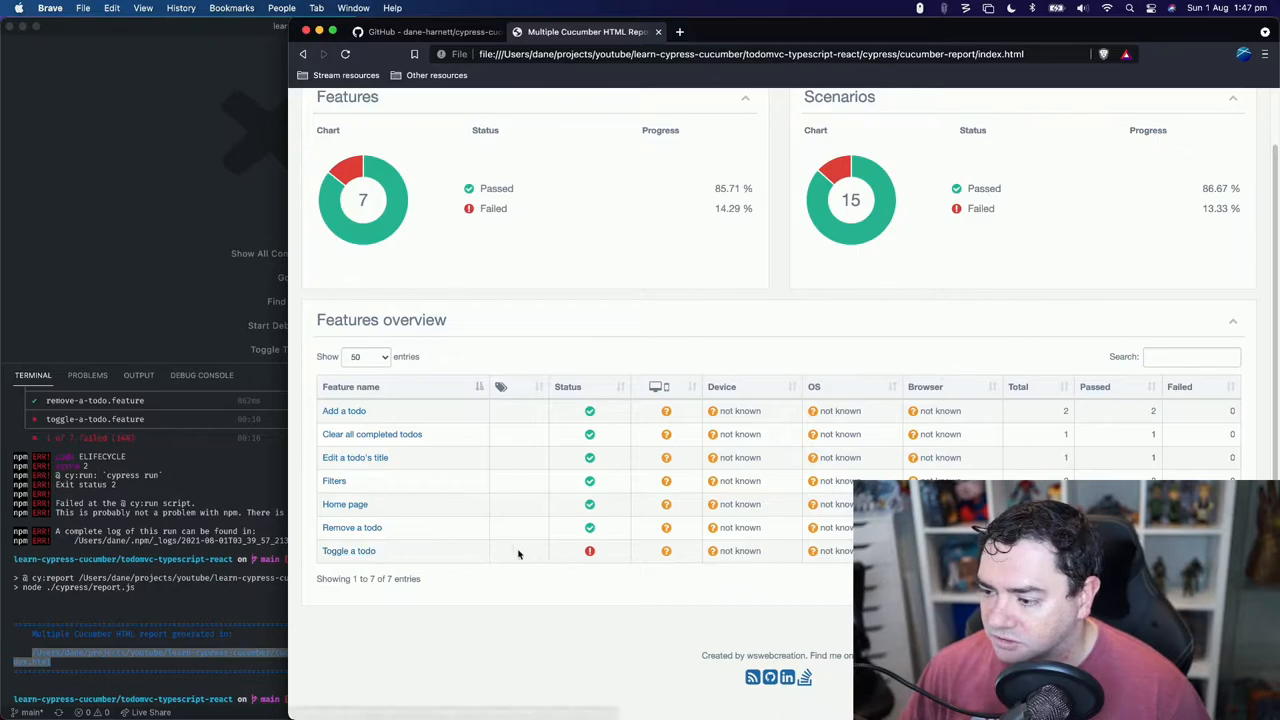
pyautogui.moveTo(349, 551)
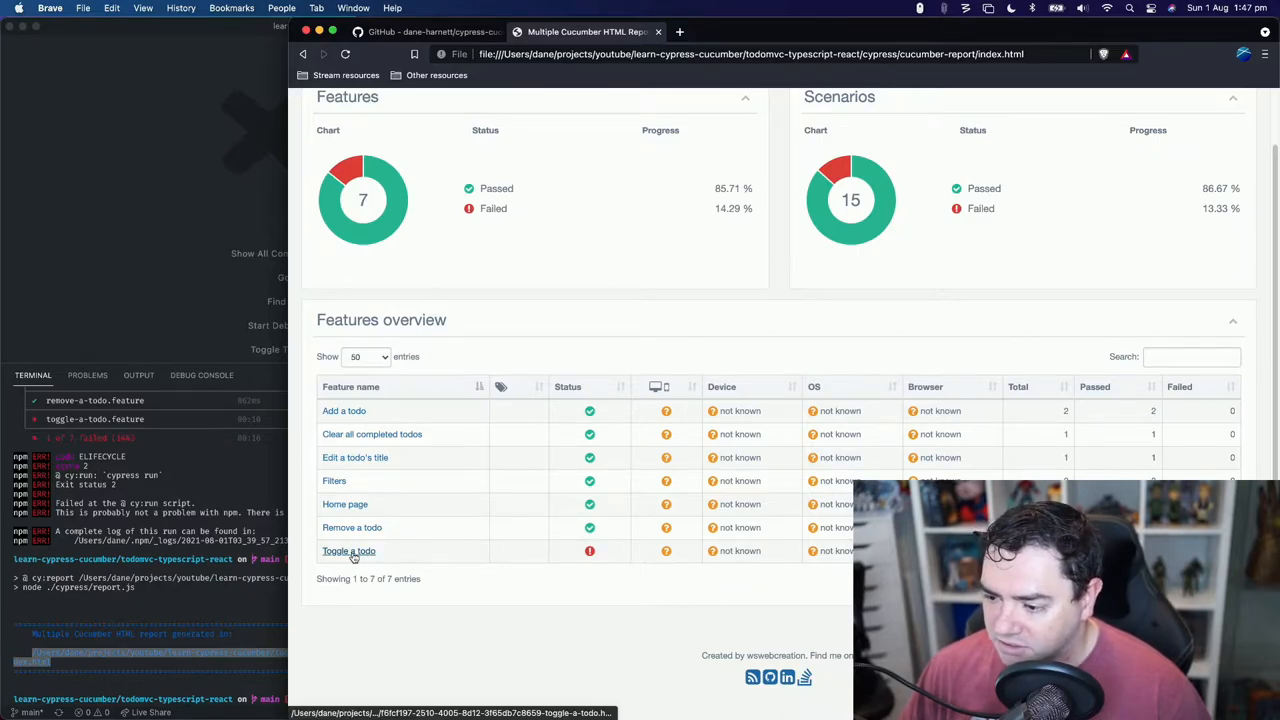
# Open Toggle a todo and reveal the assertion timeout error on Complete a todo's failed step.
pyautogui.click(348, 551)
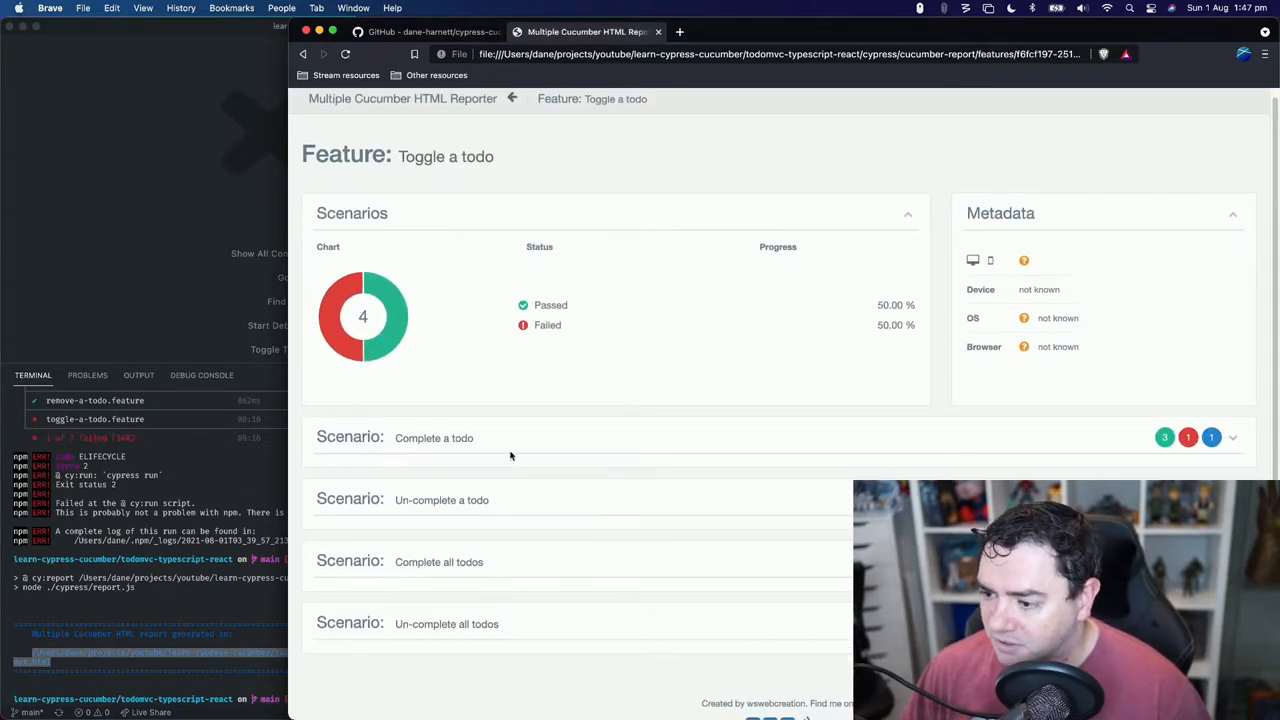
pyautogui.moveTo(1188, 437)
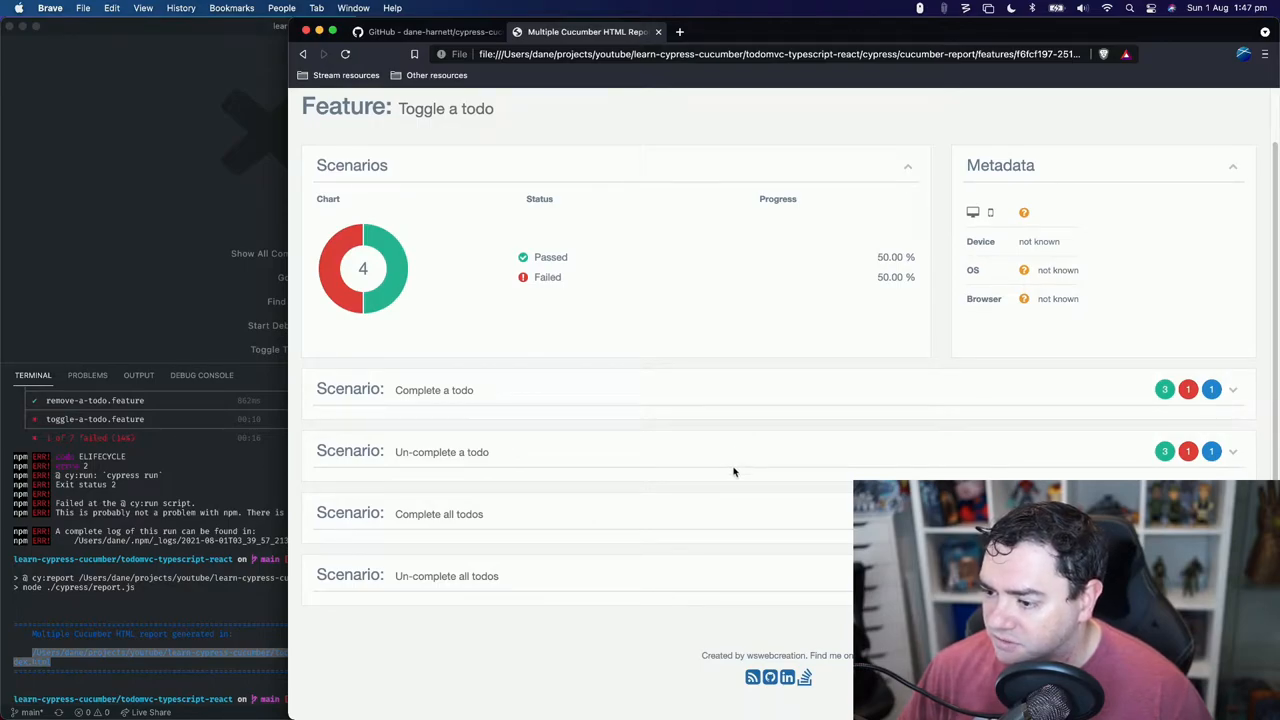
pyautogui.moveTo(803, 457)
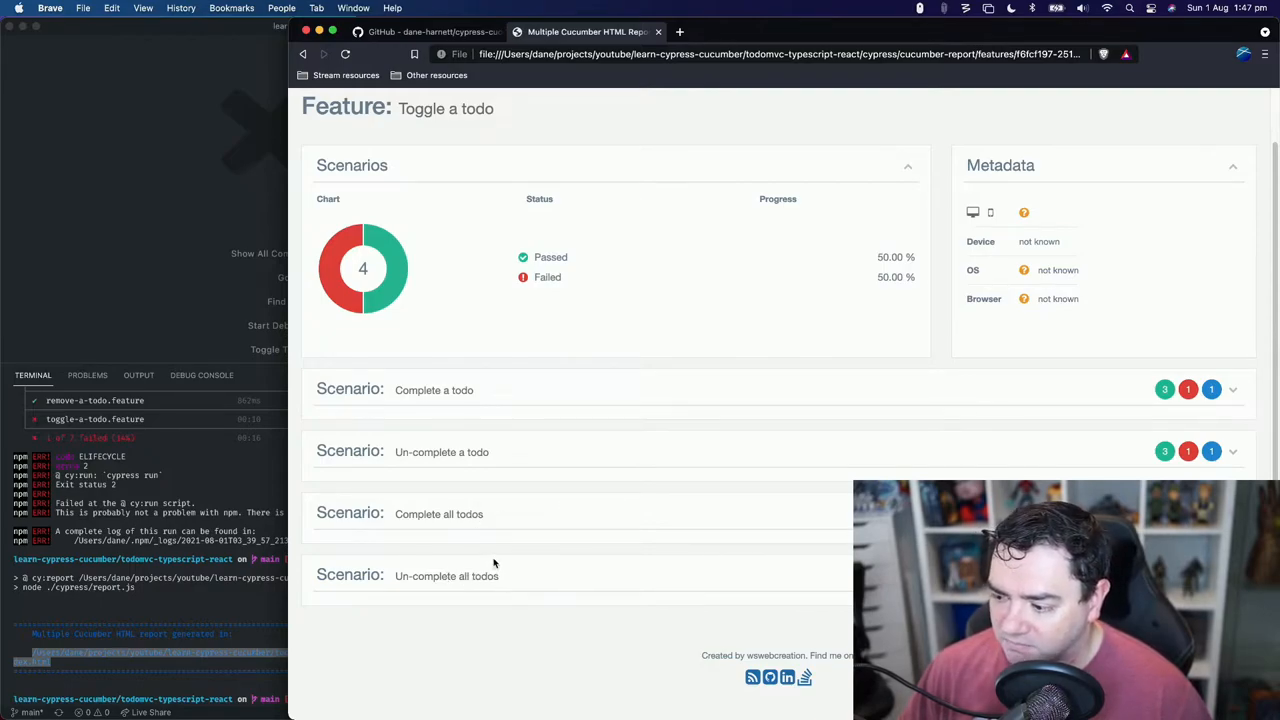
pyautogui.moveTo(341, 390)
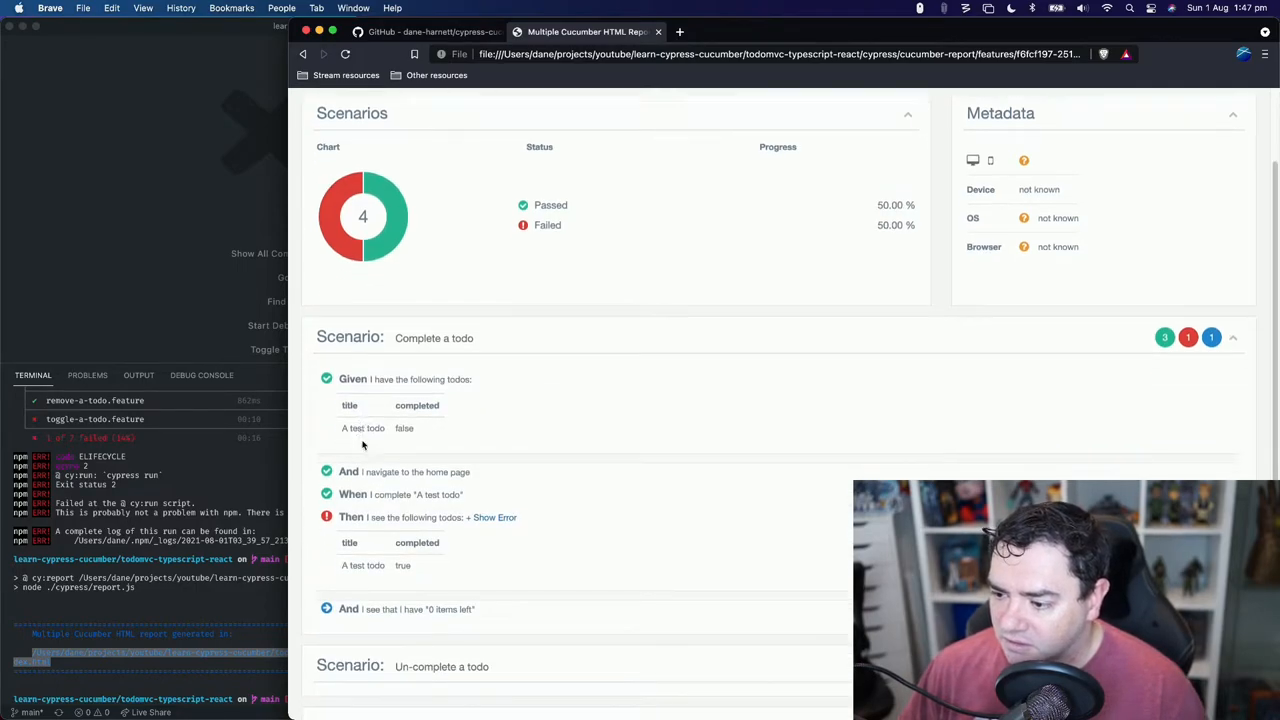
pyautogui.scroll(-3)
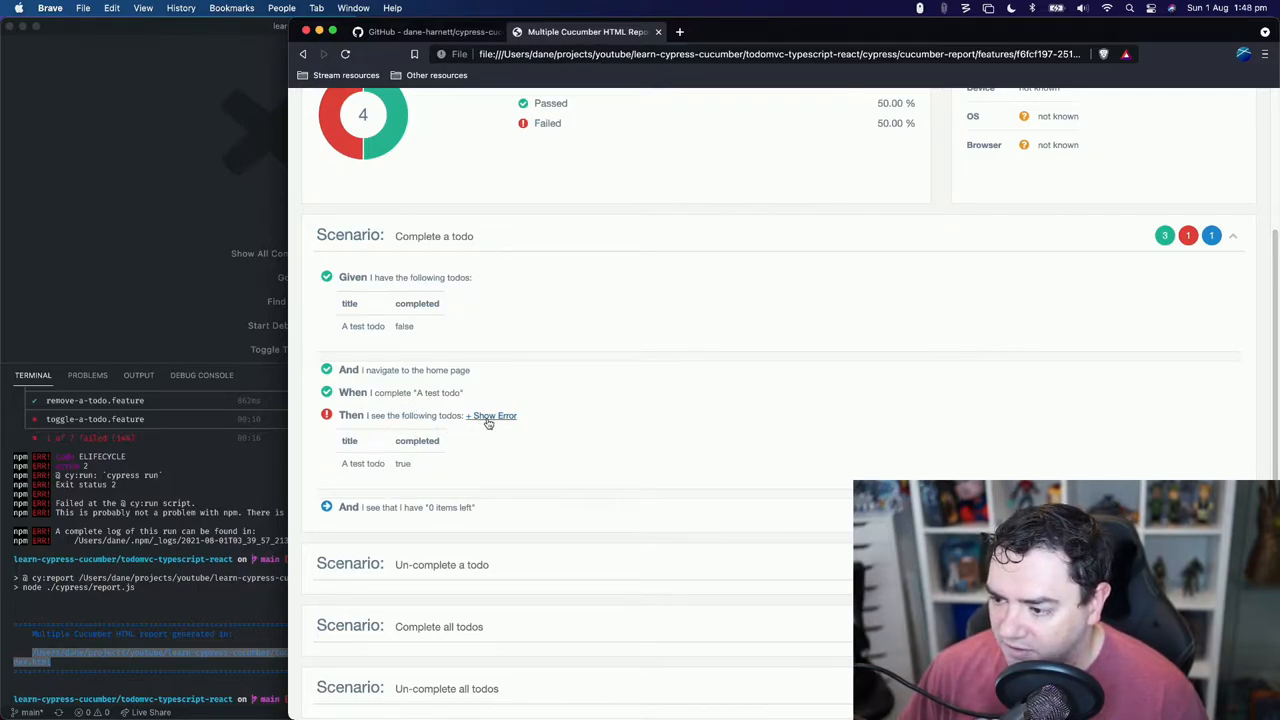
pyautogui.click(491, 415)
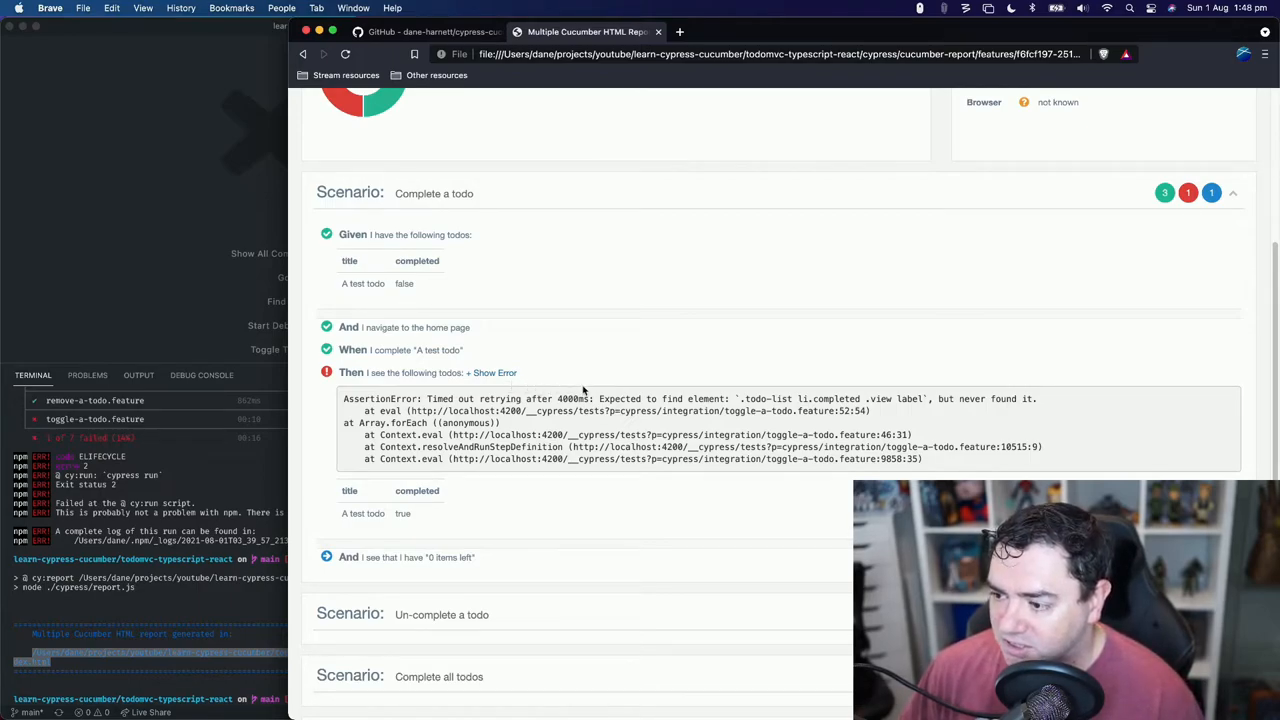
pyautogui.moveTo(553, 414)
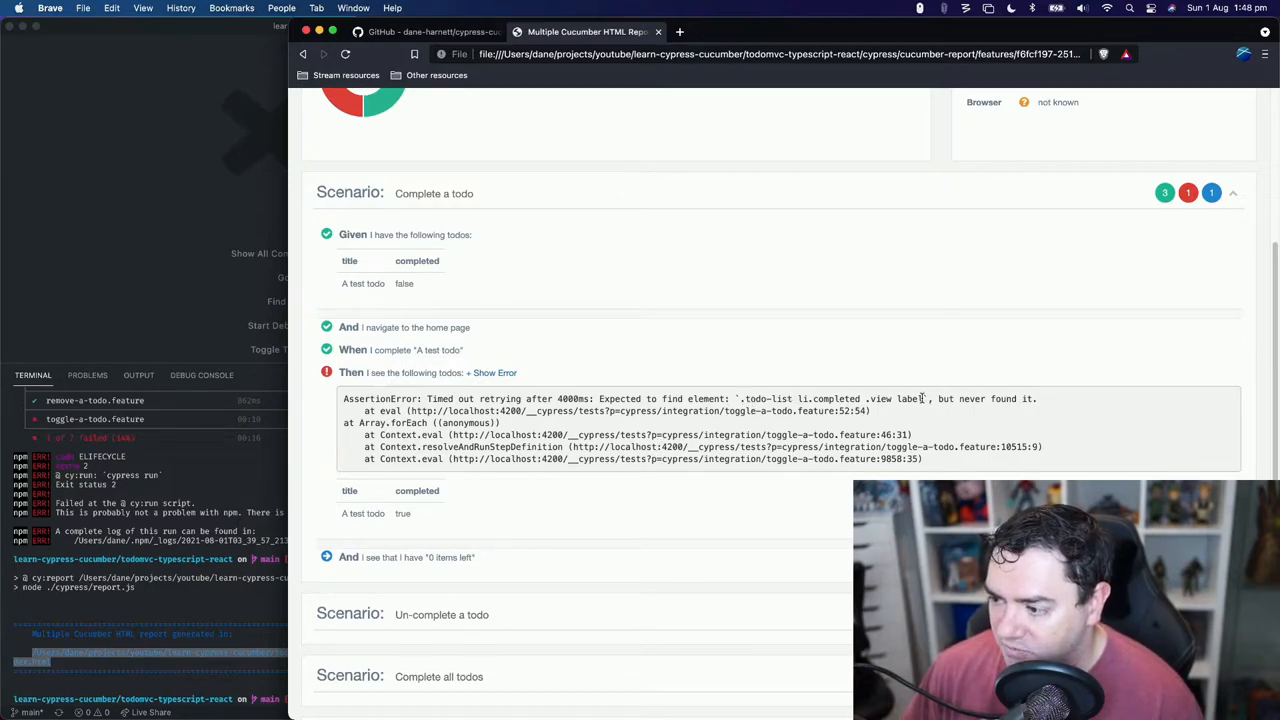
pyautogui.moveTo(770, 398)
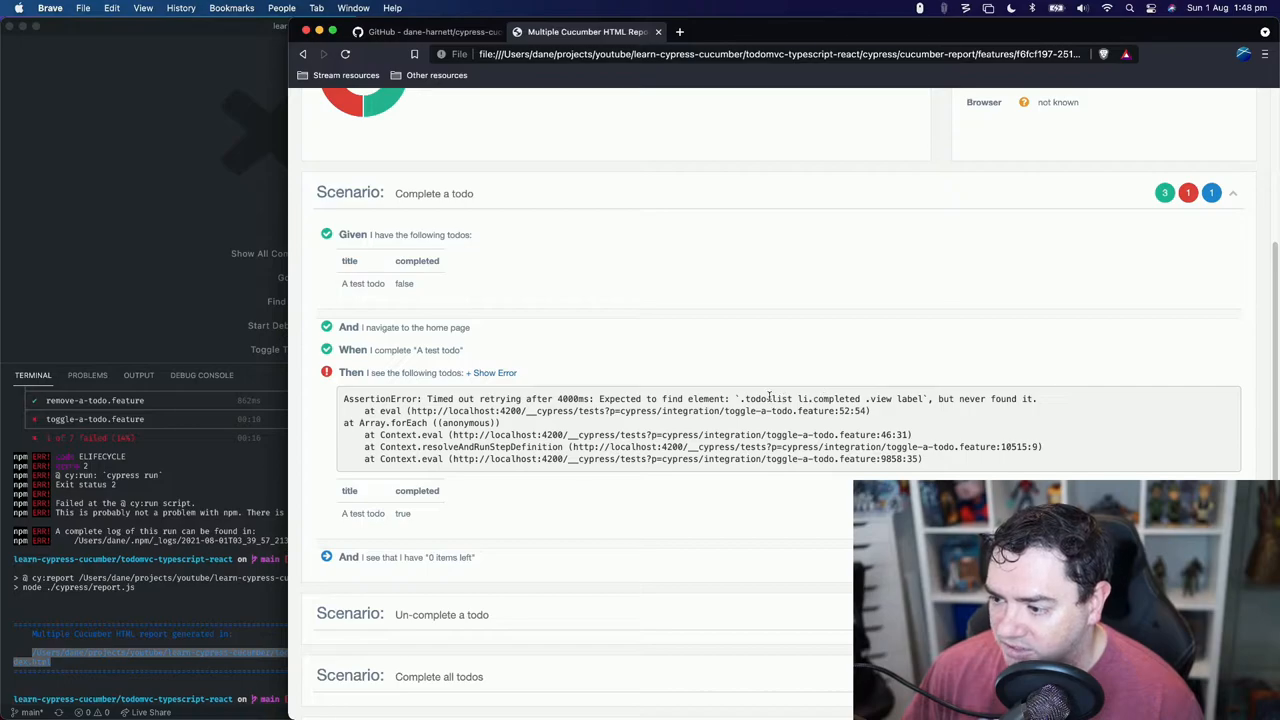
pyautogui.moveTo(709, 391)
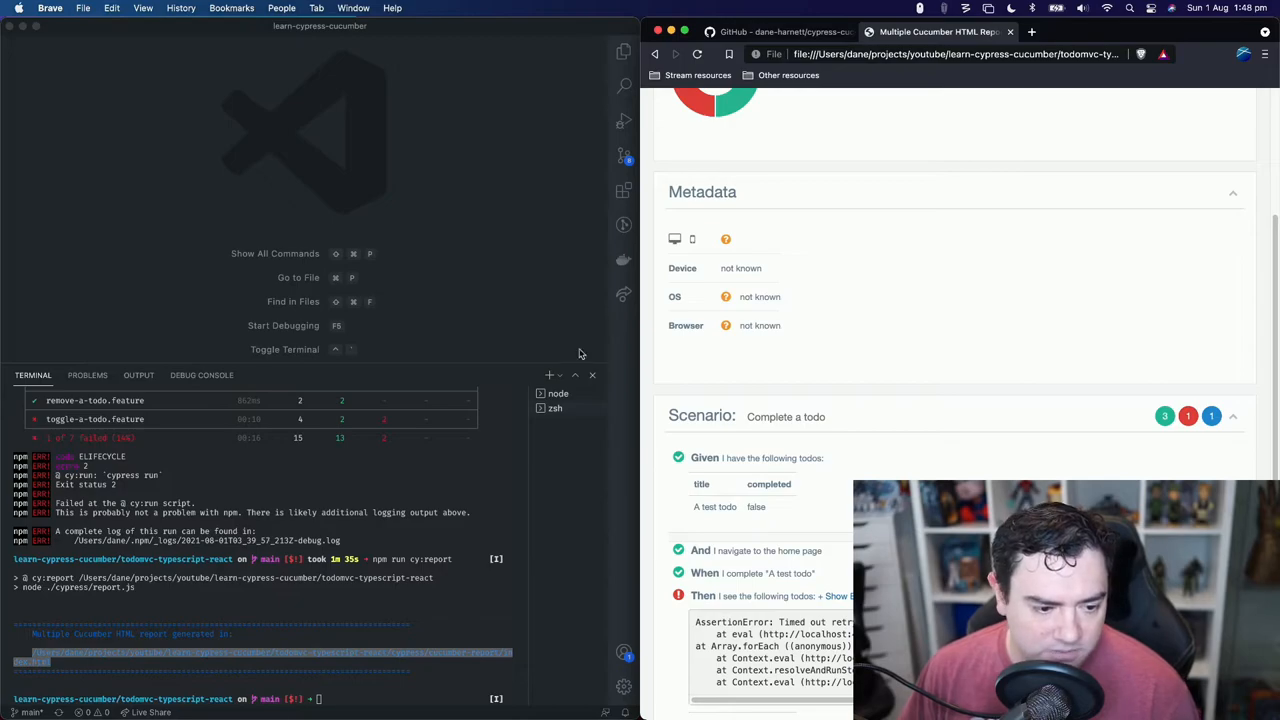
pyautogui.moveTo(607, 145)
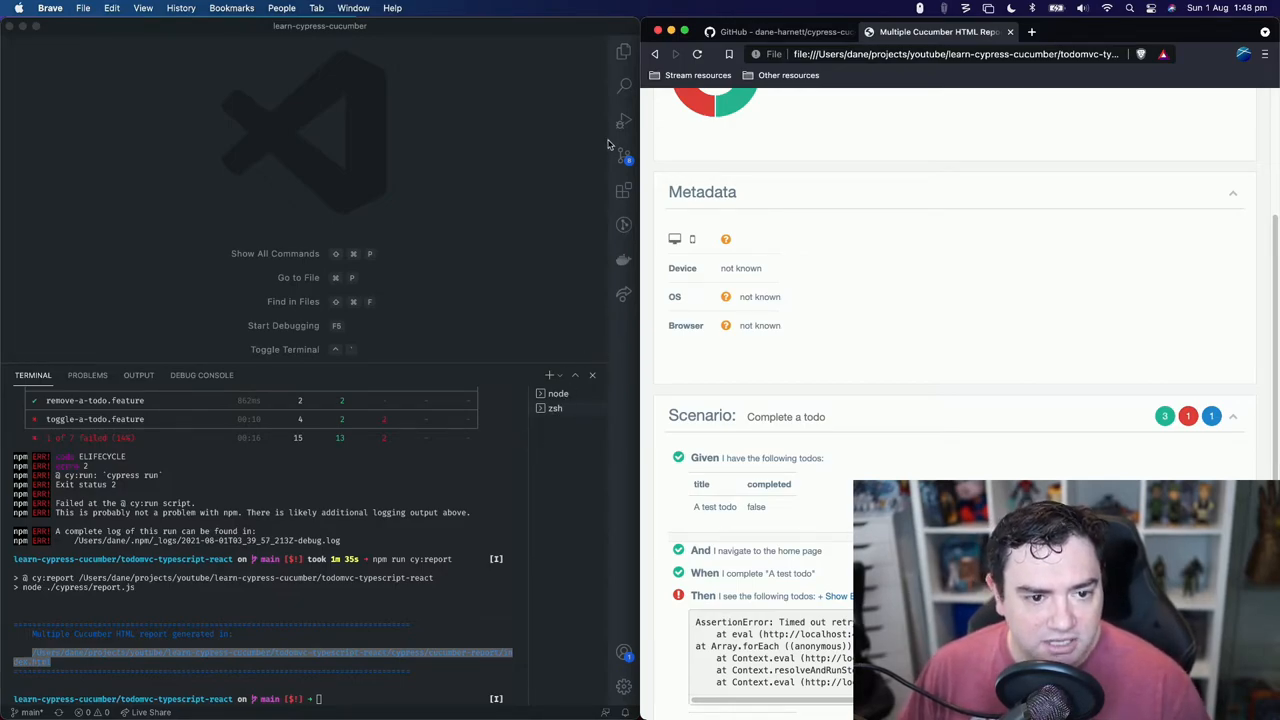
# In the Explorer, expand cypress/screenshots to view the Toggle a todo captures, then collapse it.
pyautogui.click(623, 50)
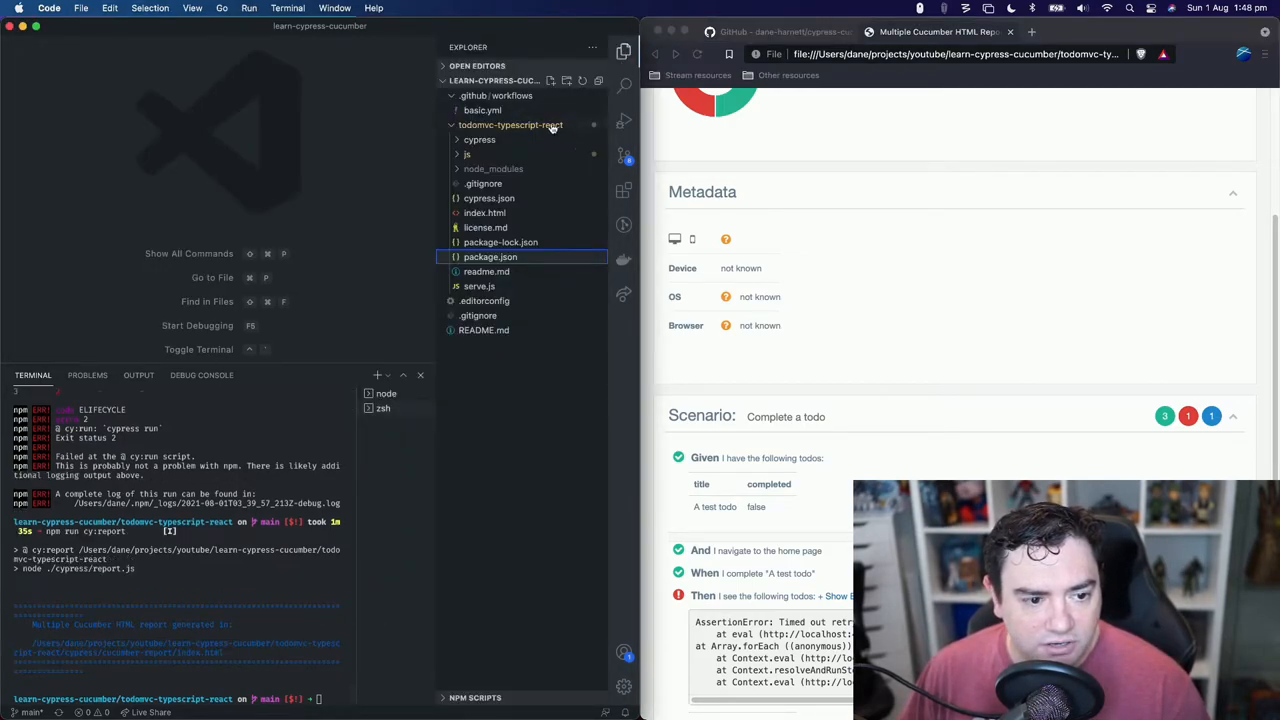
pyautogui.click(467, 154)
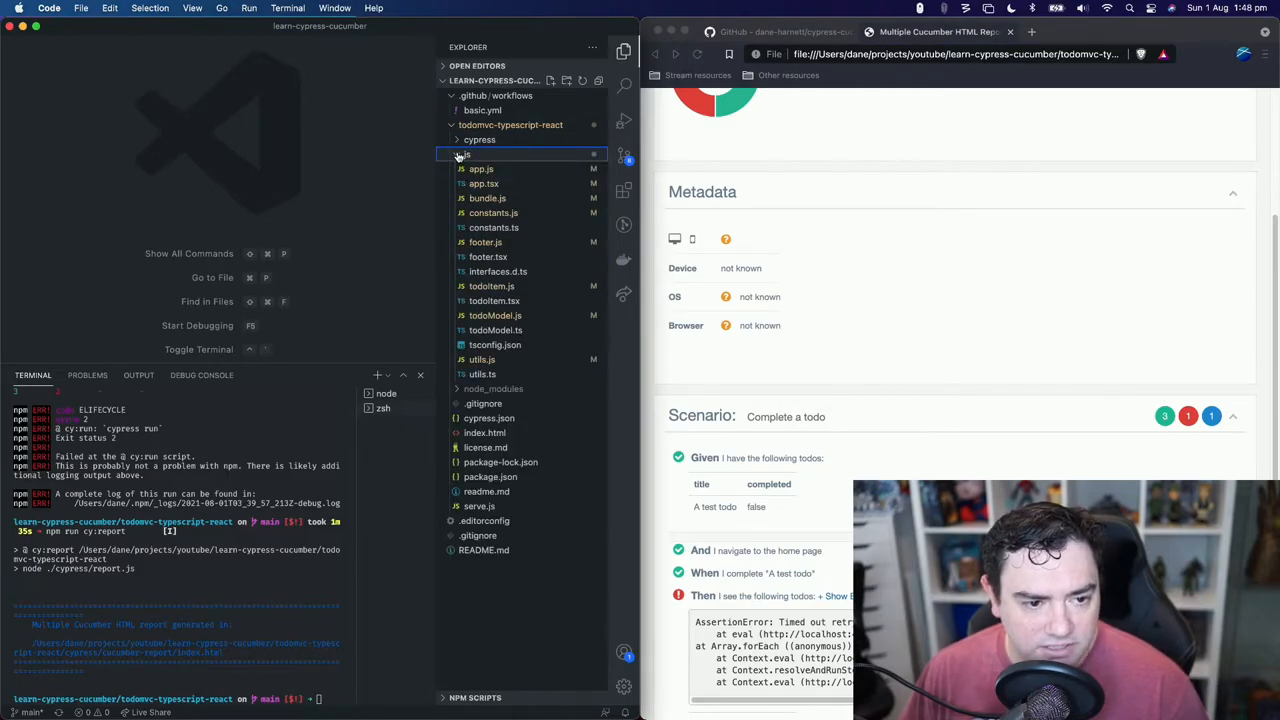
pyautogui.click(464, 154)
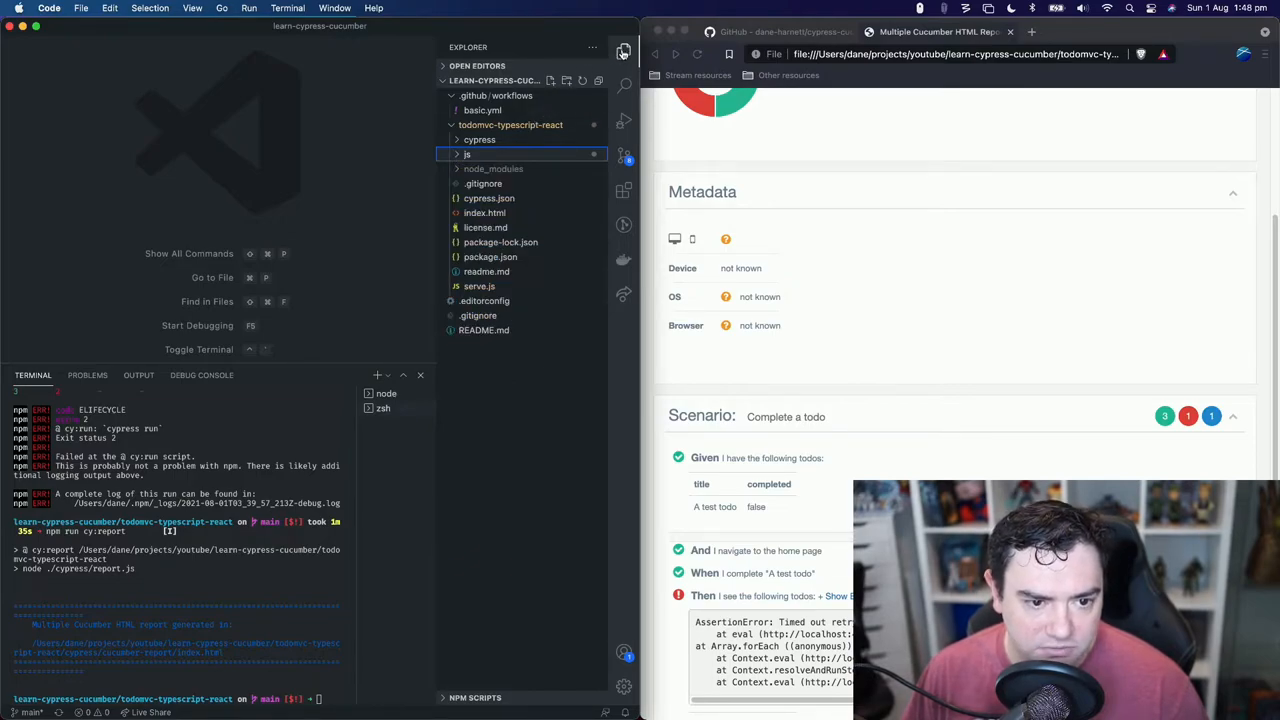
pyautogui.moveTo(623, 52)
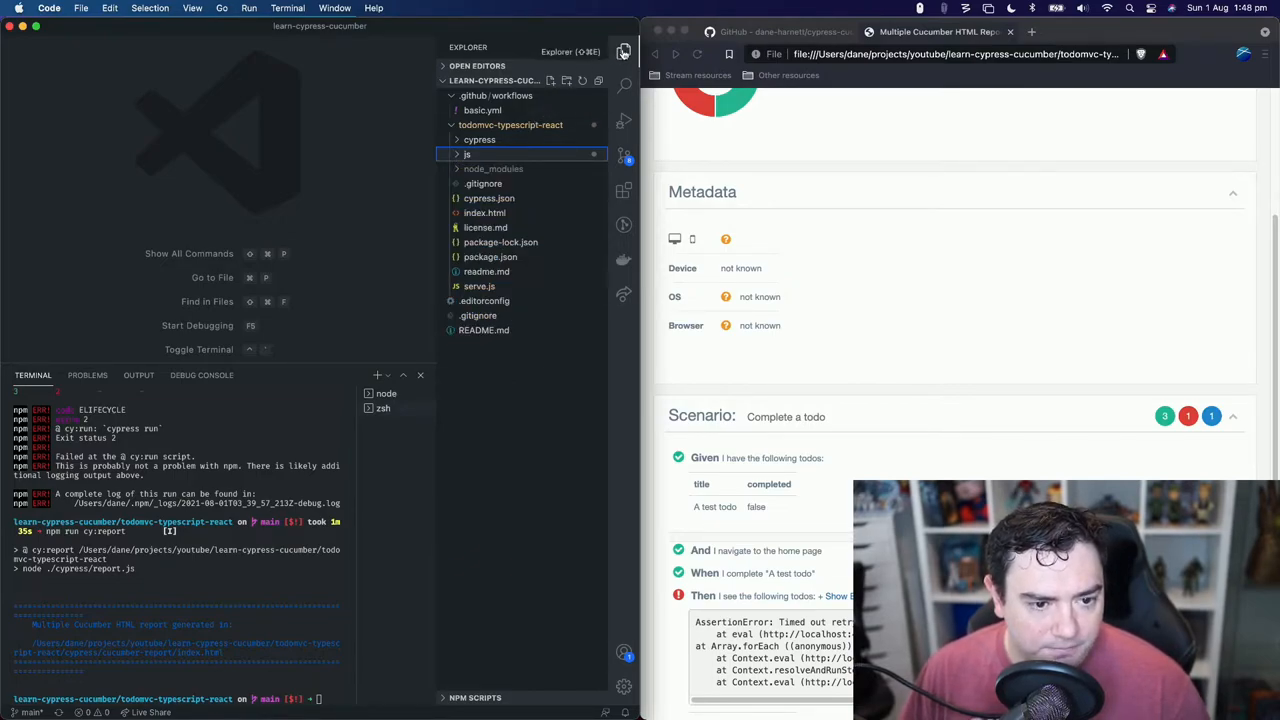
pyautogui.moveTo(738, 174)
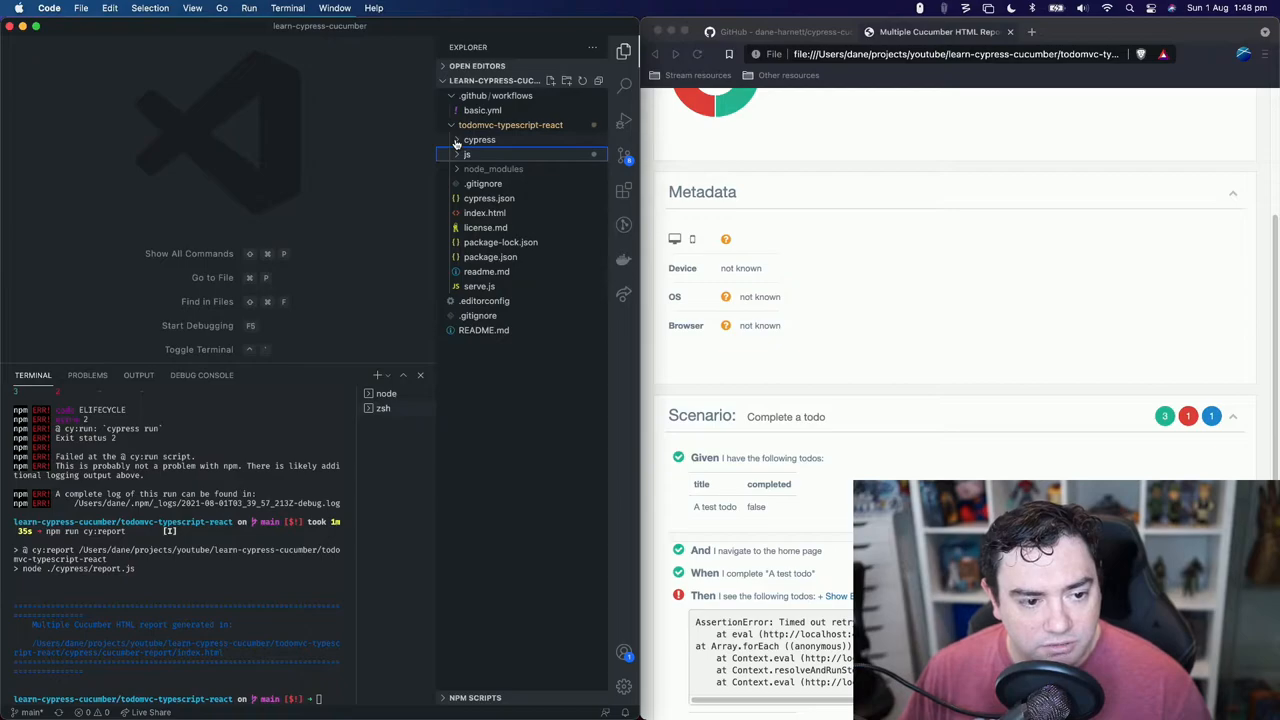
pyautogui.click(479, 139)
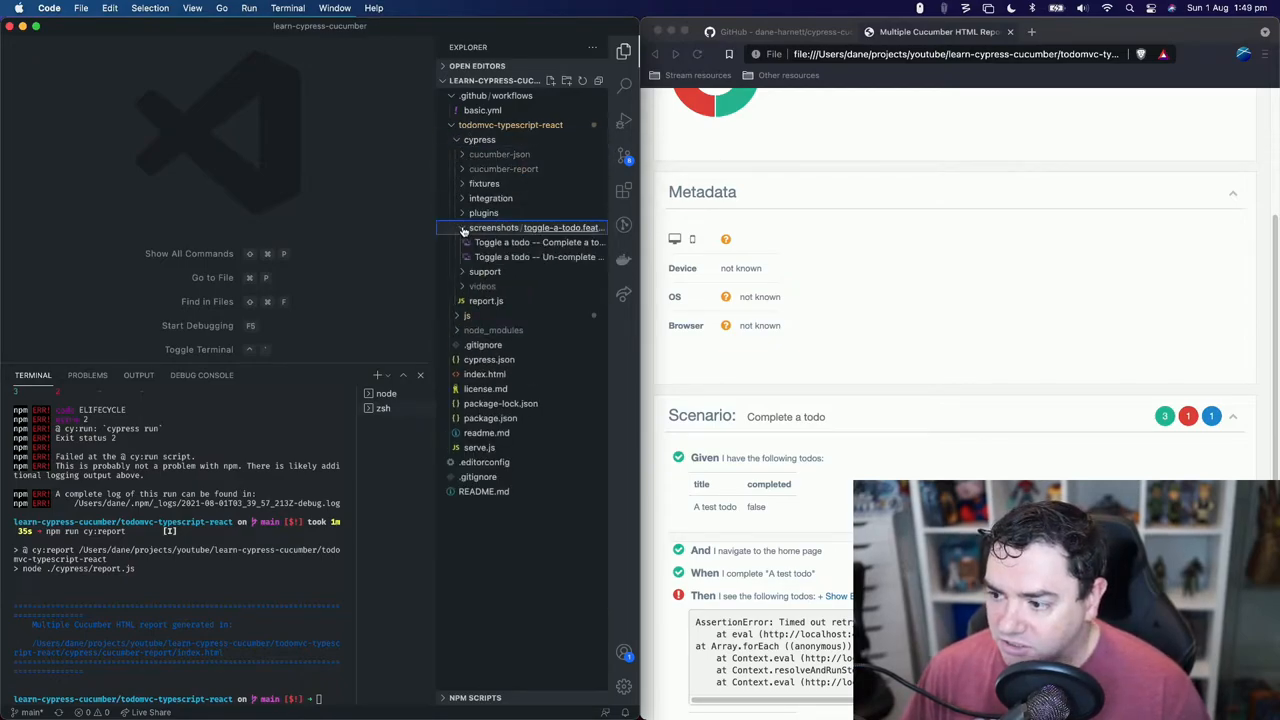
pyautogui.click(540, 242)
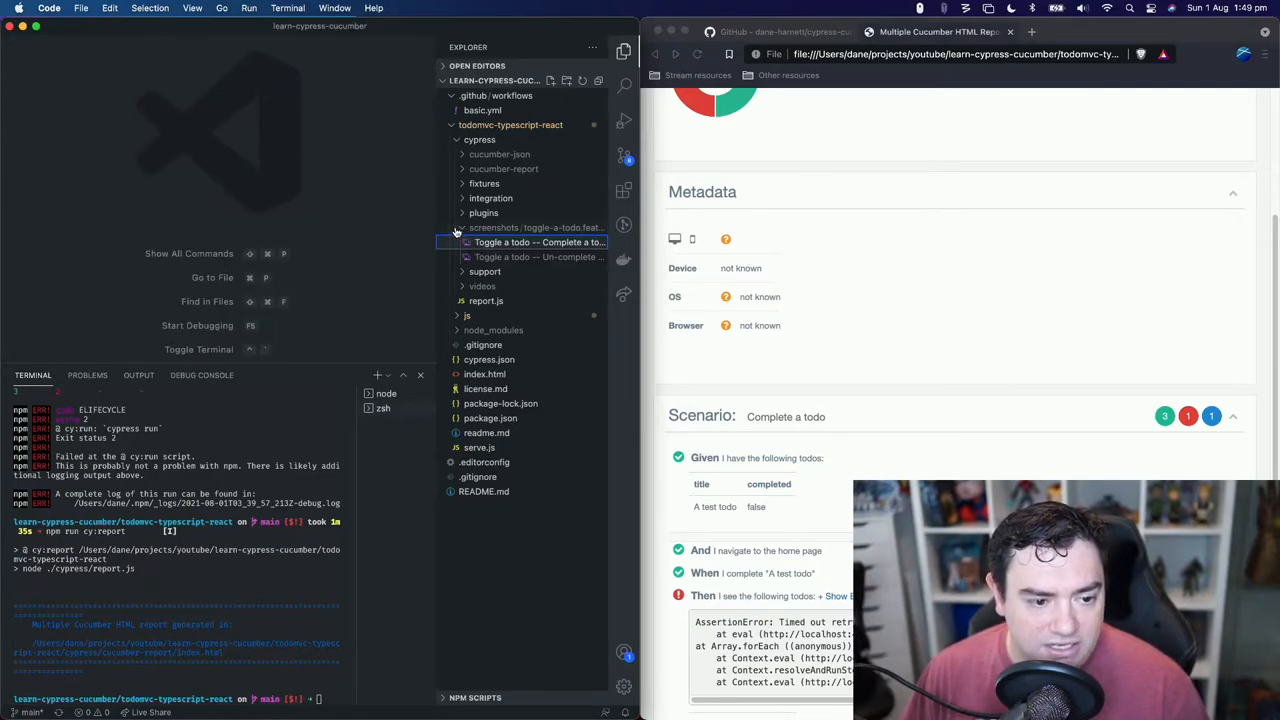
pyautogui.click(493, 227)
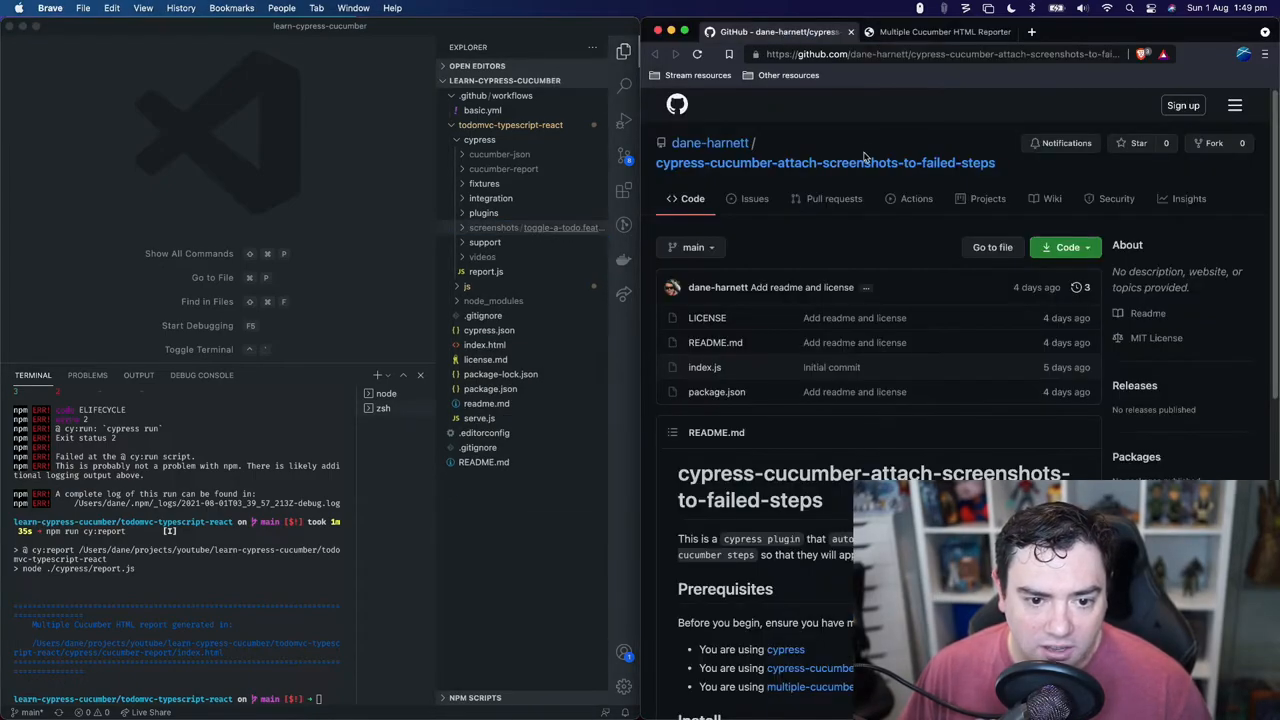
pyautogui.moveTo(917, 198)
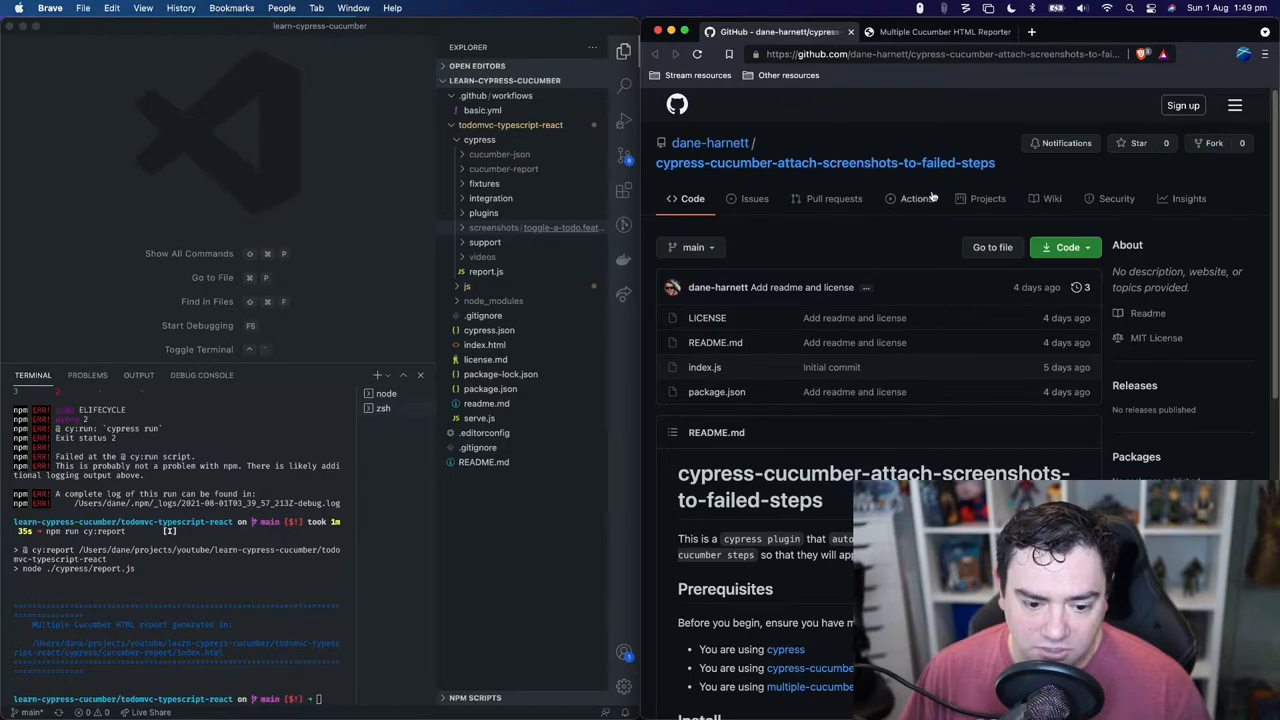
pyautogui.scroll(-3)
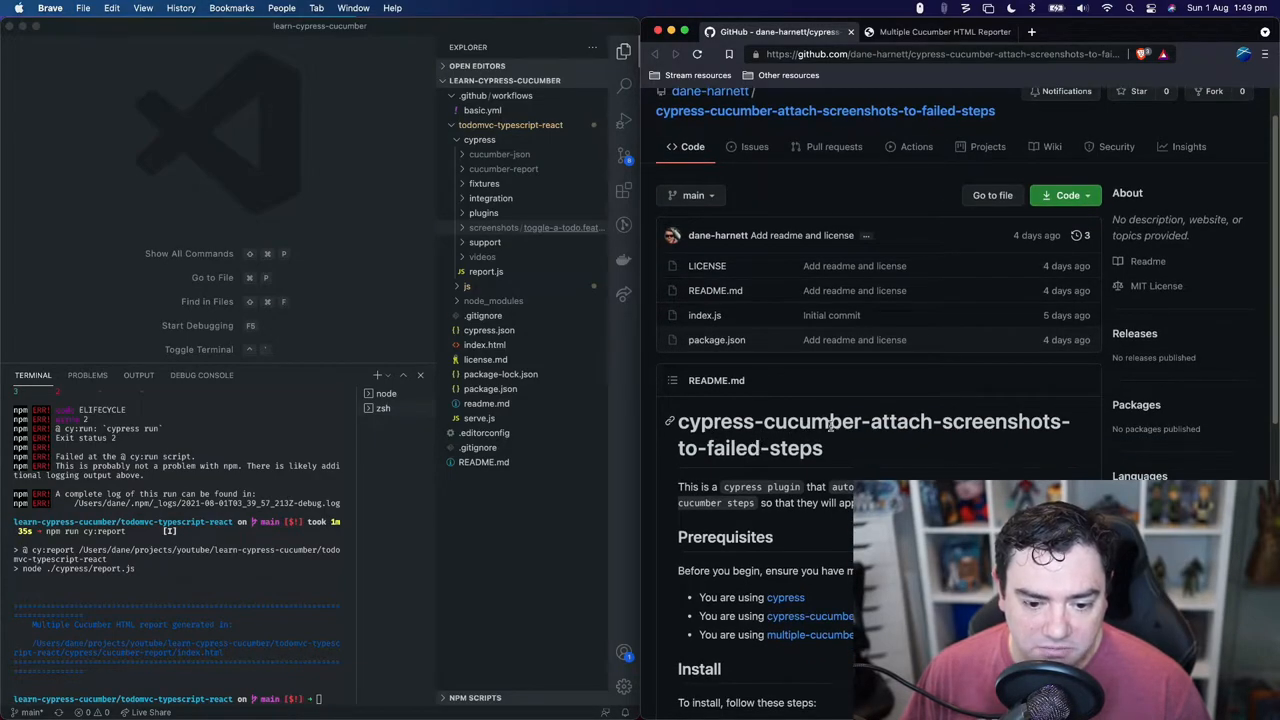
pyautogui.scroll(-3)
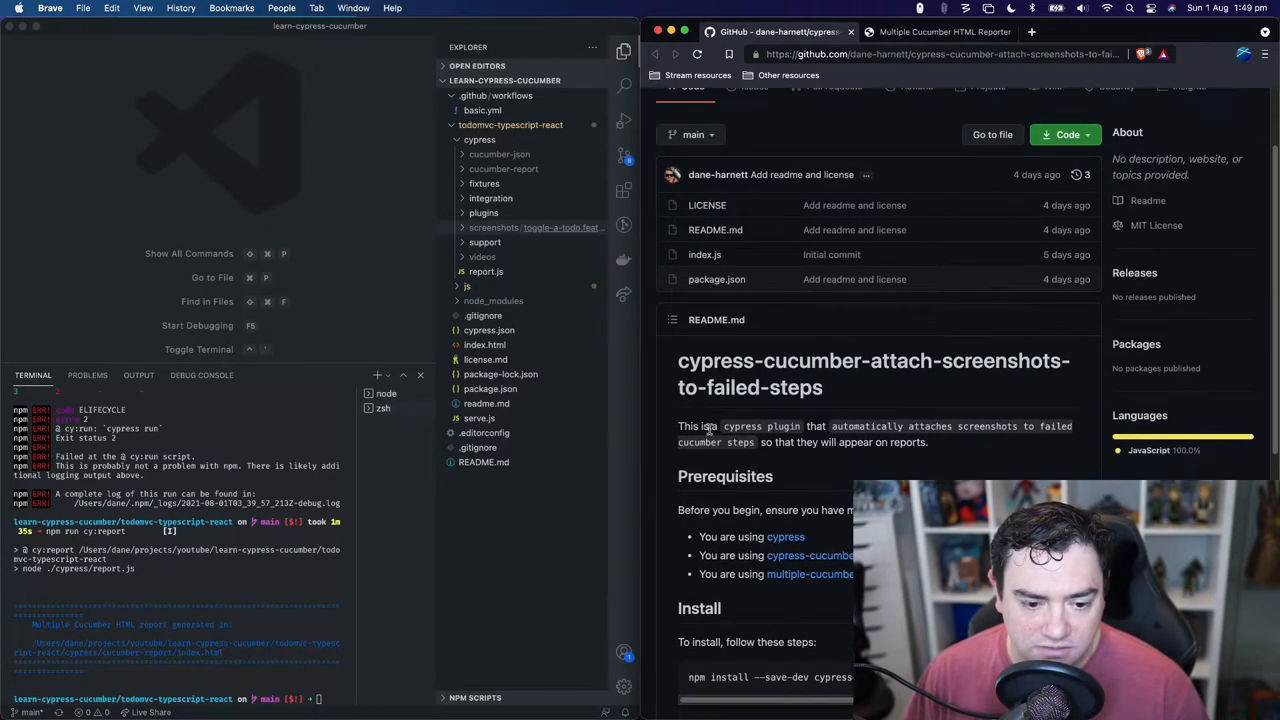
pyautogui.scroll(-3)
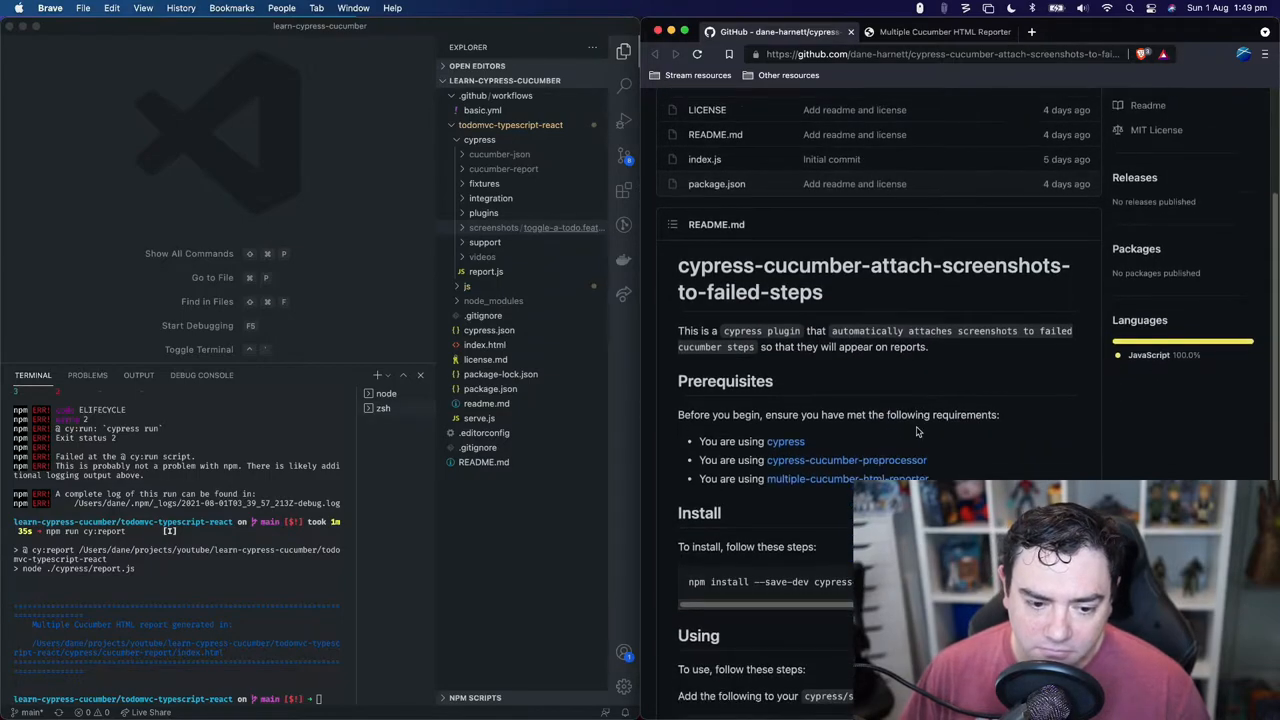
pyautogui.scroll(-3)
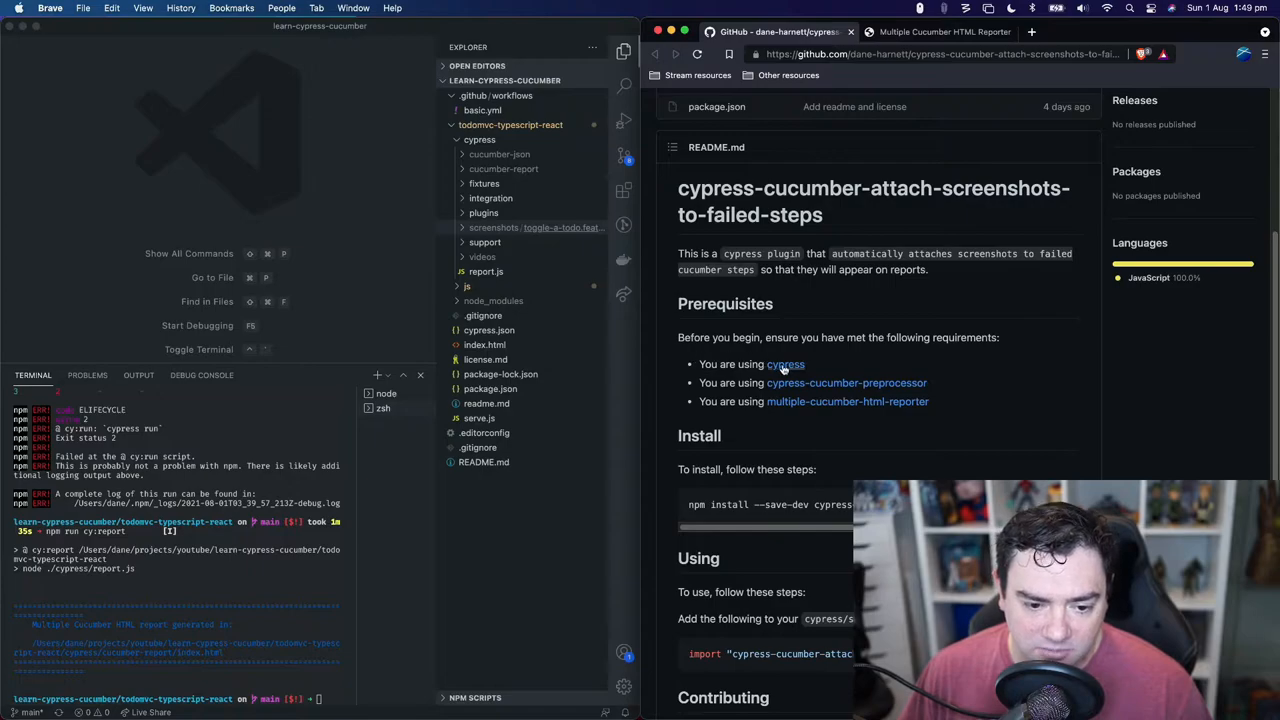
pyautogui.scroll(3)
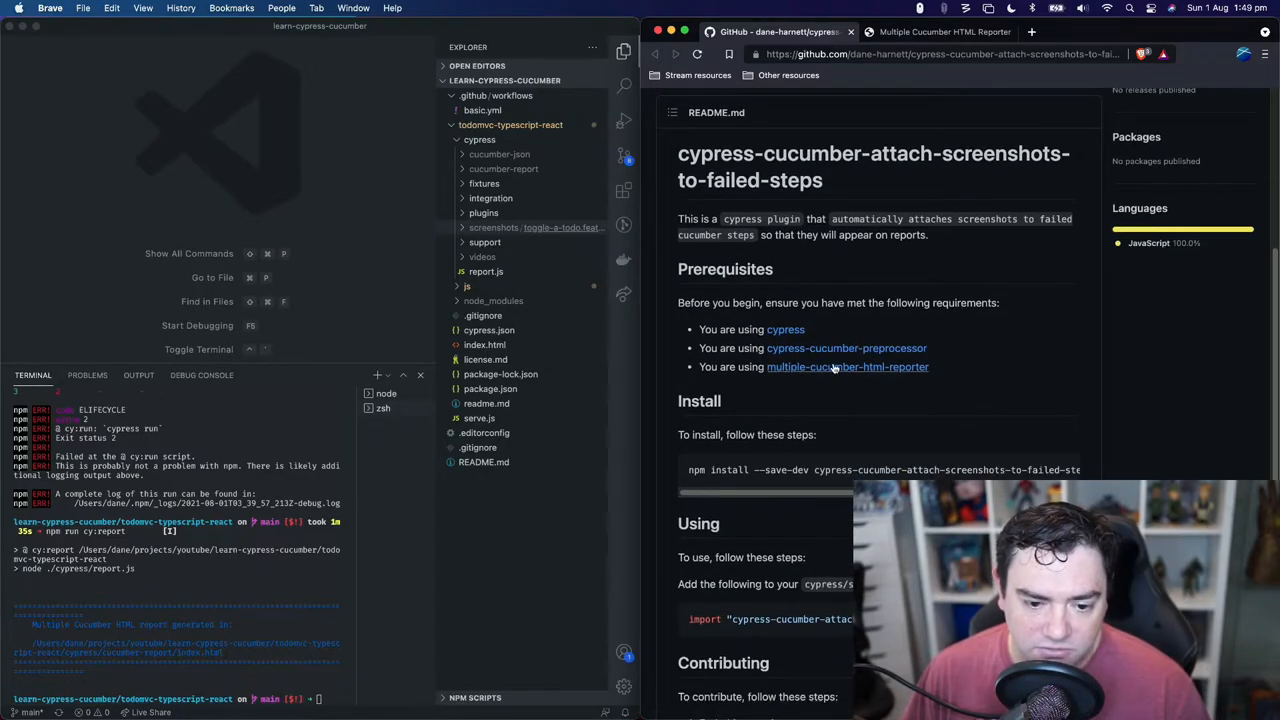
pyautogui.scroll(-3)
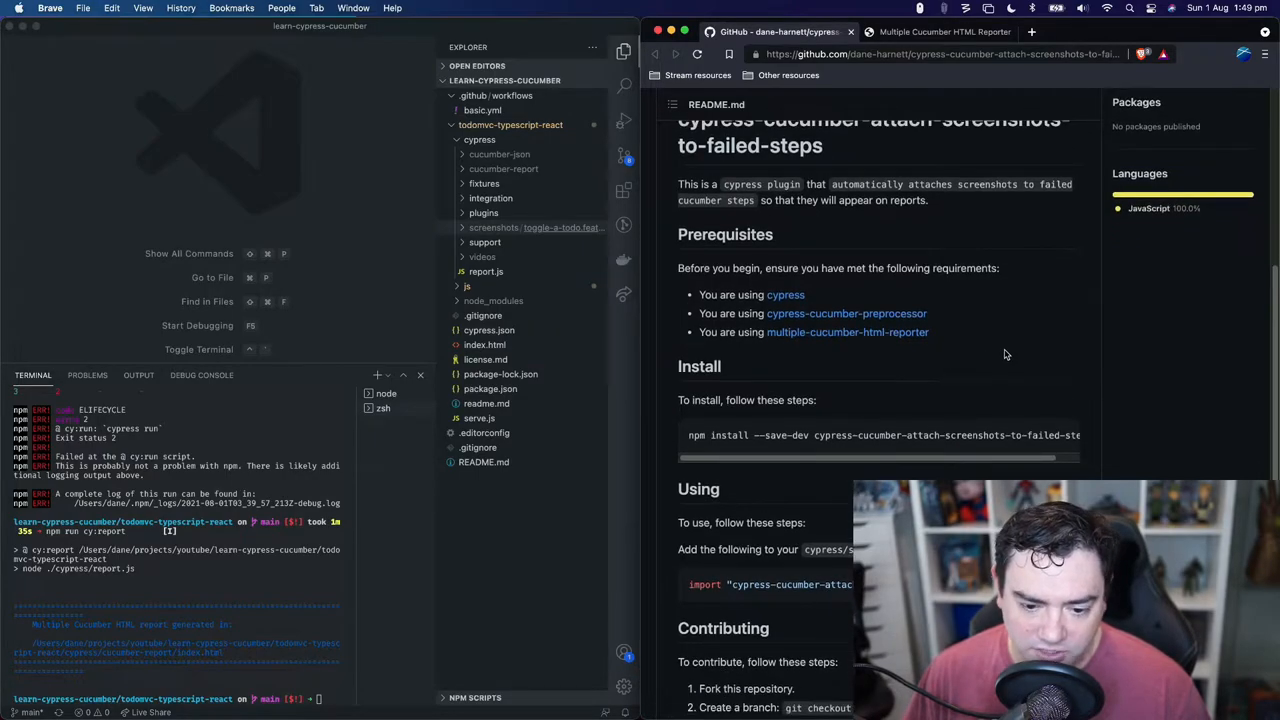
pyautogui.scroll(-3)
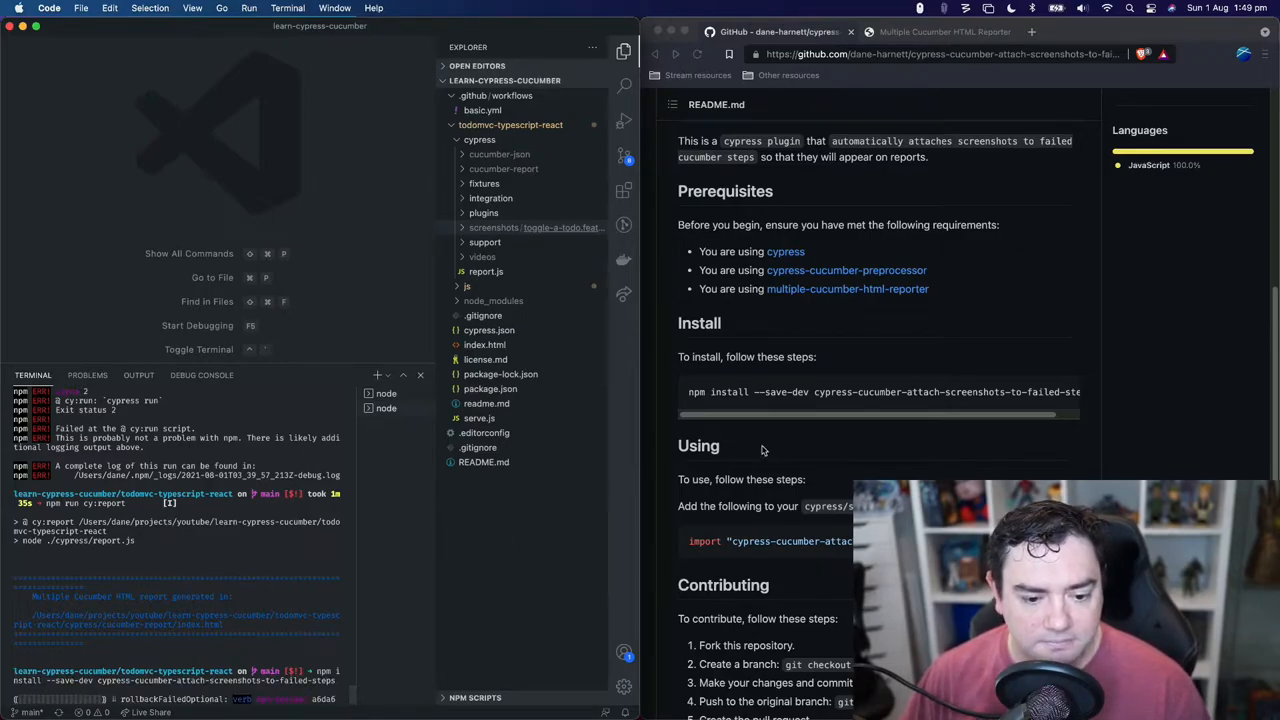
# Scroll the terminal output while the screenshots plugin install finishes.
pyautogui.scroll(-3)
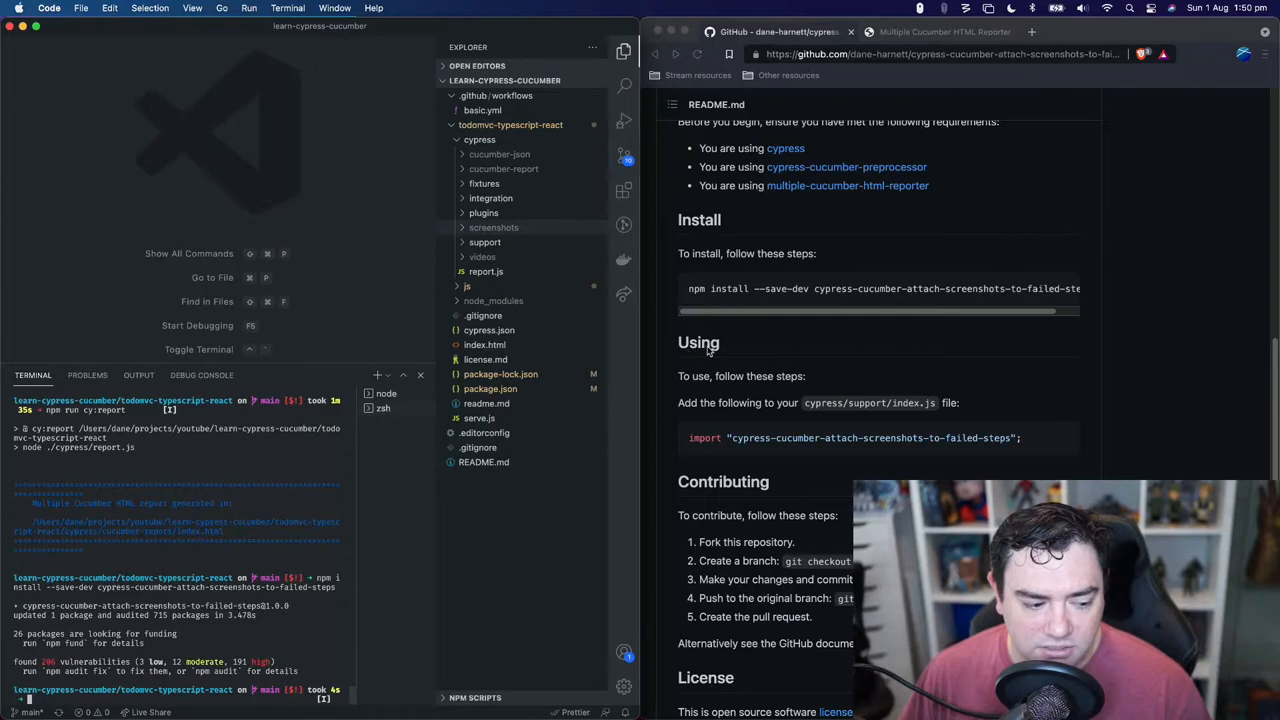
pyautogui.moveTo(735, 393)
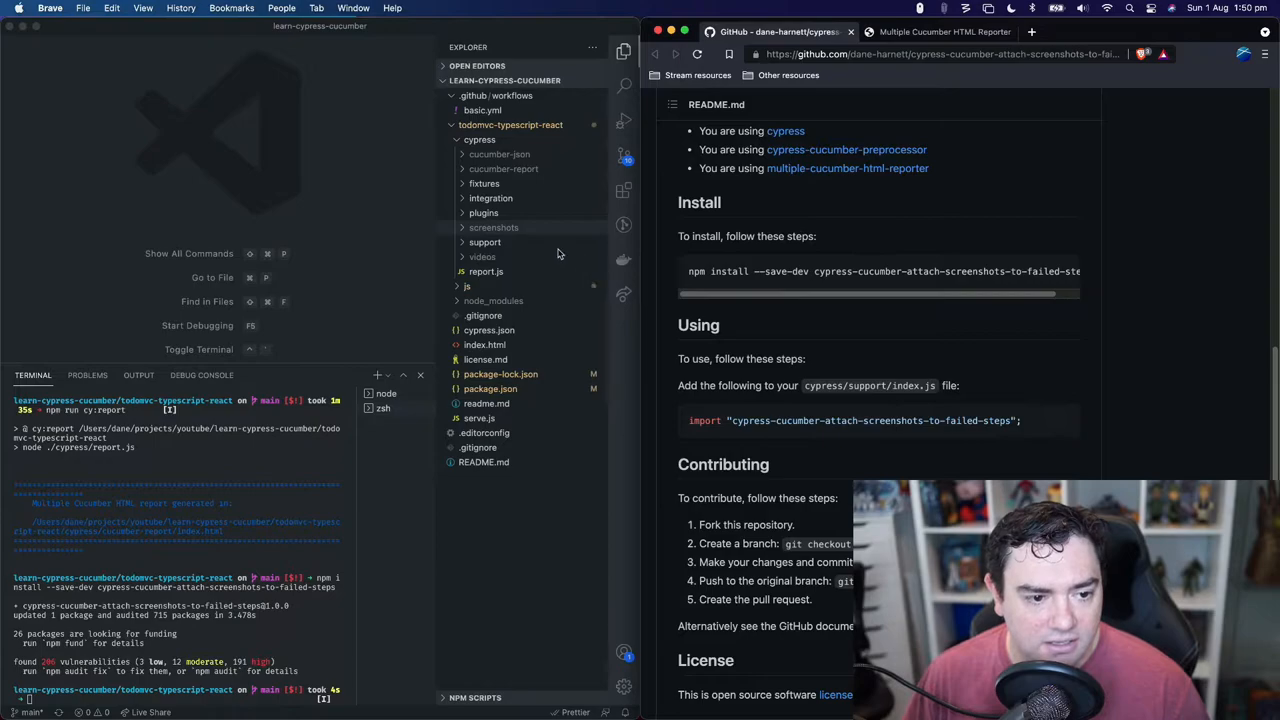
pyautogui.moveTo(473, 154)
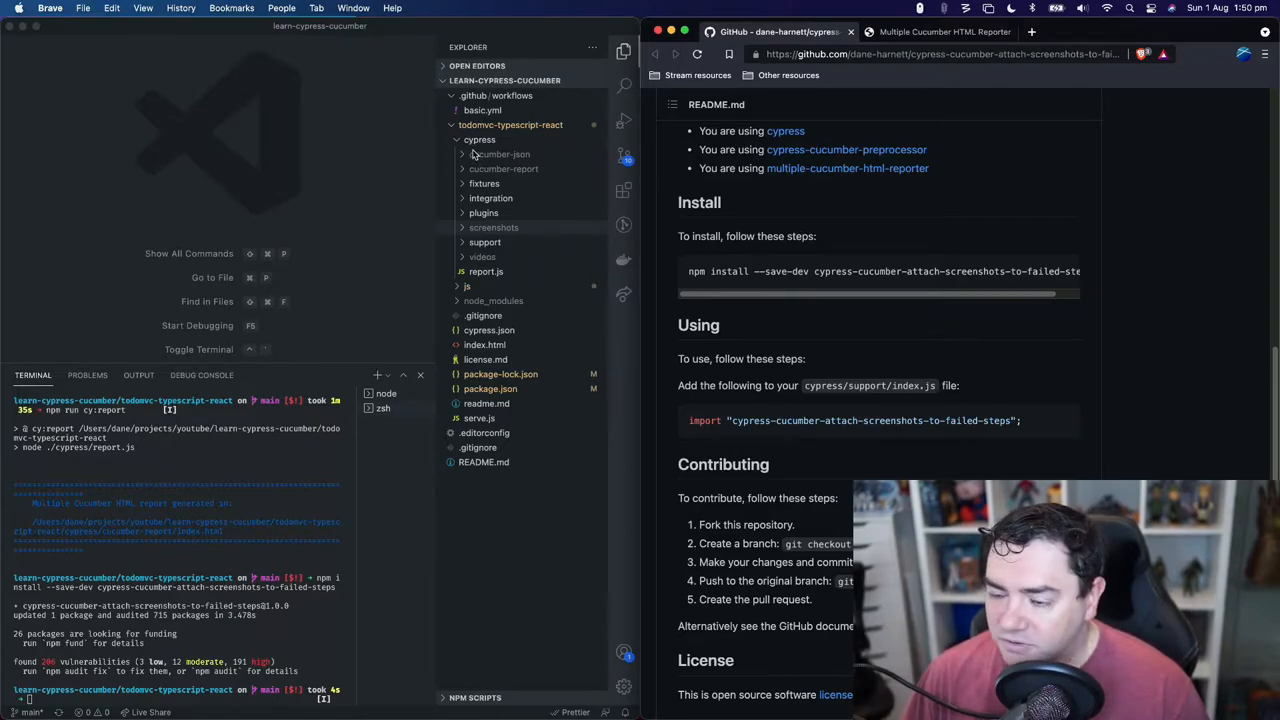
# Add import "cypress-cucumber-attach-screenshots-to-failed-steps"; to cypress/support/index.js.
pyautogui.click(485, 227)
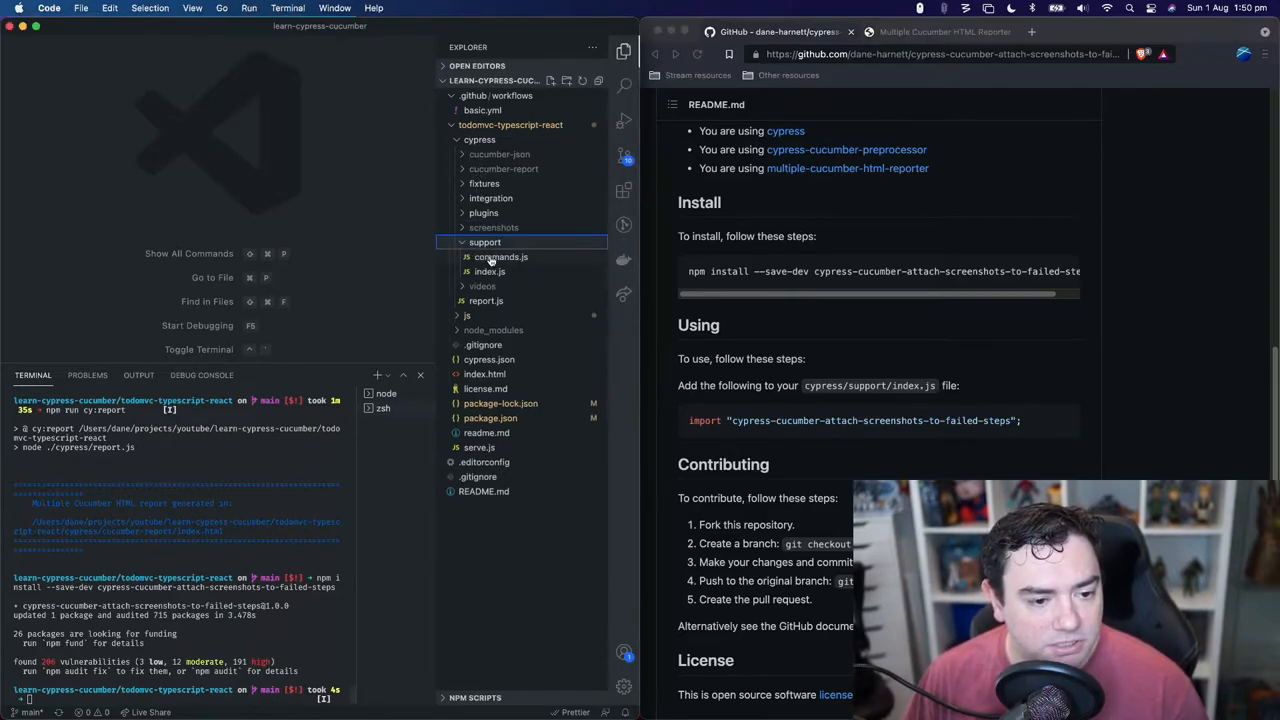
pyautogui.click(489, 271)
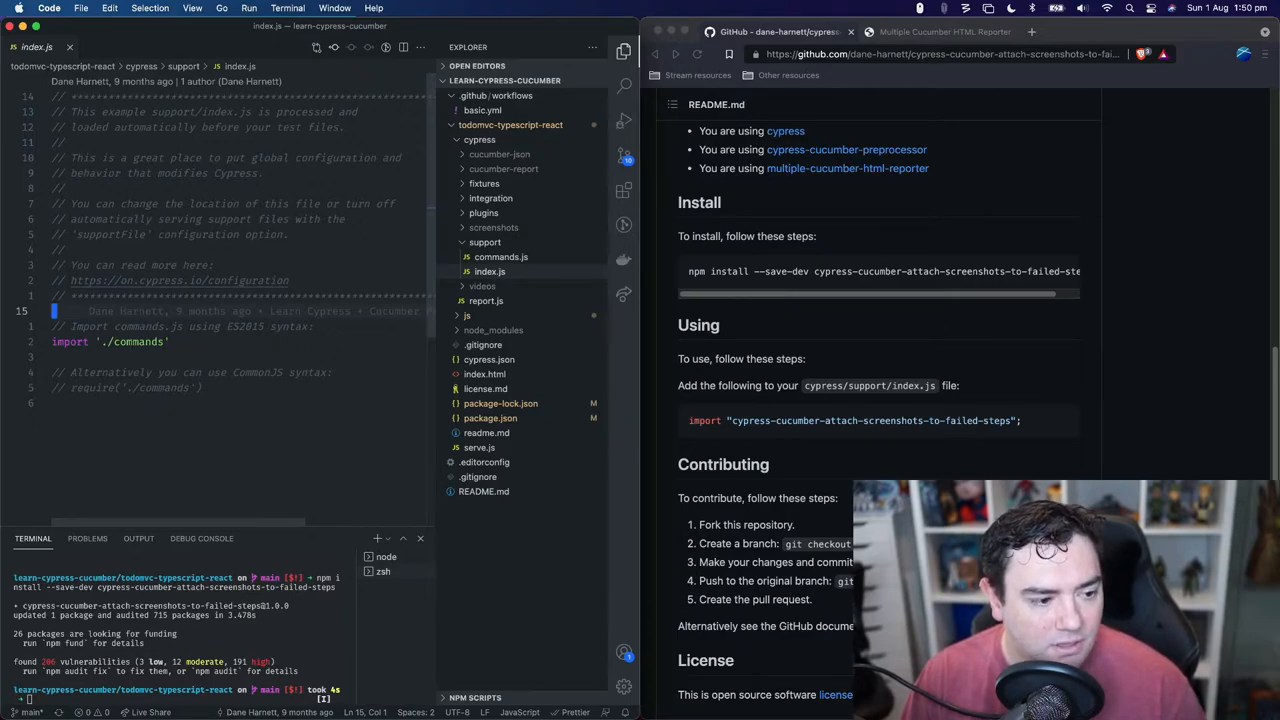
pyautogui.write('import "cypress-cucumber-attach-screenshots-to-failed-steps";')
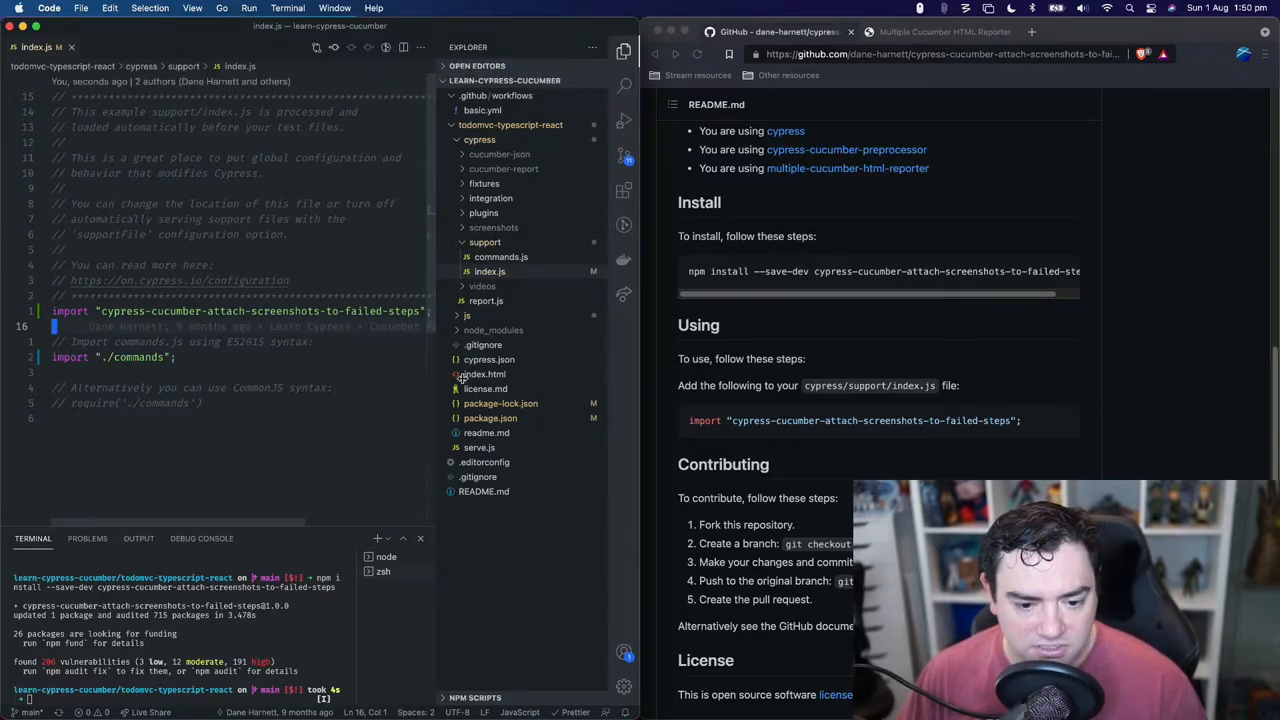
pyautogui.scroll(-3)
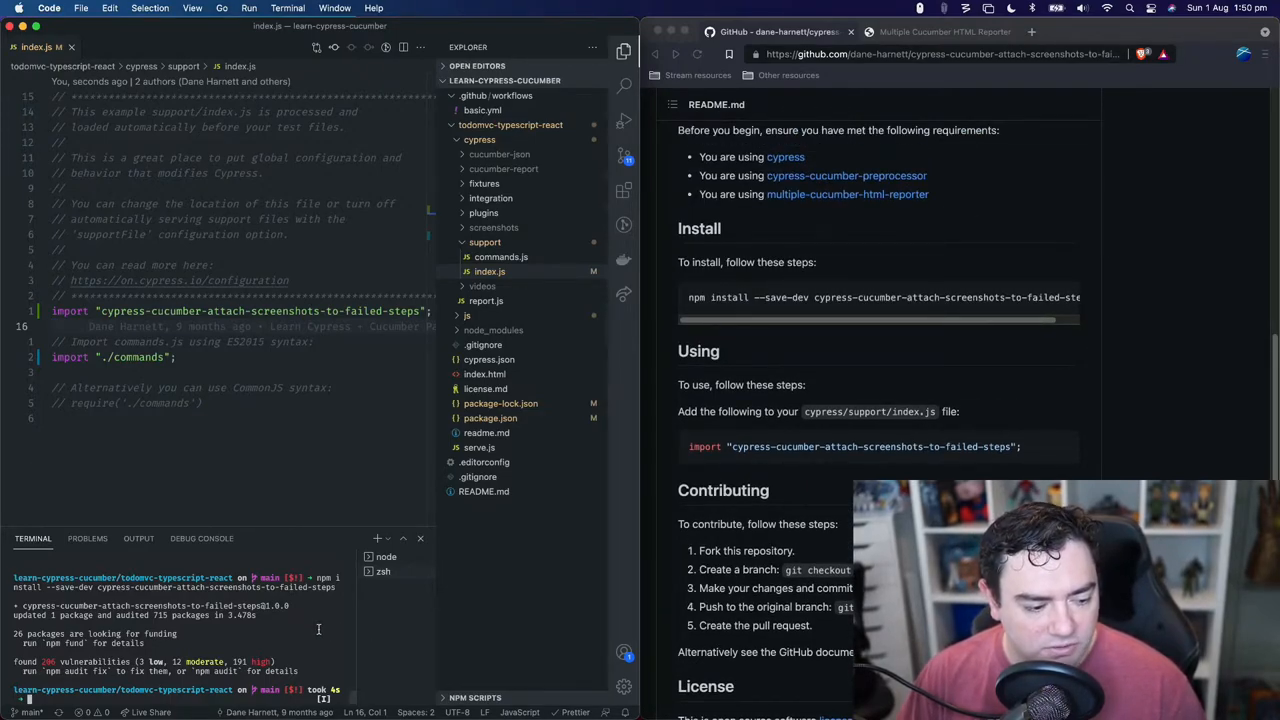
# Run the cy:run test script after checking the script names in package.json.
pyautogui.write('npm run cy:report')
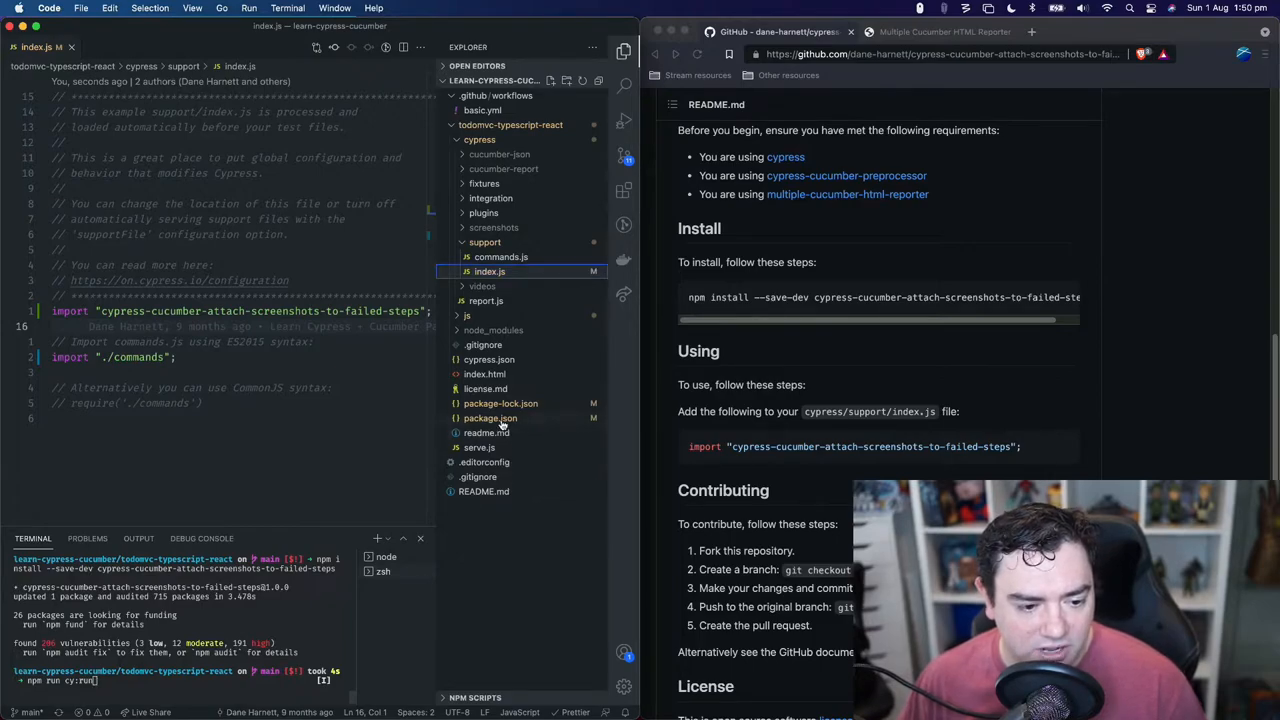
pyautogui.click(490, 418)
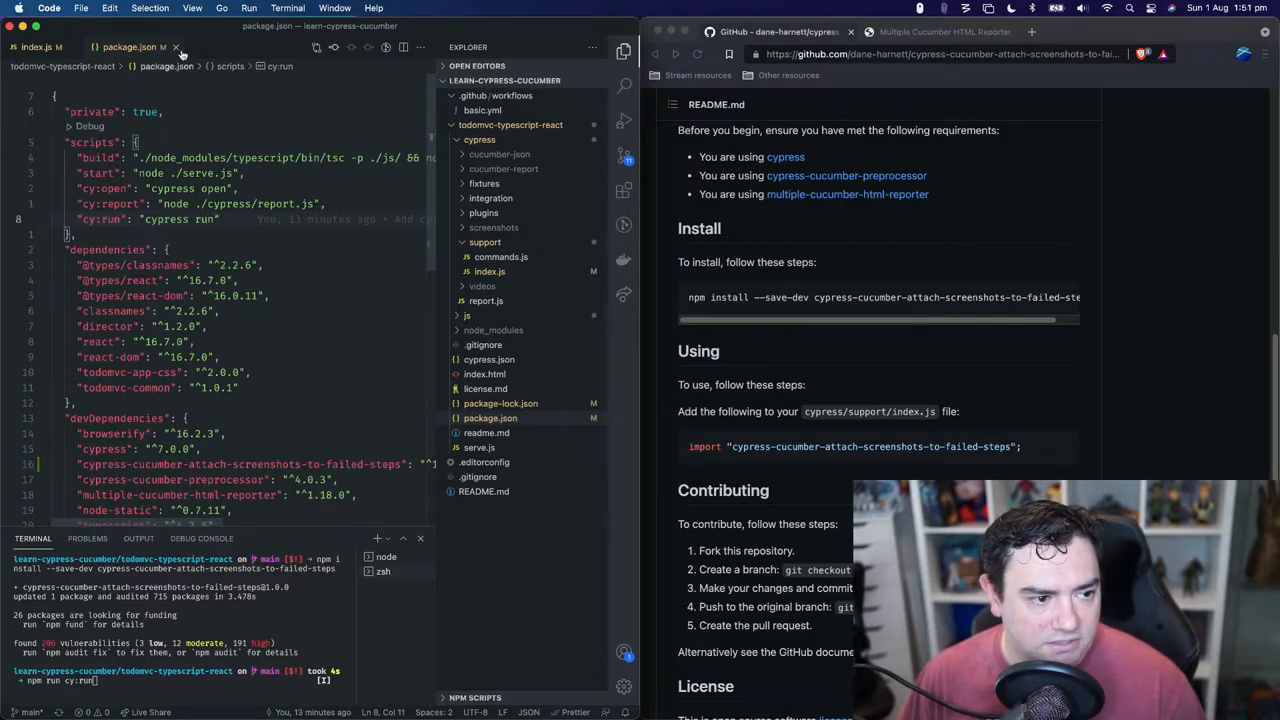
pyautogui.moveTo(176, 47)
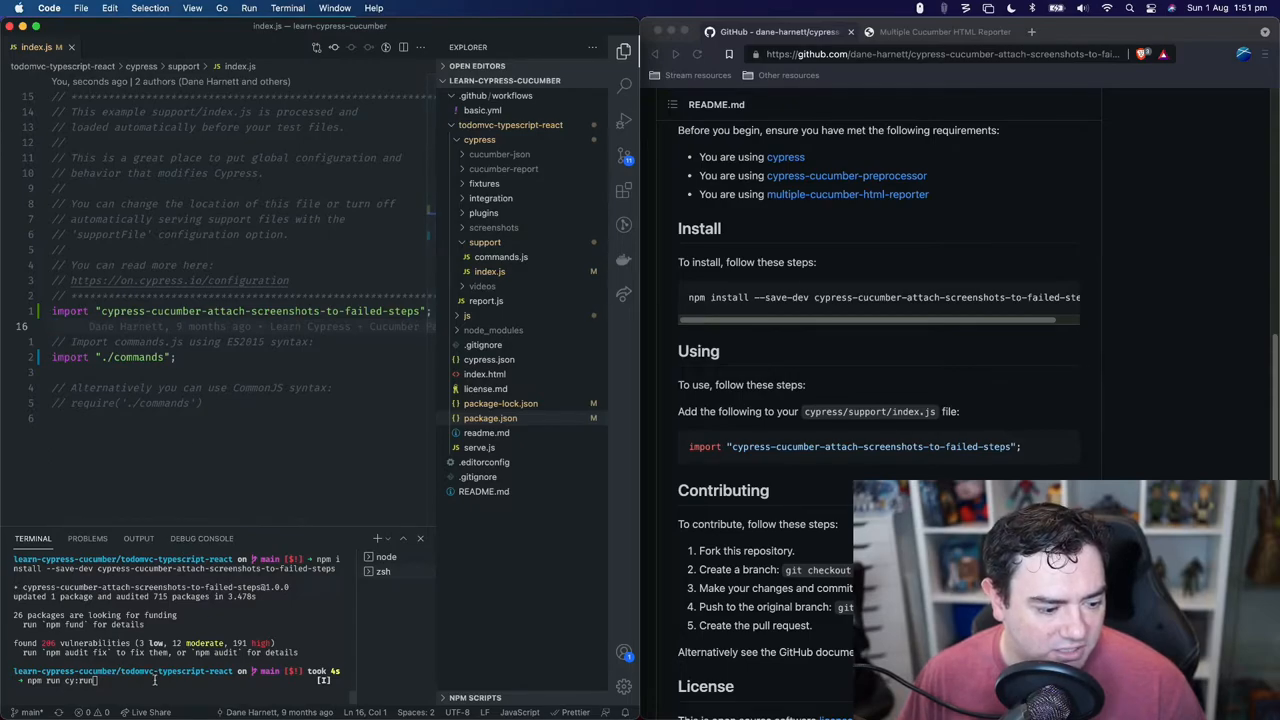
pyautogui.press('Return')
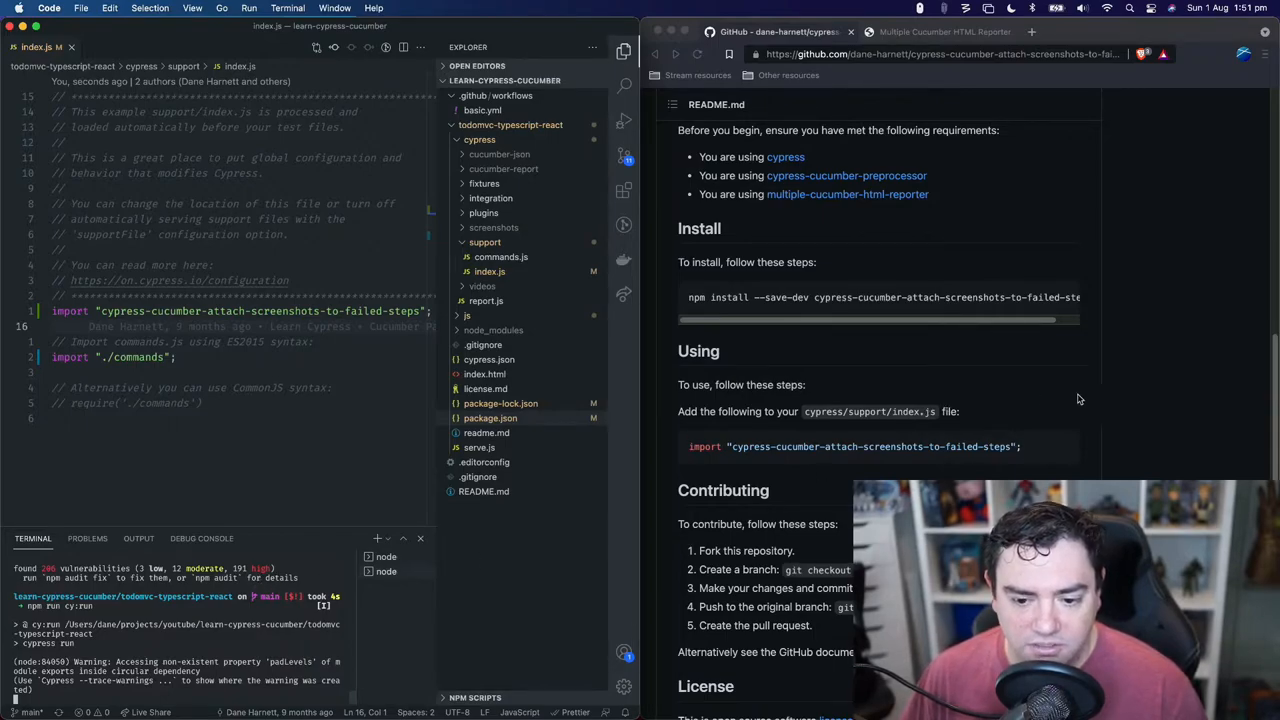
# Open the plugin's index.js on GitHub and highlight the afterEach hook and failed-status check.
pyautogui.scroll(3)
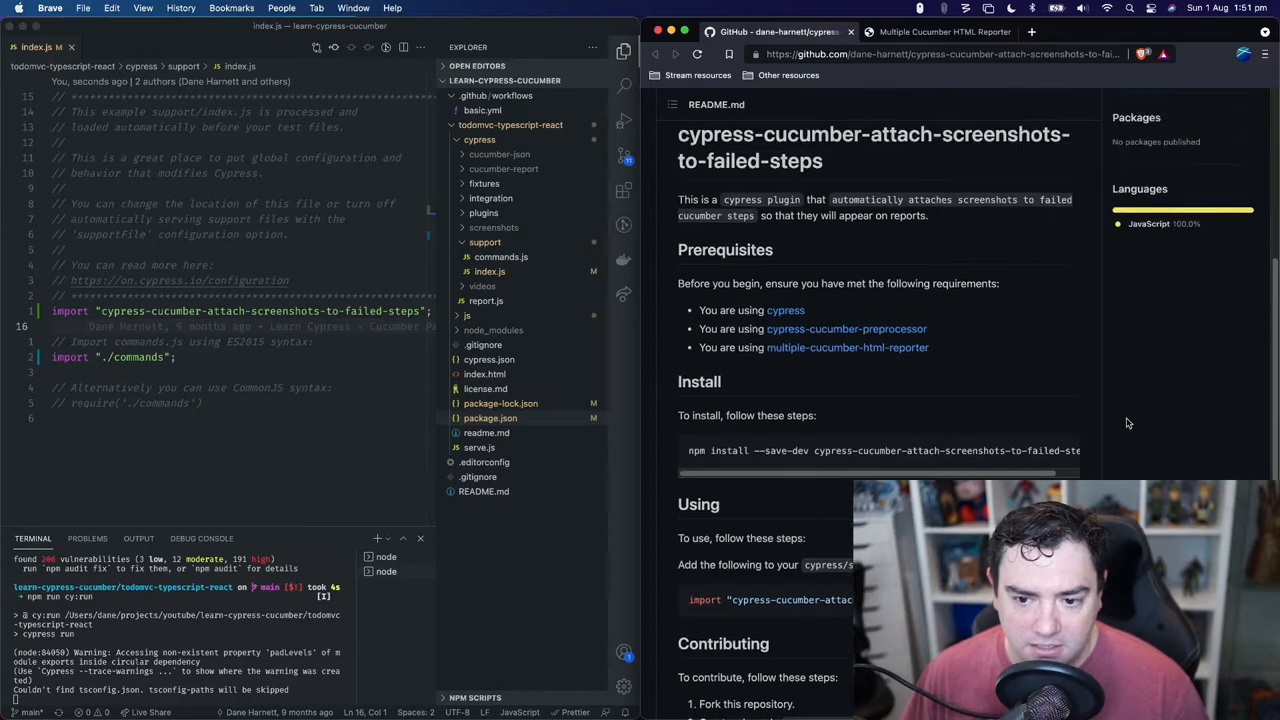
pyautogui.scroll(3)
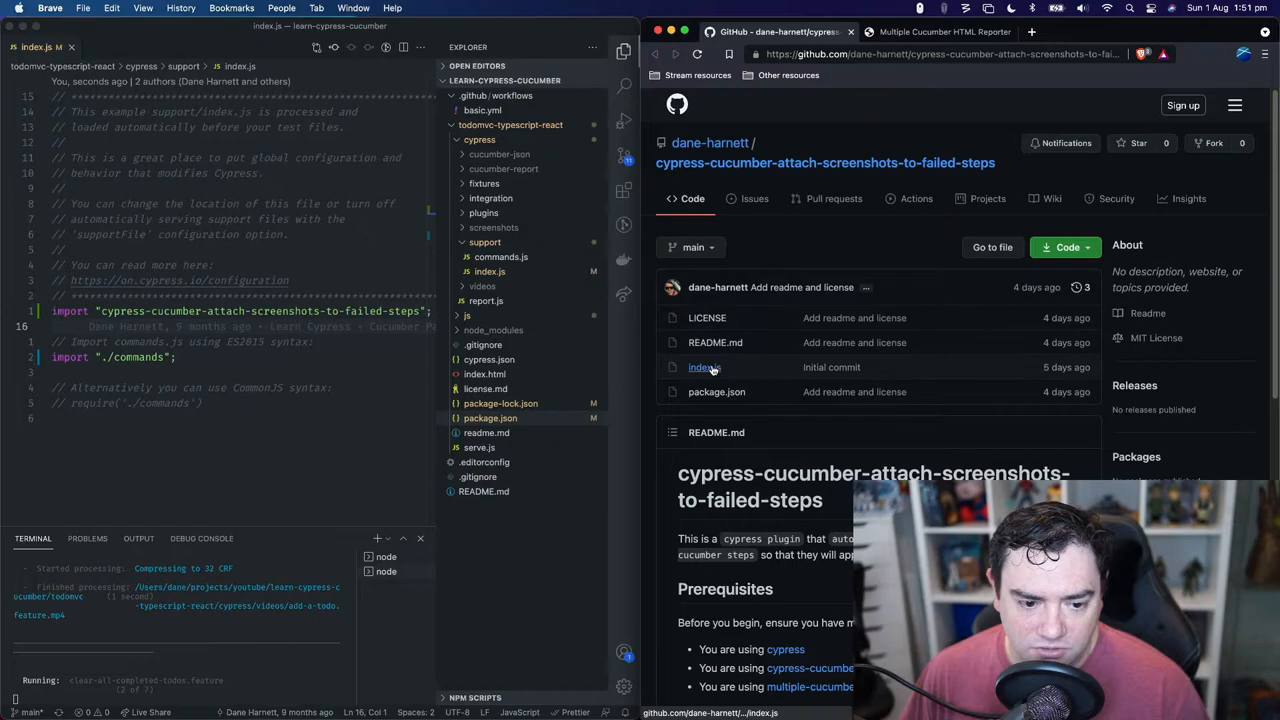
pyautogui.click(704, 367)
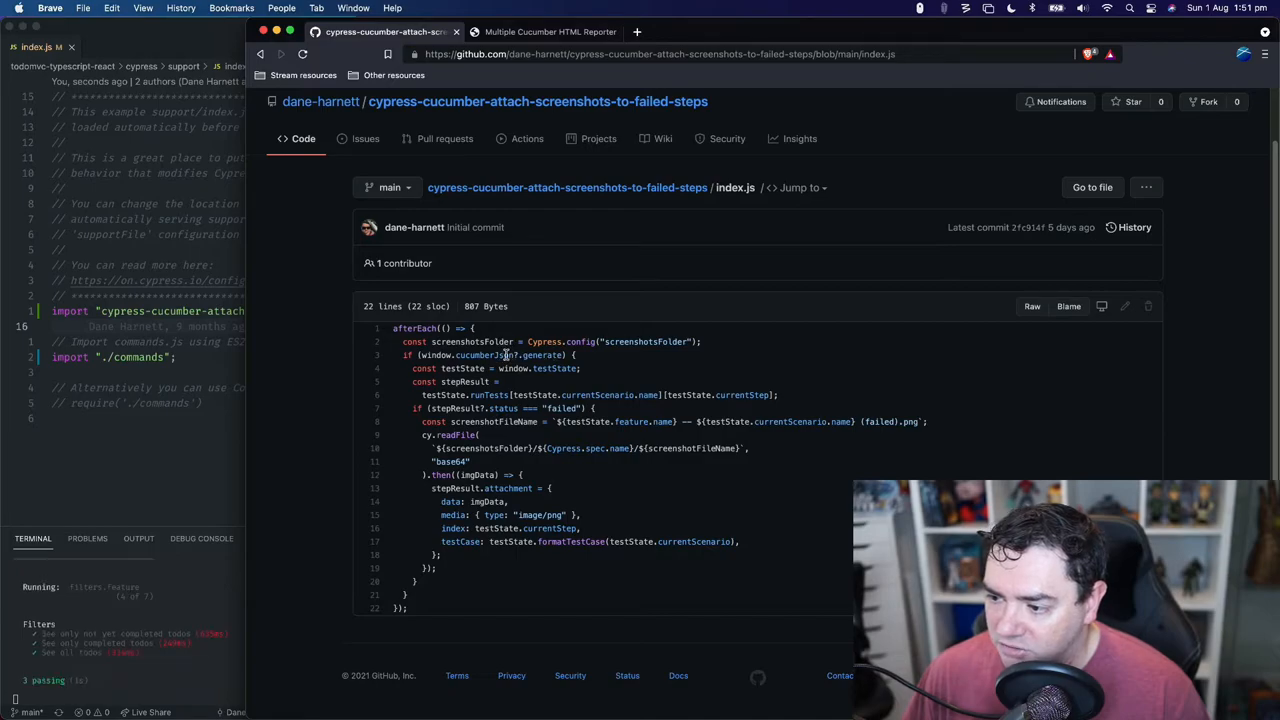
pyautogui.moveTo(505, 362)
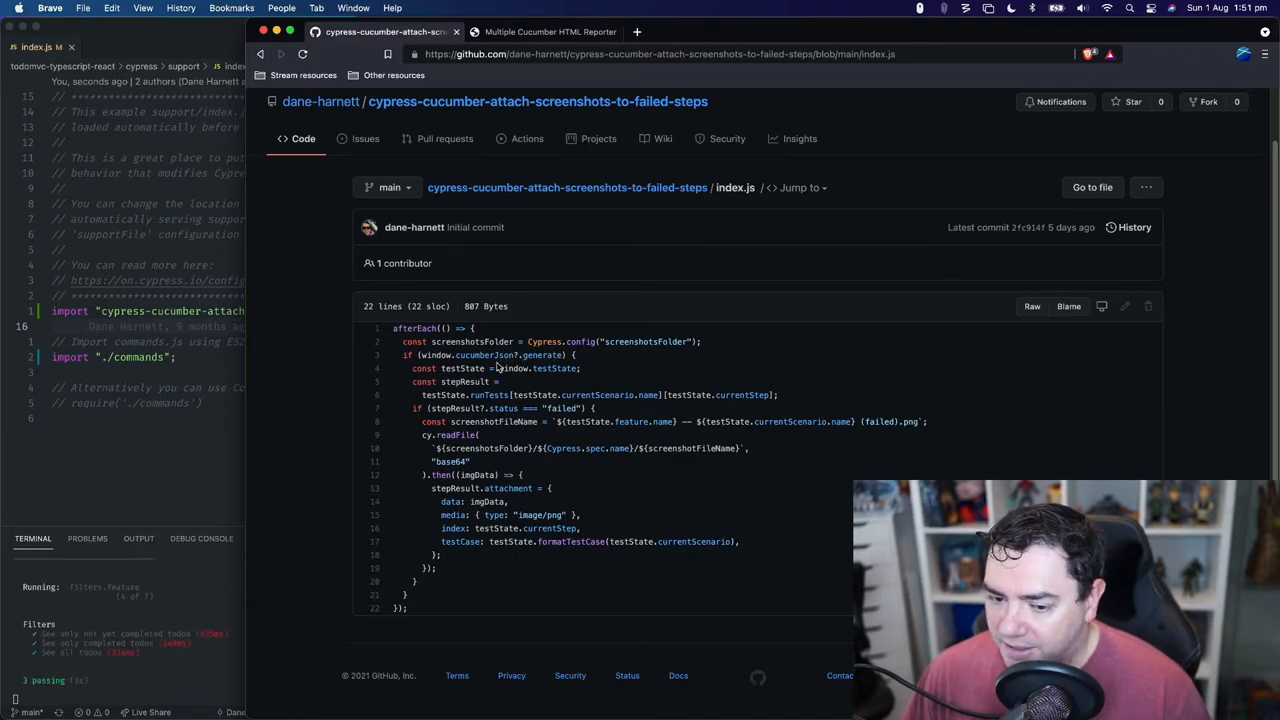
pyautogui.moveTo(548, 368)
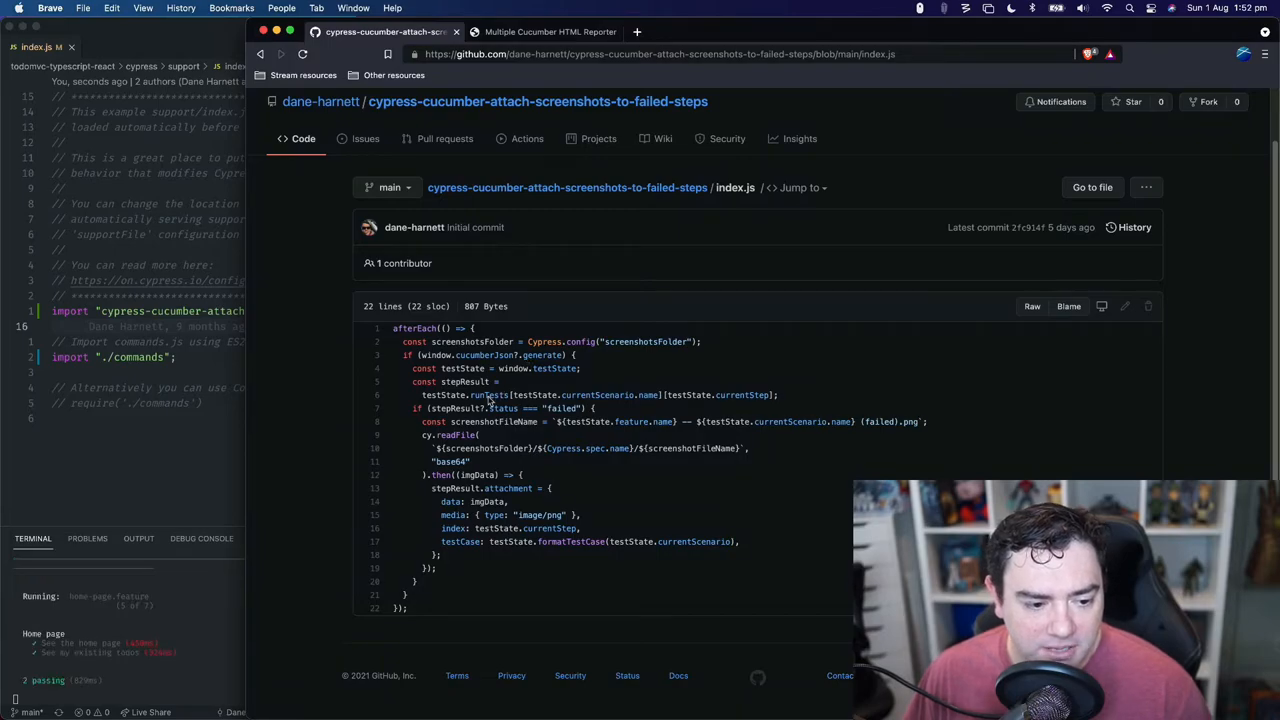
pyautogui.moveTo(467, 423)
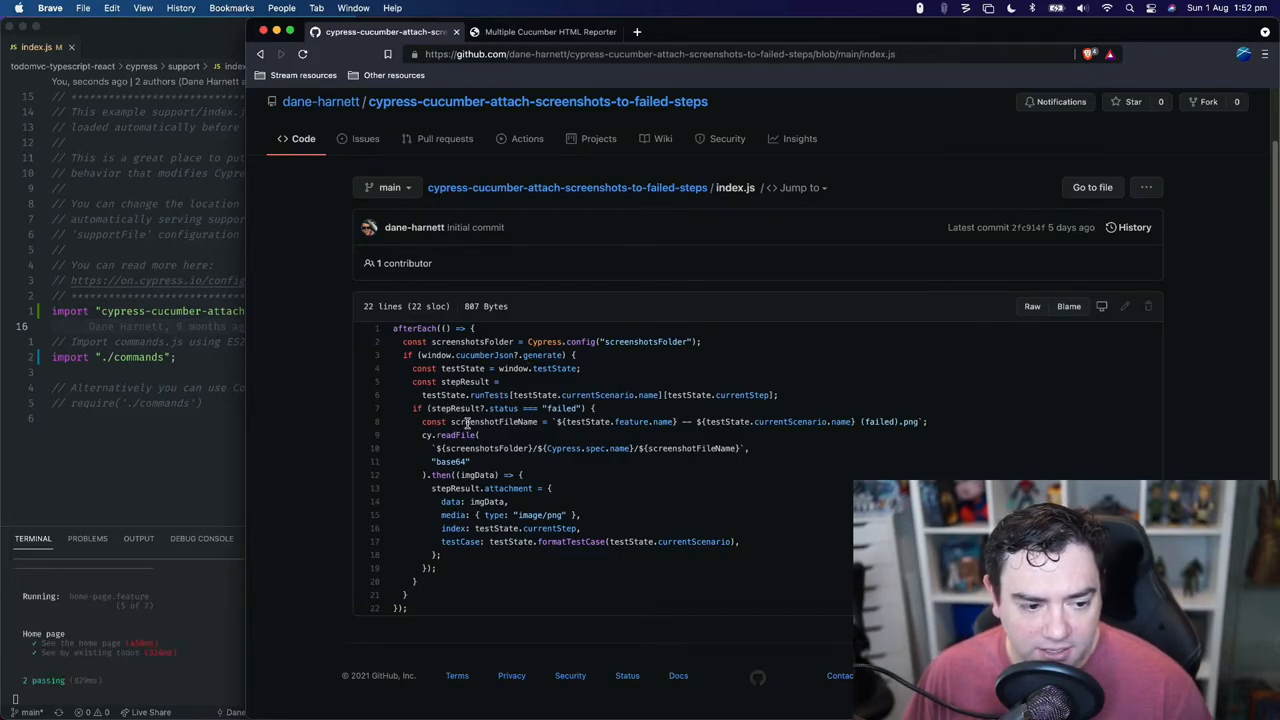
pyautogui.doubleClick(415, 328)
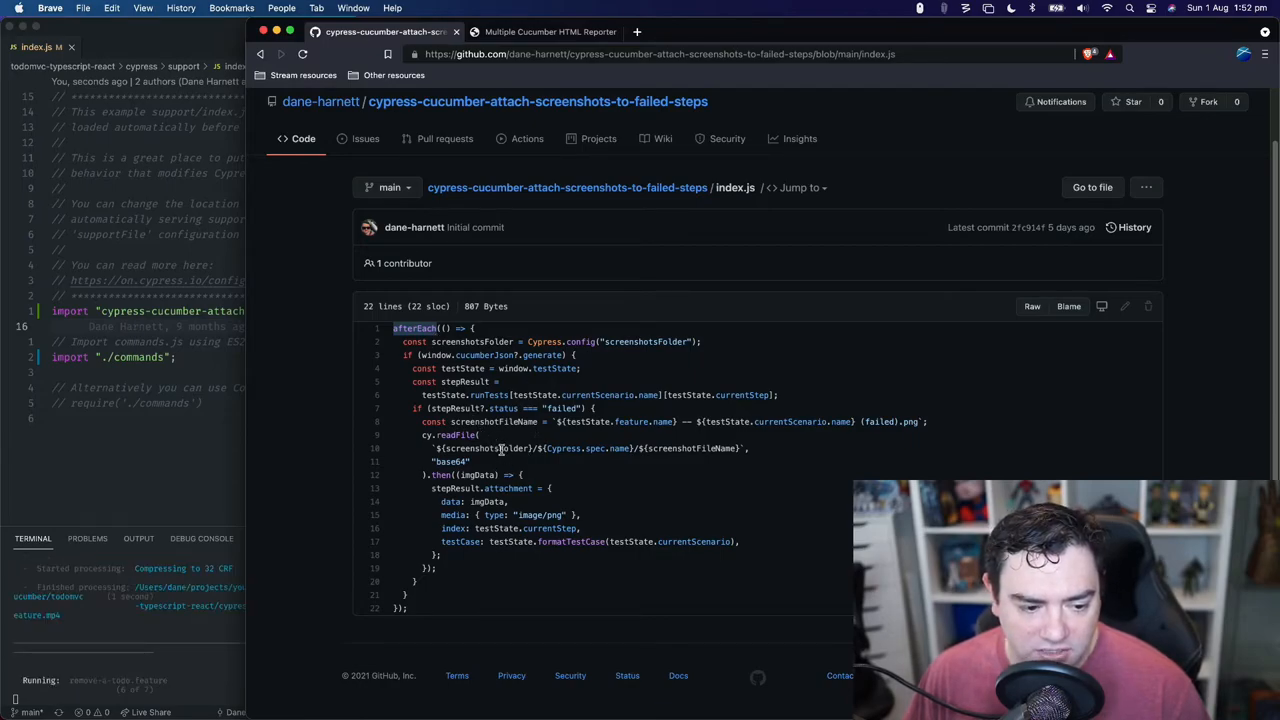
pyautogui.moveTo(584, 459)
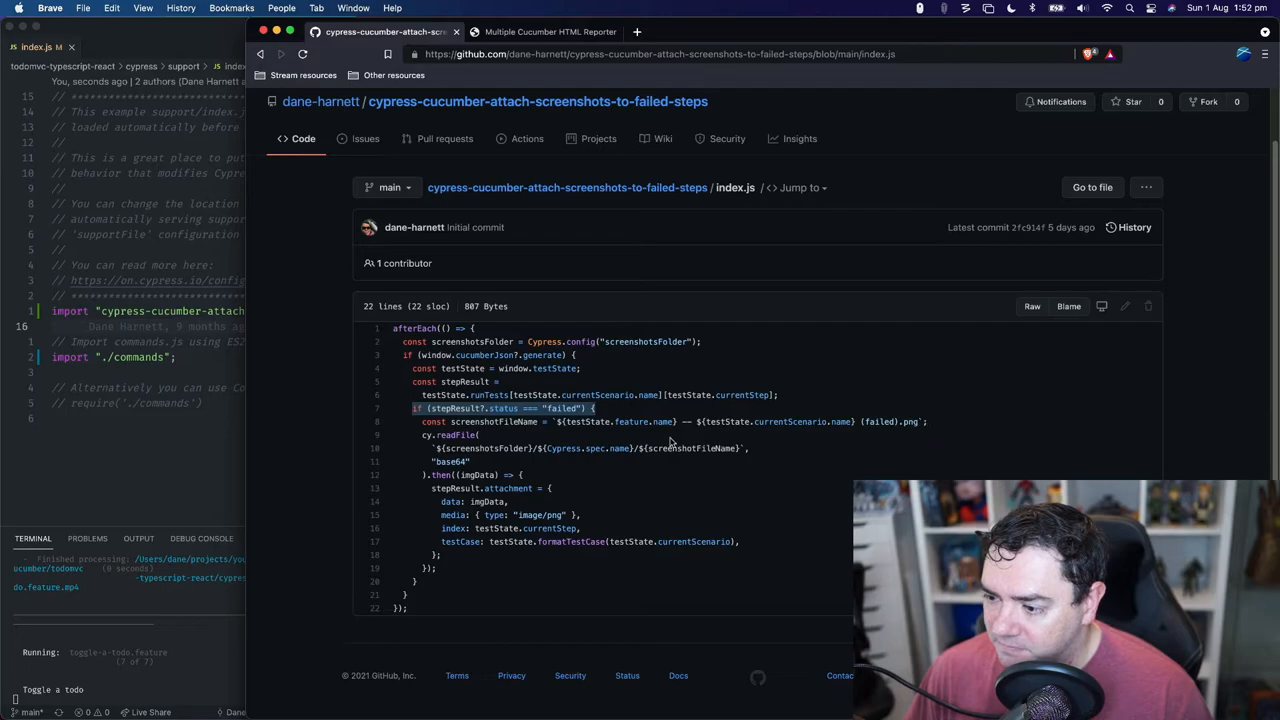
pyautogui.moveTo(431, 448)
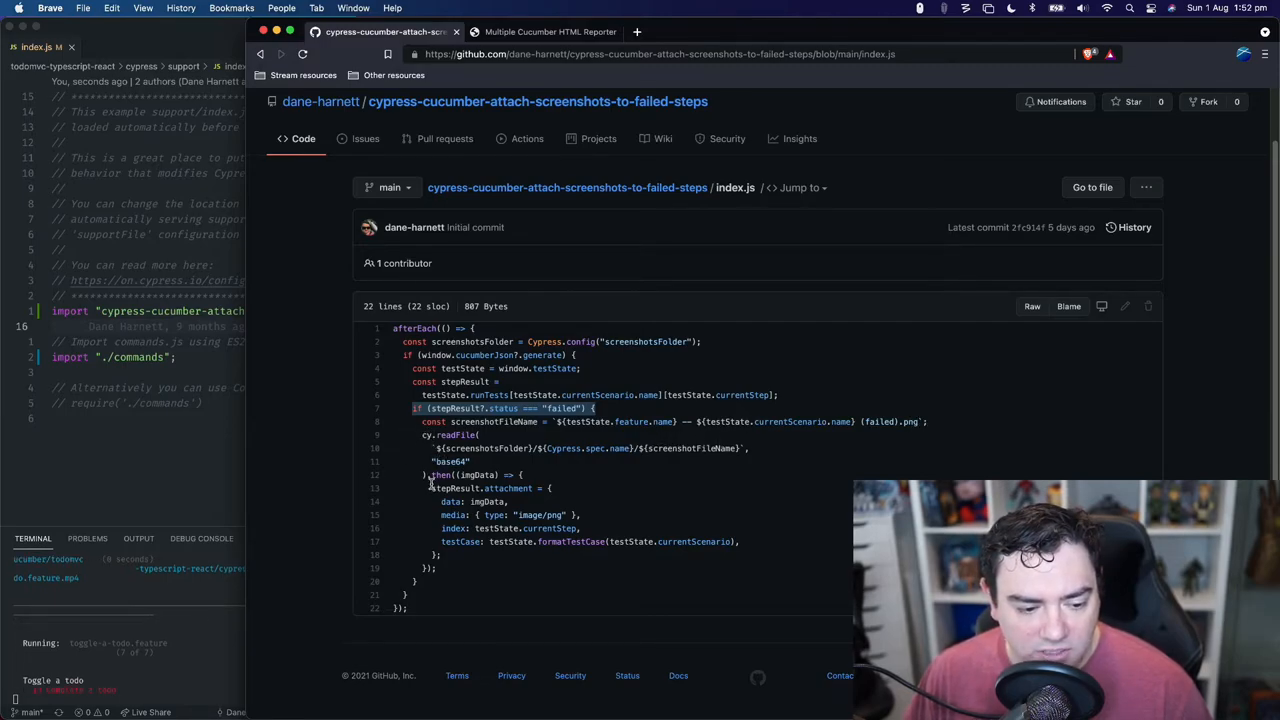
pyautogui.moveTo(430, 488); pyautogui.dragTo(740, 541)
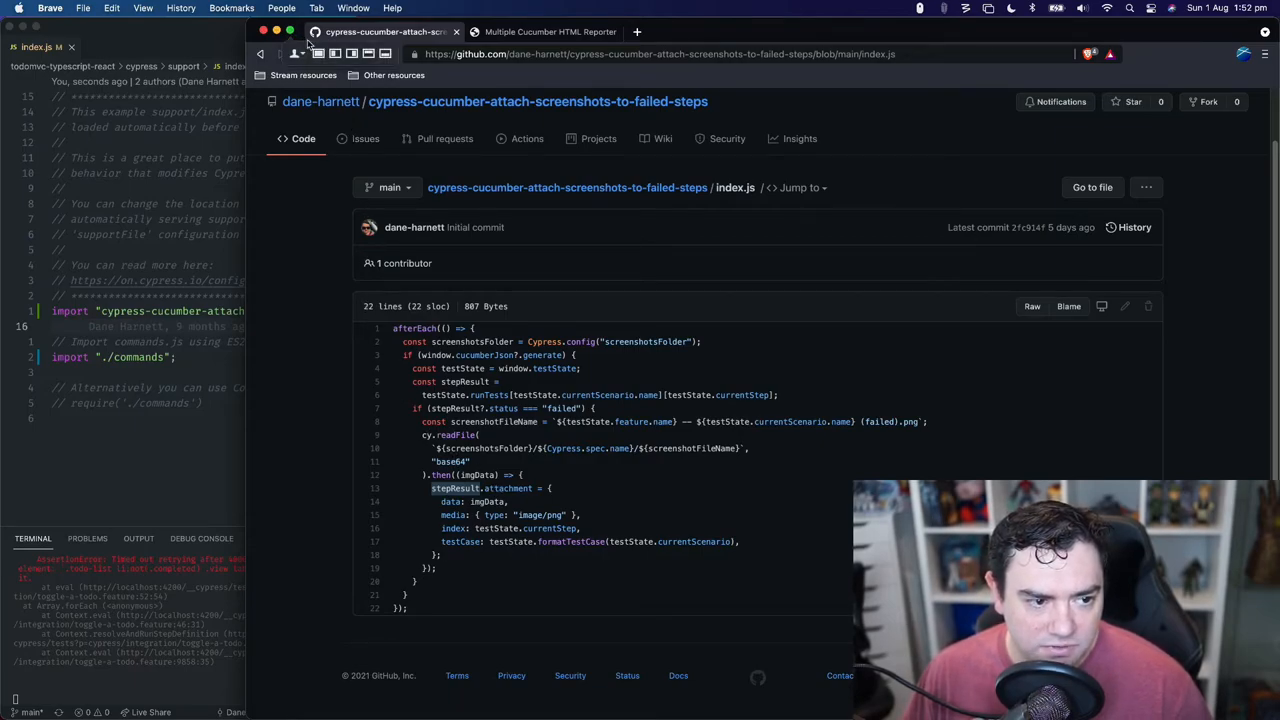
pyautogui.click(352, 54)
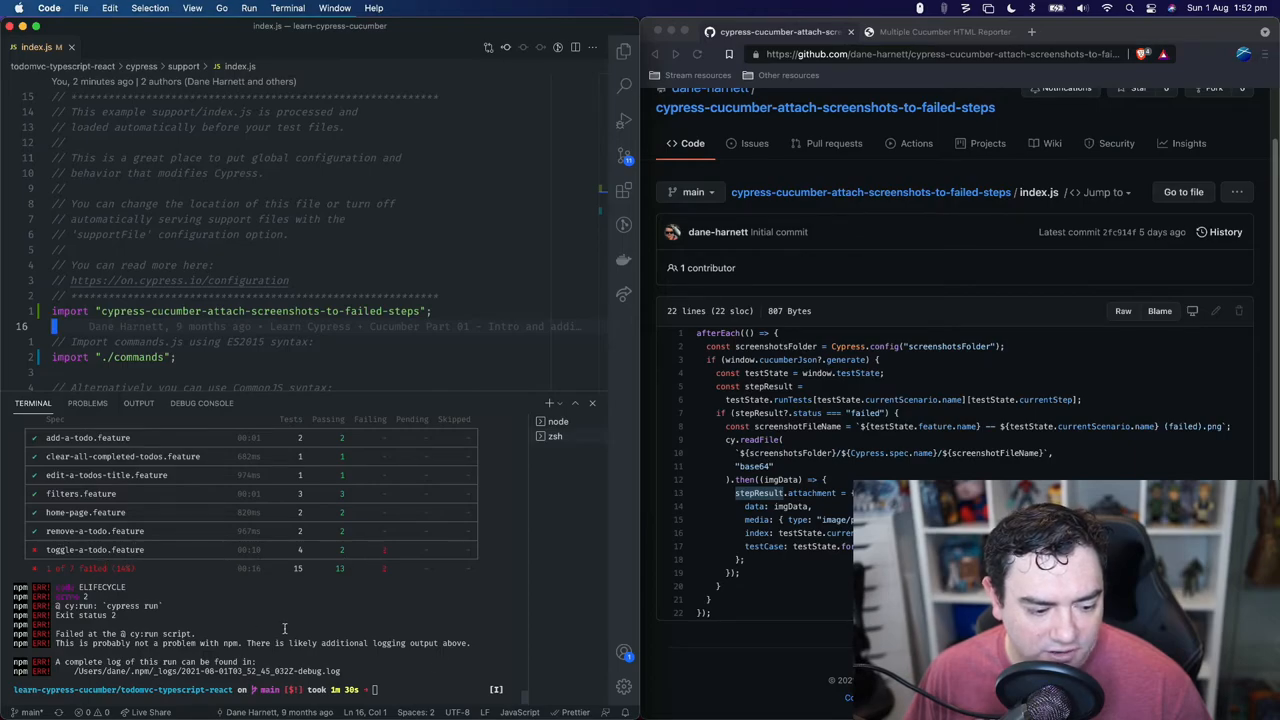
# Run npm run cy:run in the terminal and open report.js from the Explorer.
pyautogui.write('npm run cy:run')
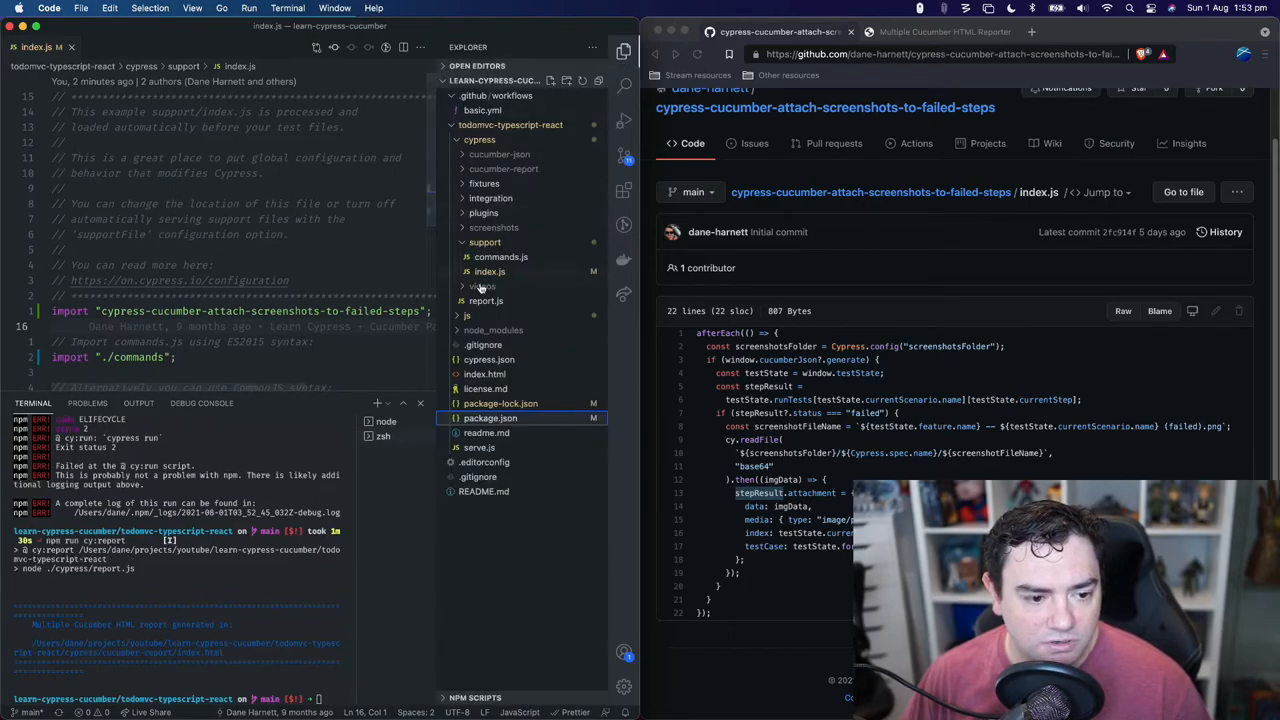
pyautogui.click(486, 300)
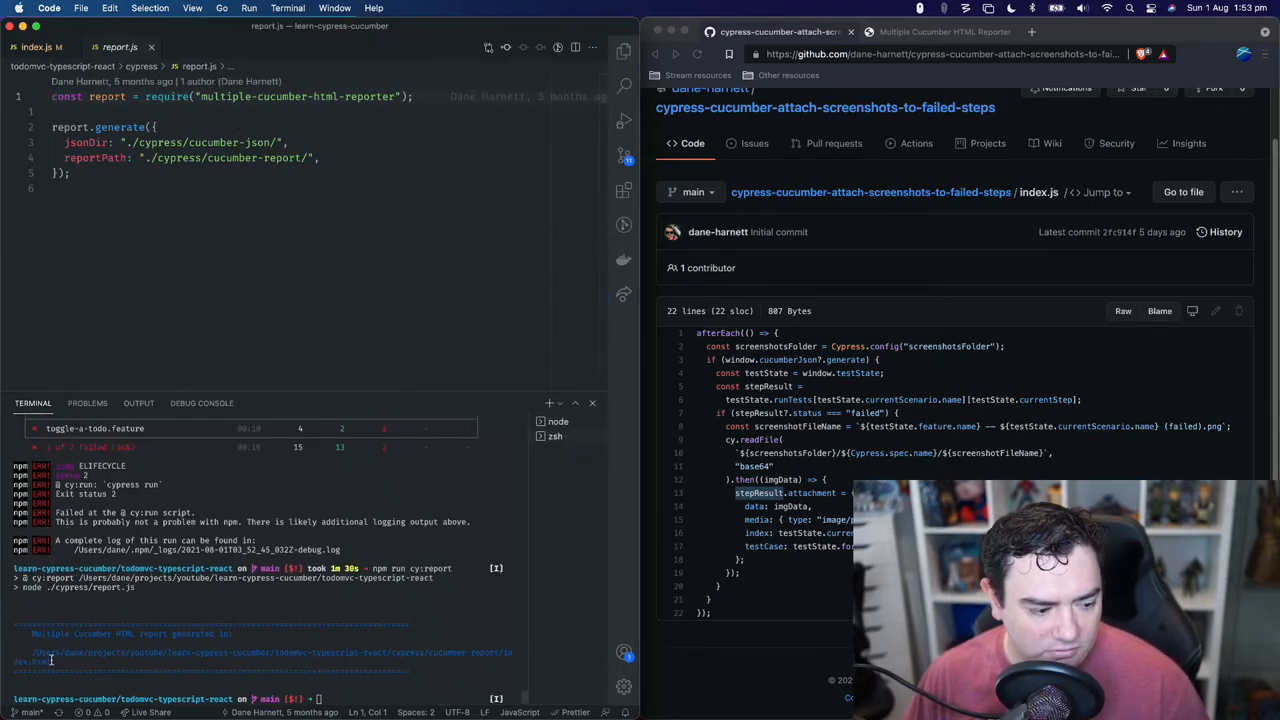
pyautogui.moveTo(50, 660)
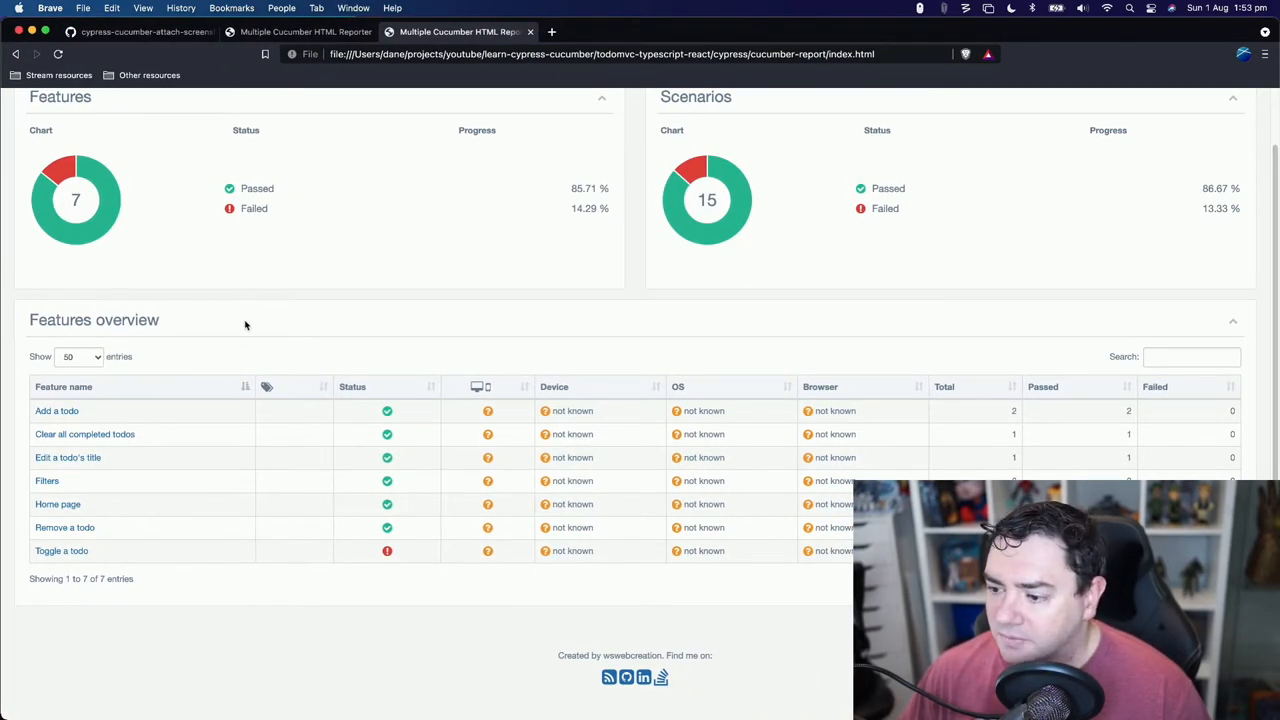
pyautogui.moveTo(366, 546)
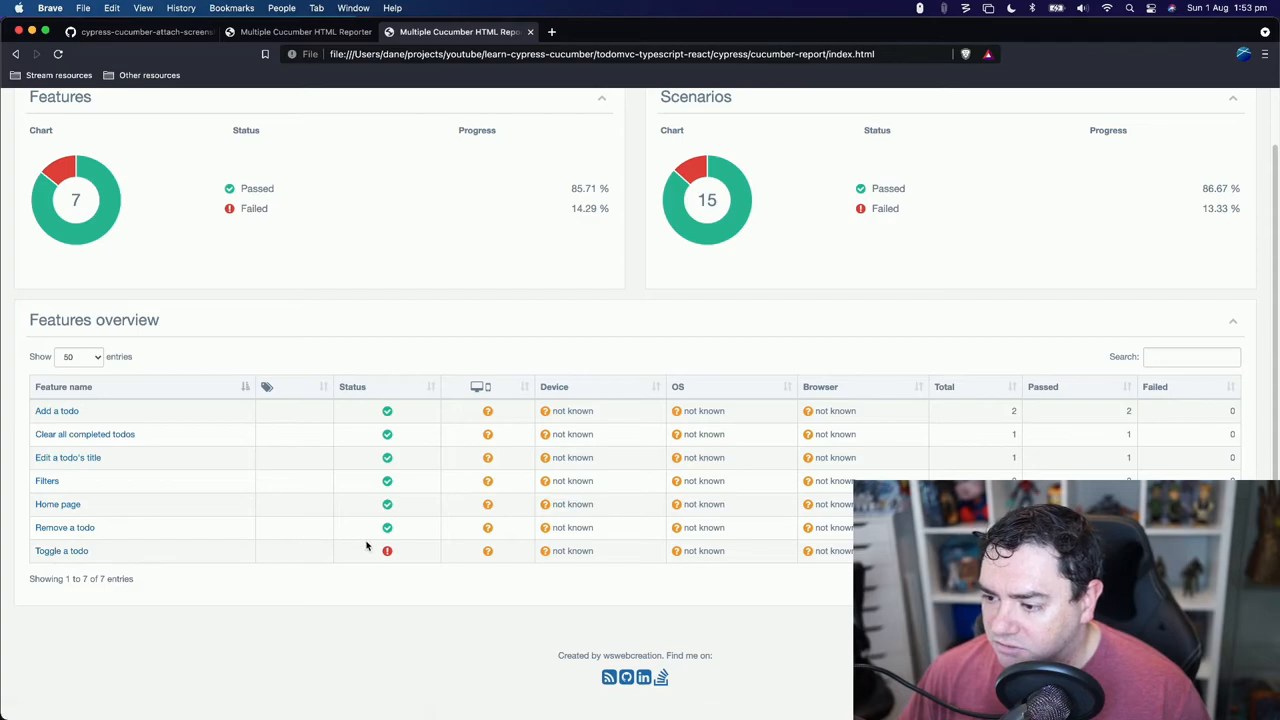
pyautogui.moveTo(379, 558)
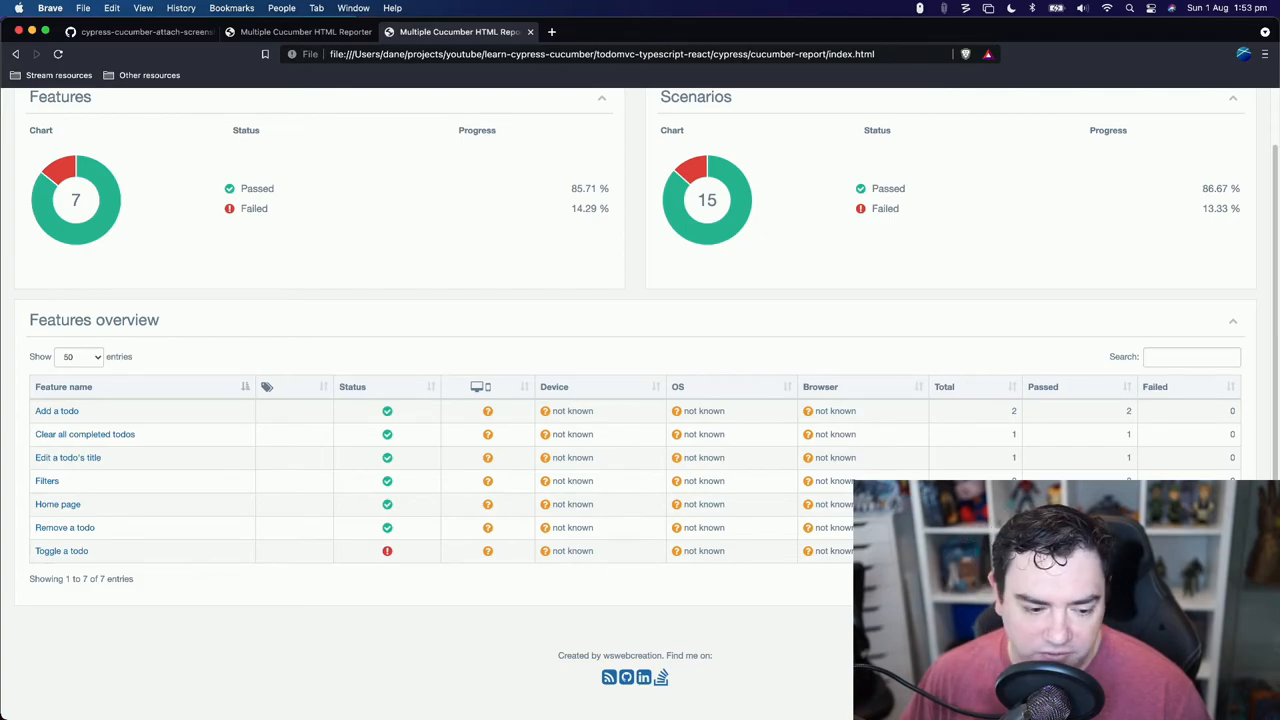
pyautogui.moveTo(61, 551)
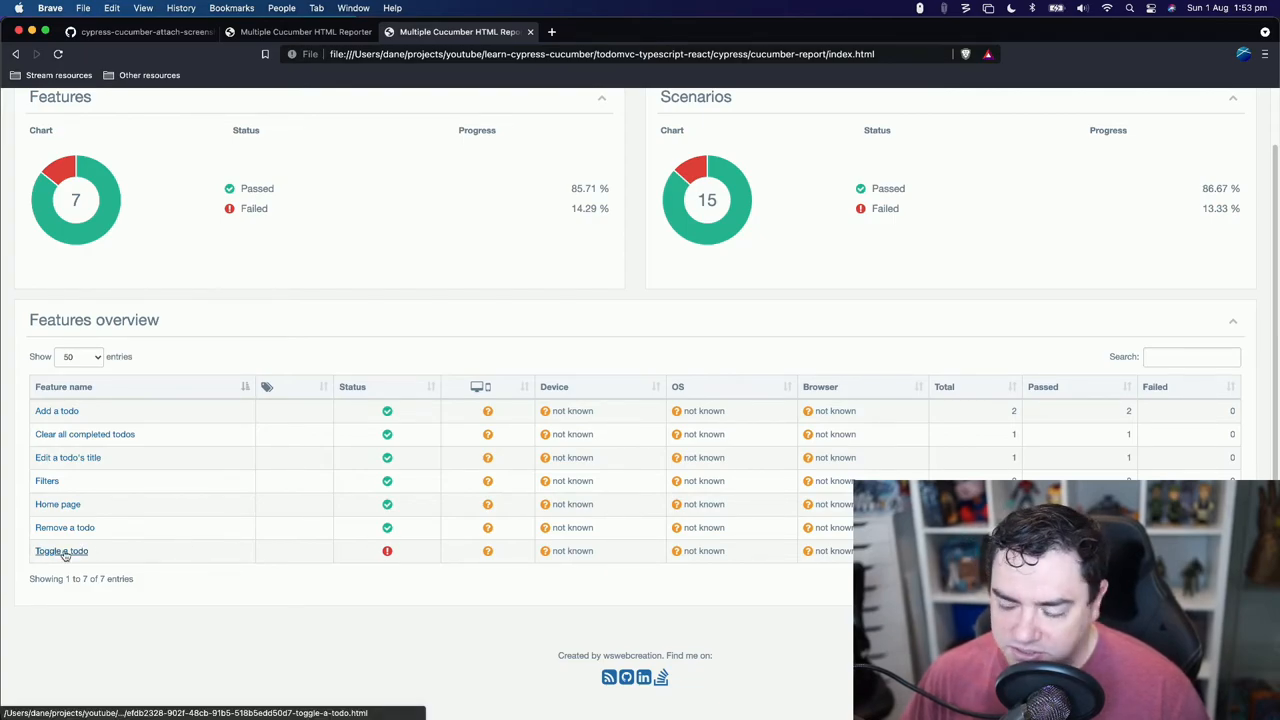
# Open the Toggle a todo feature page from the Features overview table.
pyautogui.click(61, 551)
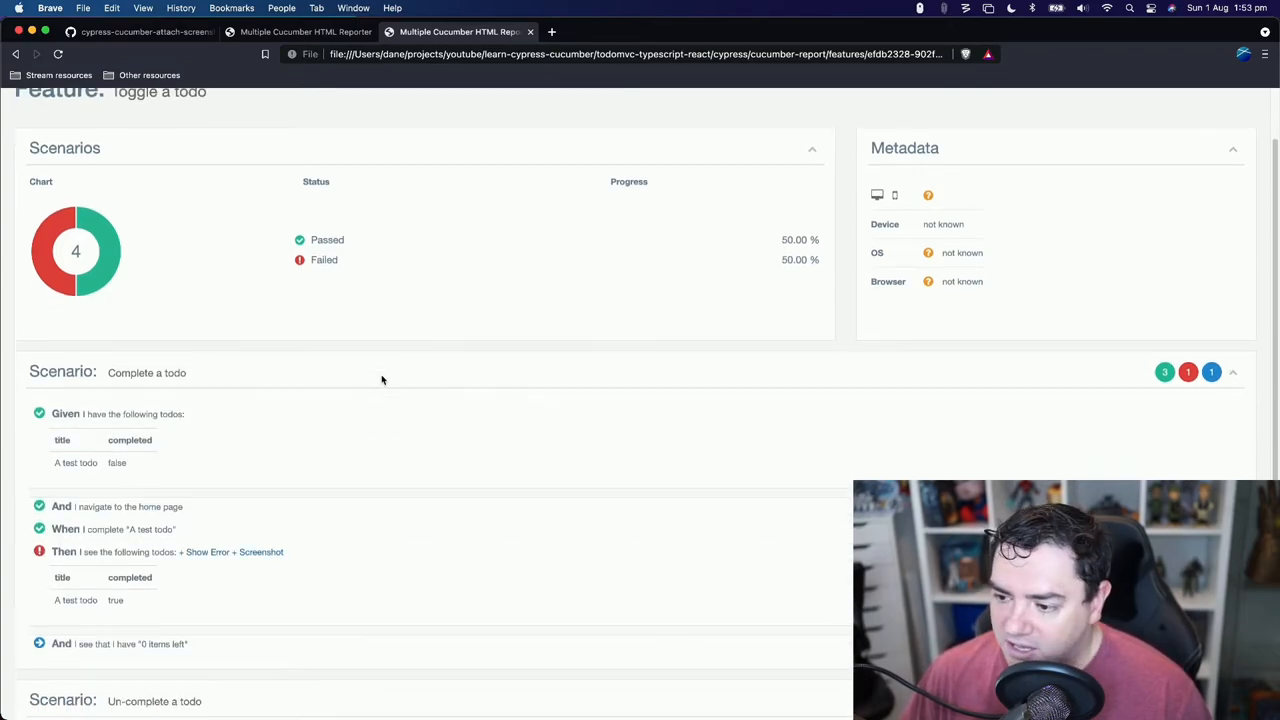
# Expand the failed Then step's error and its attached Cypress failure screenshot.
pyautogui.scroll(-3)
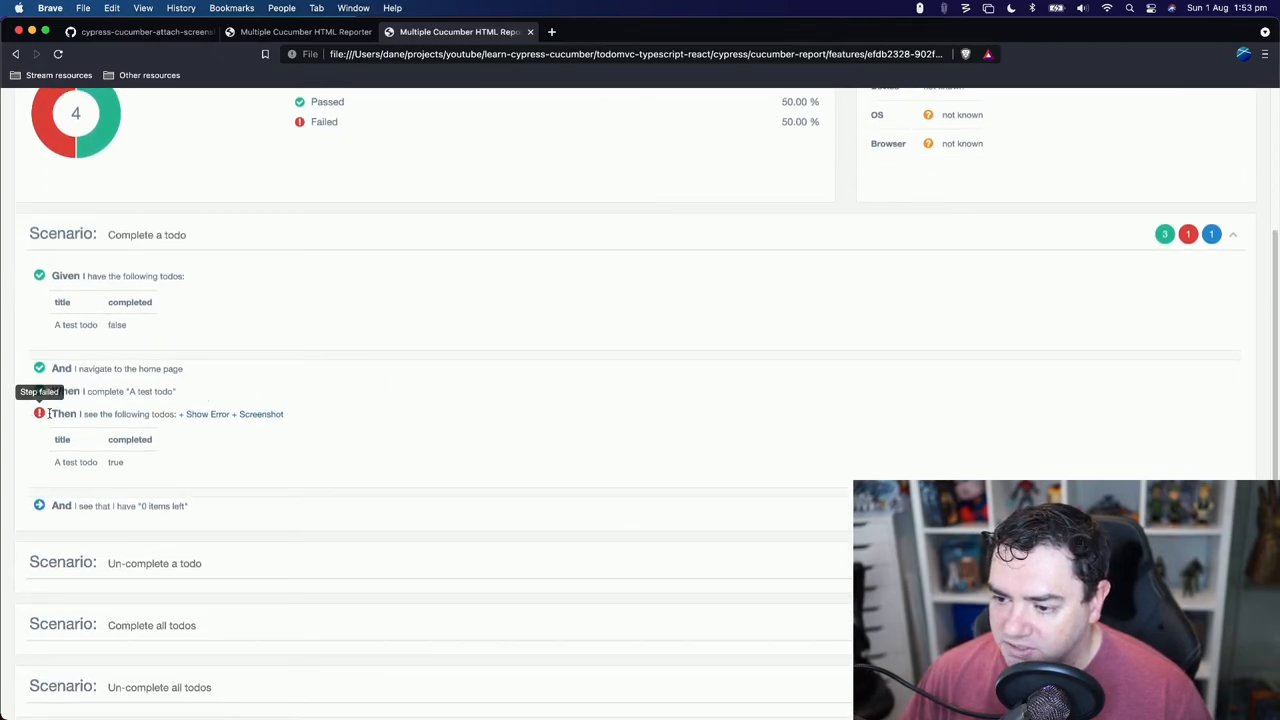
pyautogui.click(204, 414)
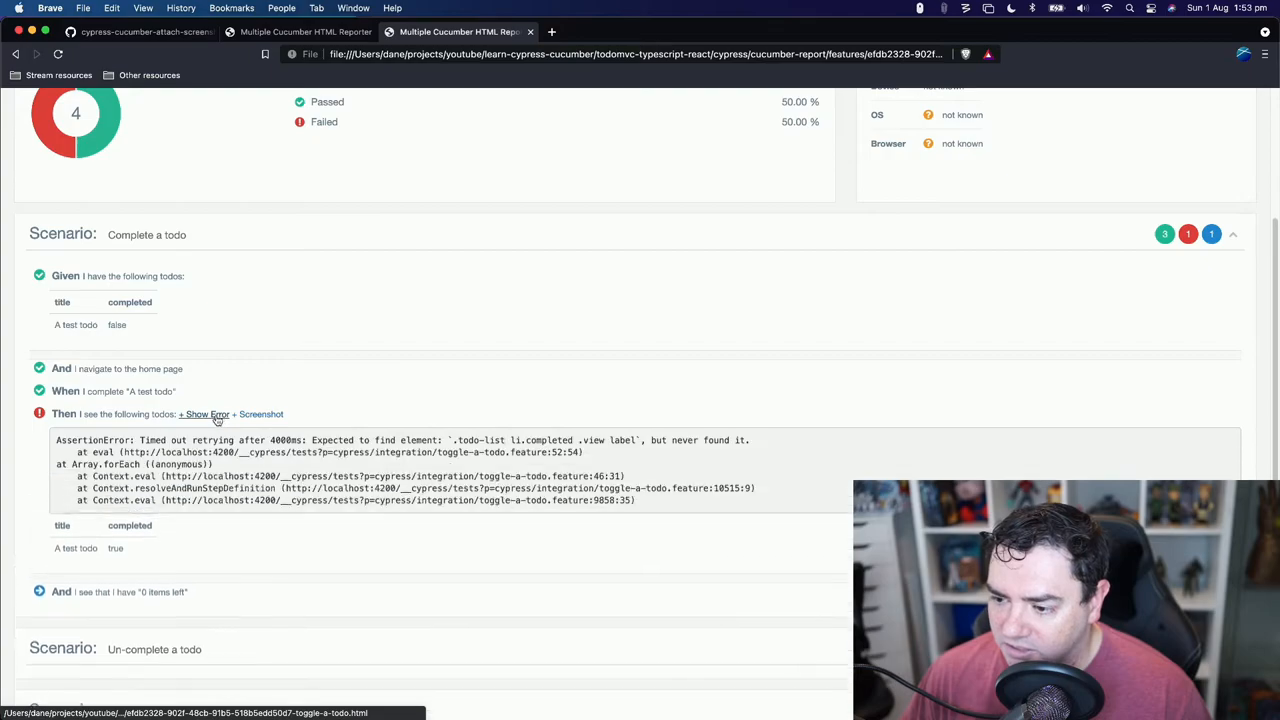
pyautogui.scroll(-3)
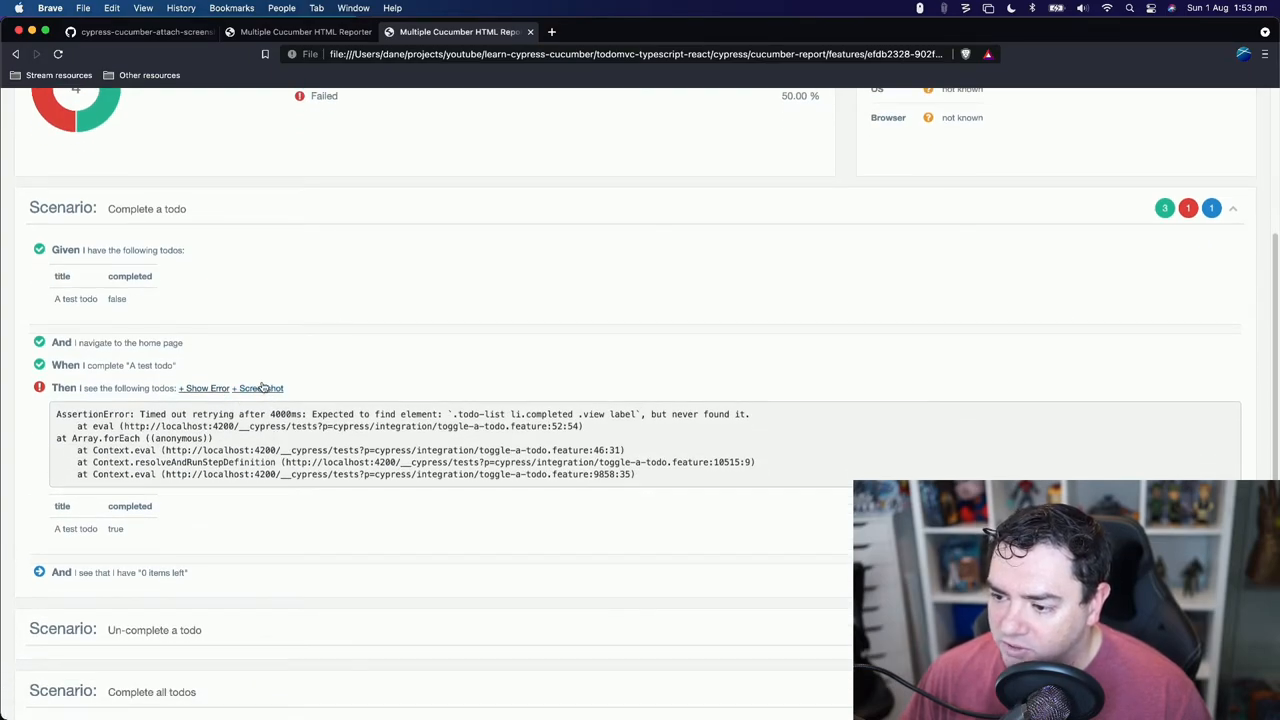
pyautogui.moveTo(258, 390)
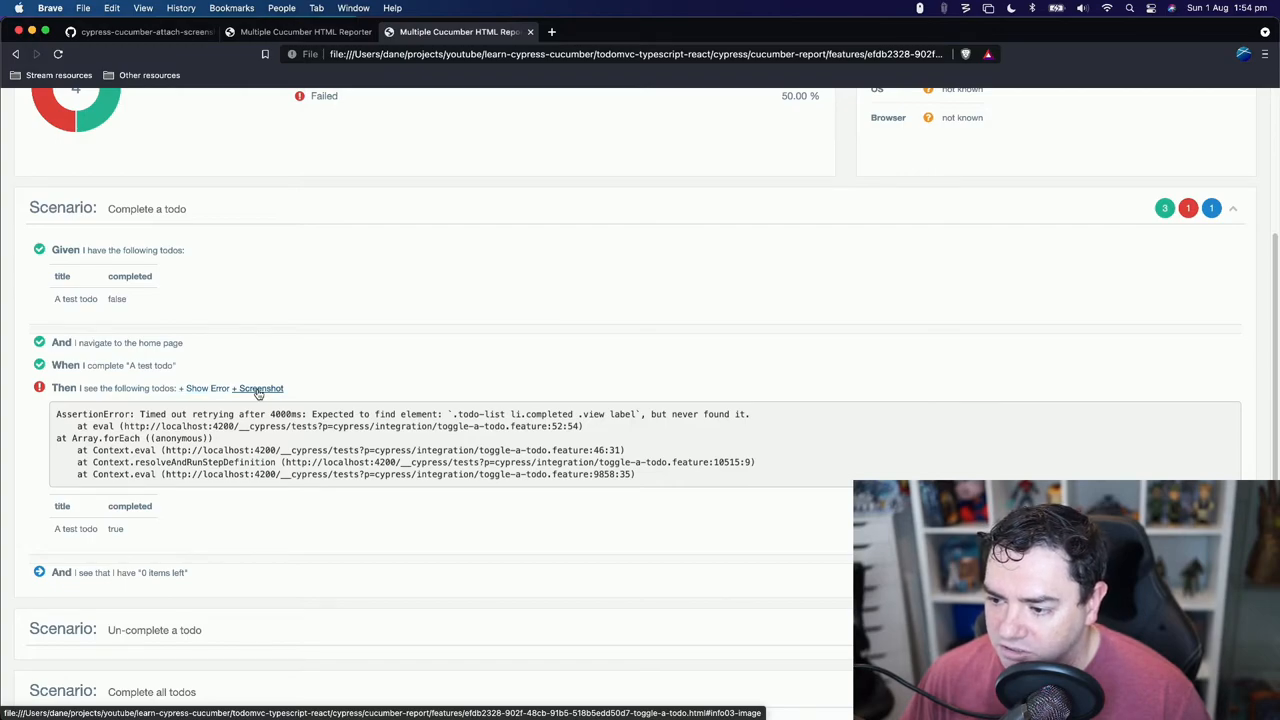
pyautogui.click(258, 388)
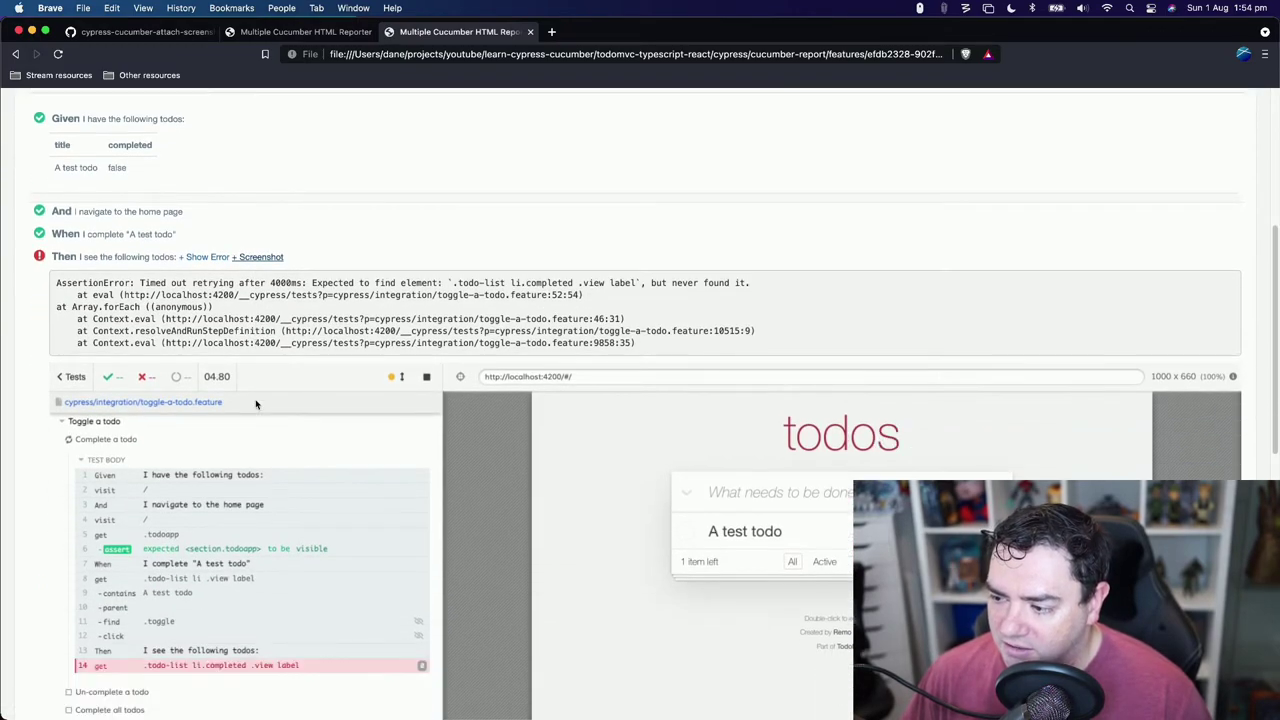
pyautogui.scroll(3)
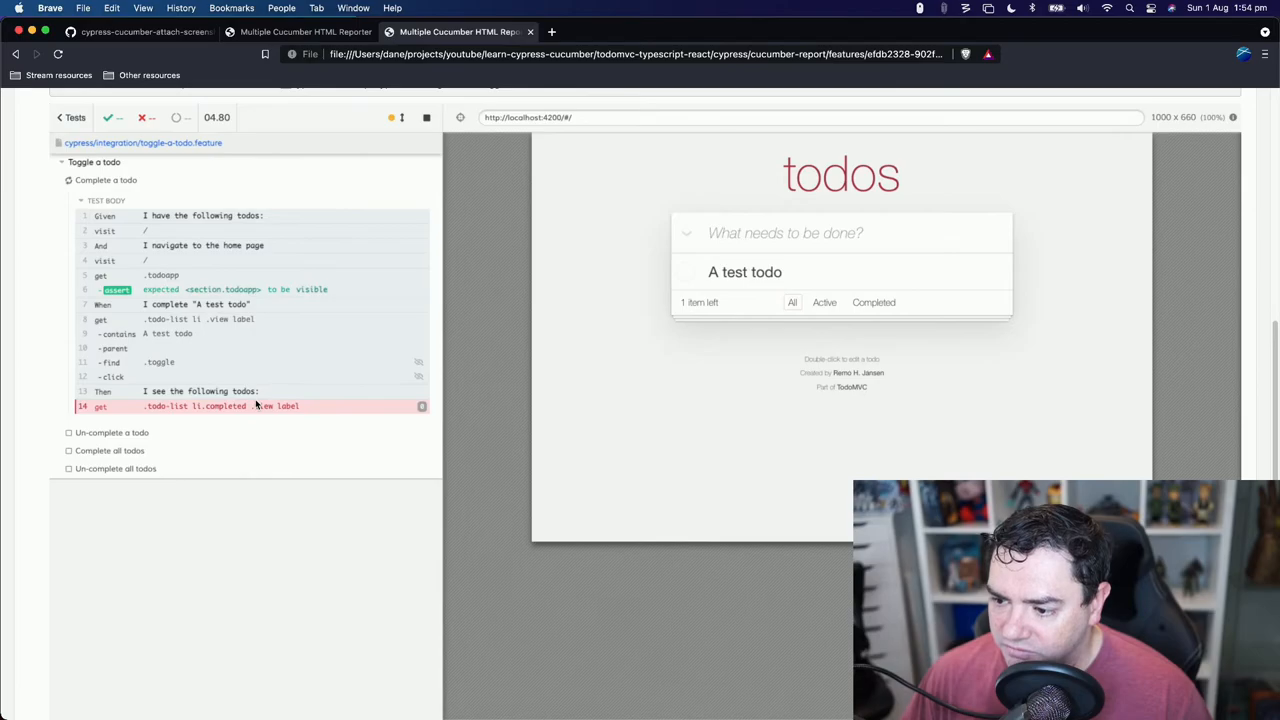
pyautogui.scroll(-3)
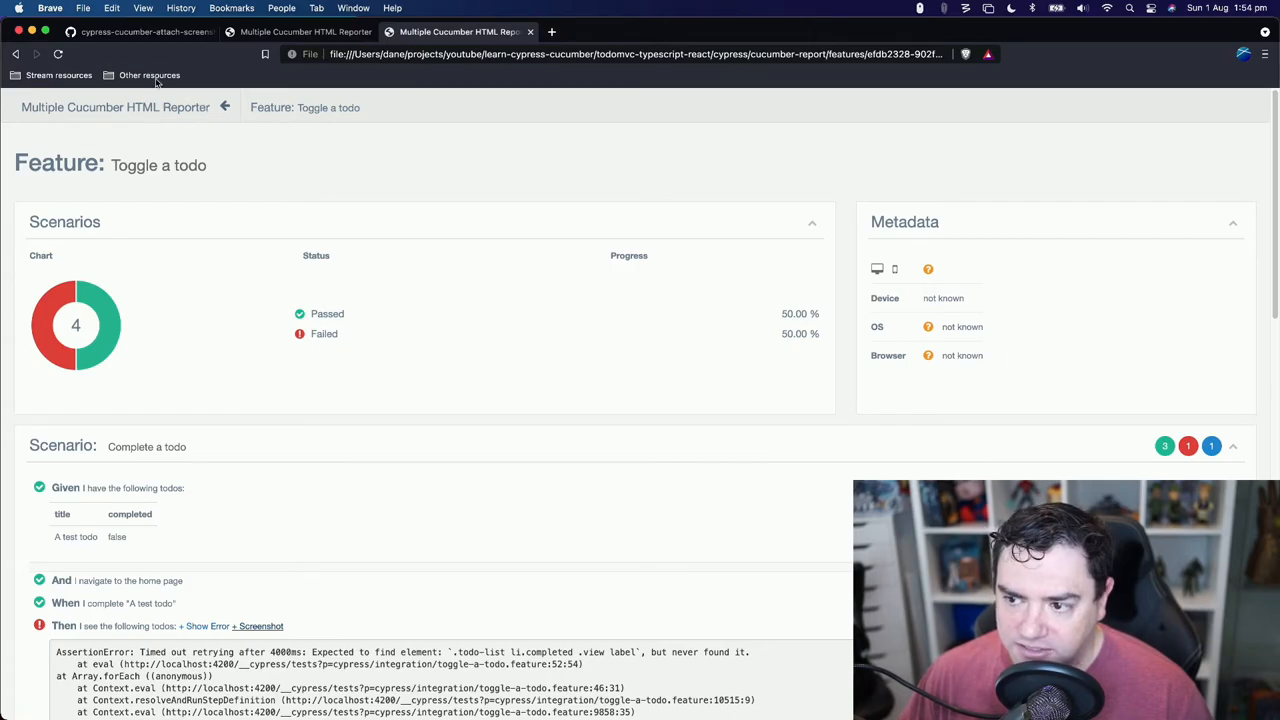
# Scroll the cypress-cucumber-attach-screenshots-to-failed-steps README down to the license section and back up.
pyautogui.click(140, 31)
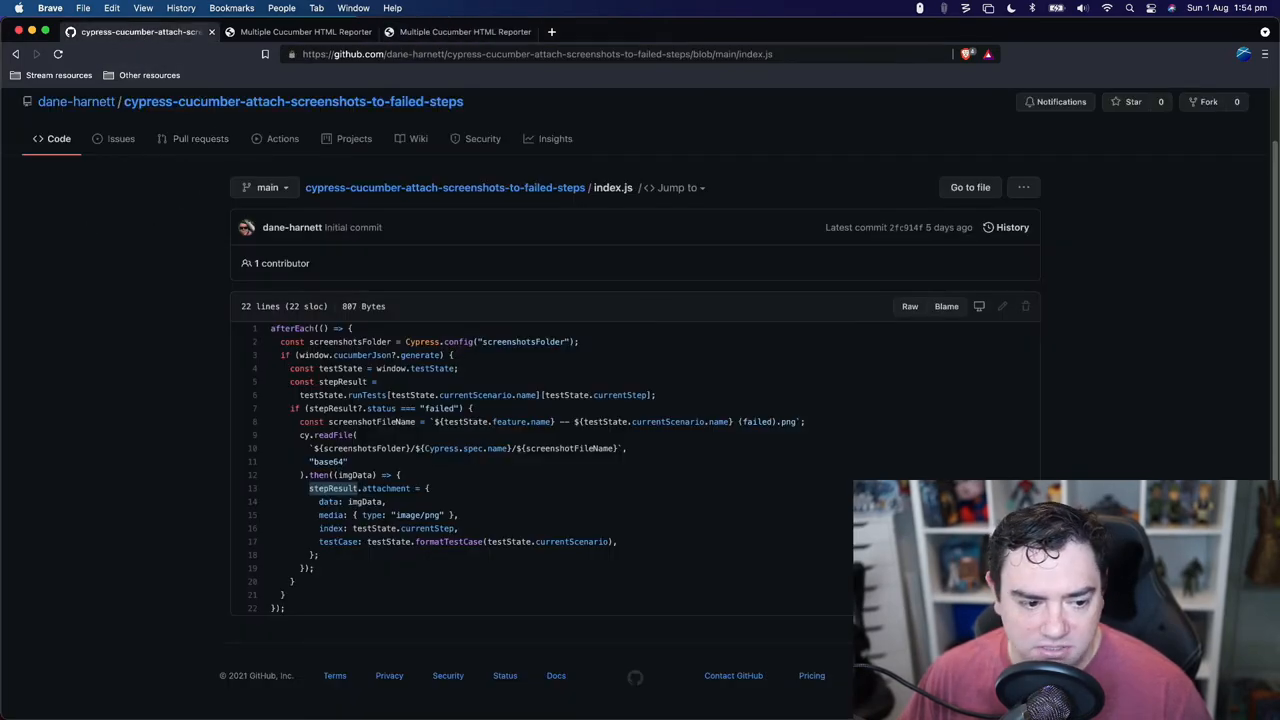
pyautogui.moveTo(477, 187)
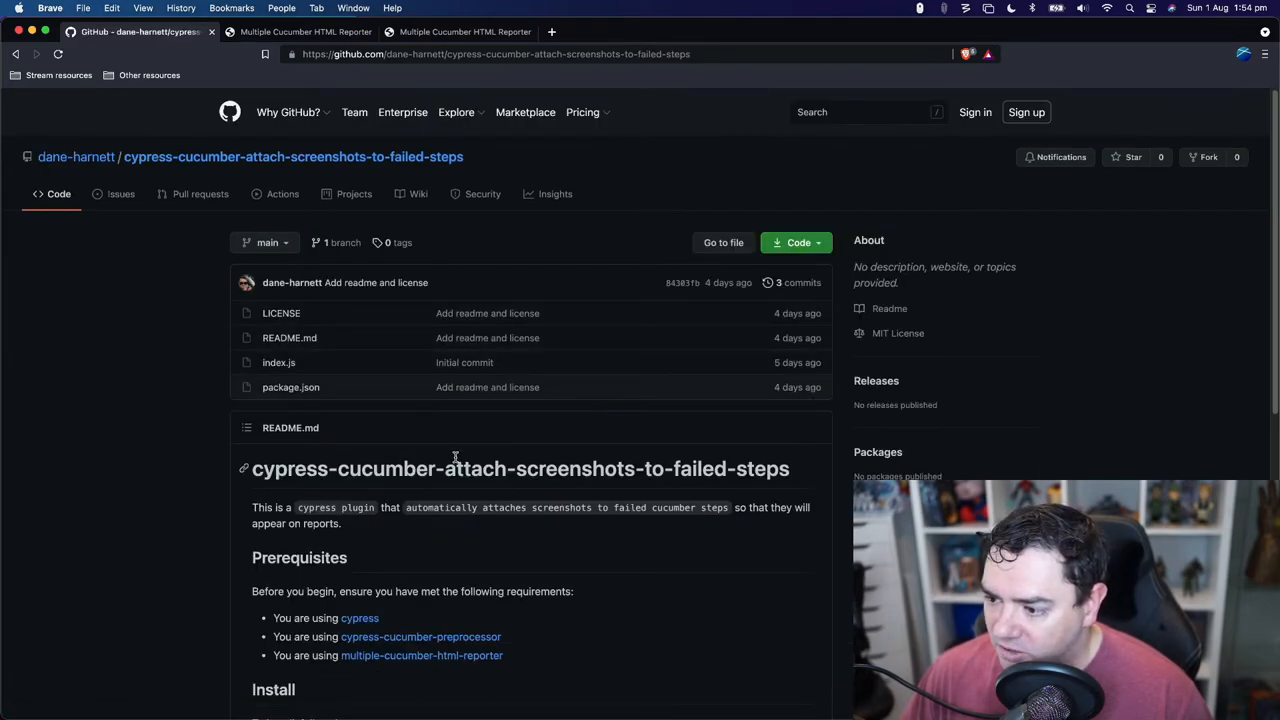
pyautogui.scroll(-3)
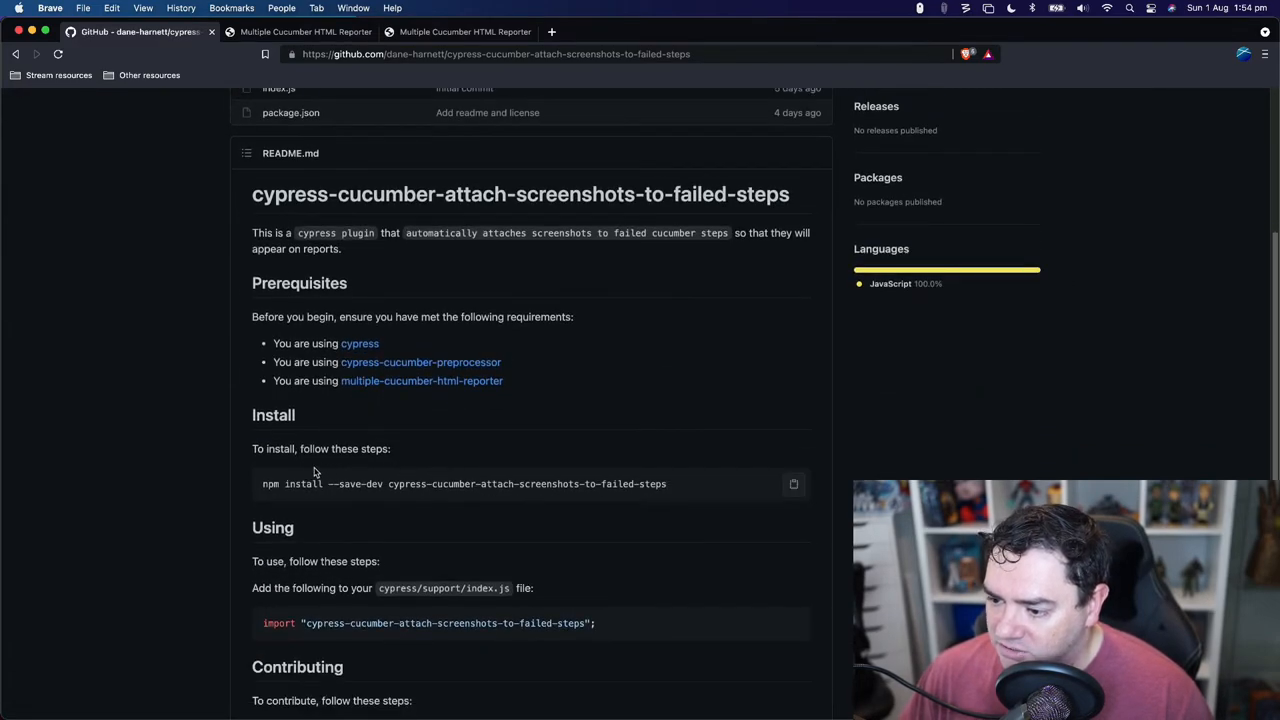
pyautogui.scroll(-3)
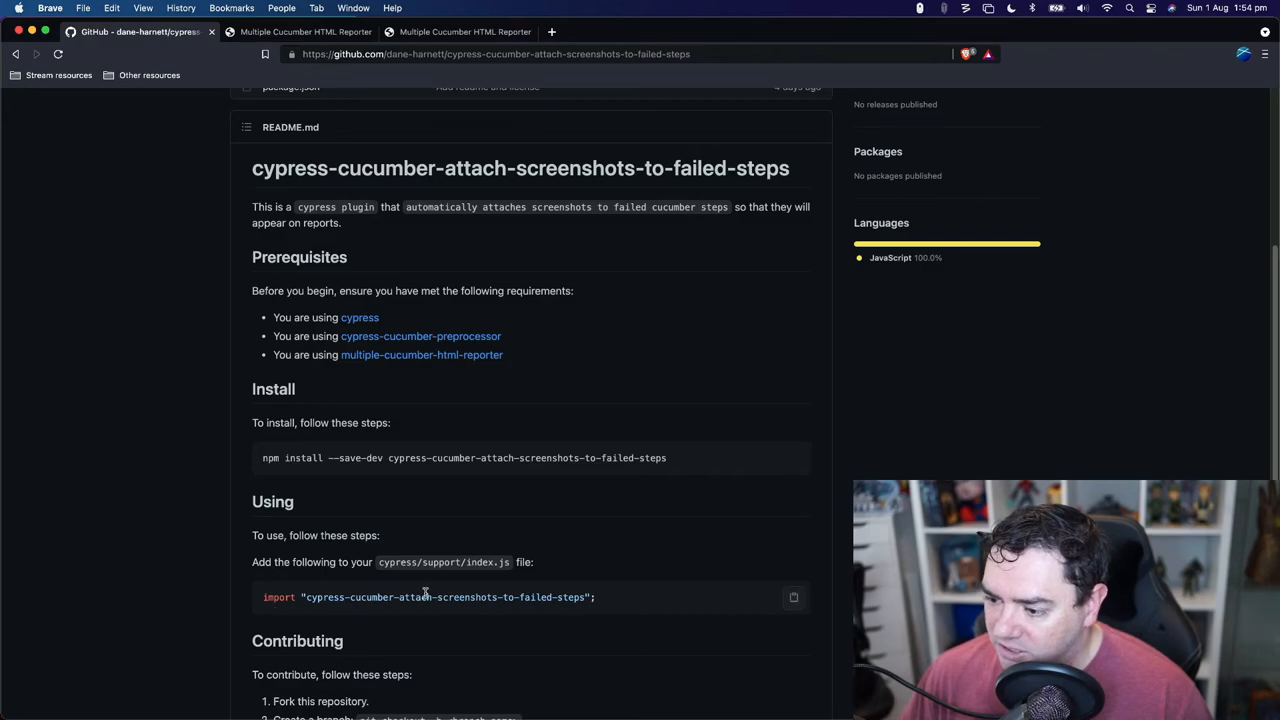
pyautogui.scroll(-3)
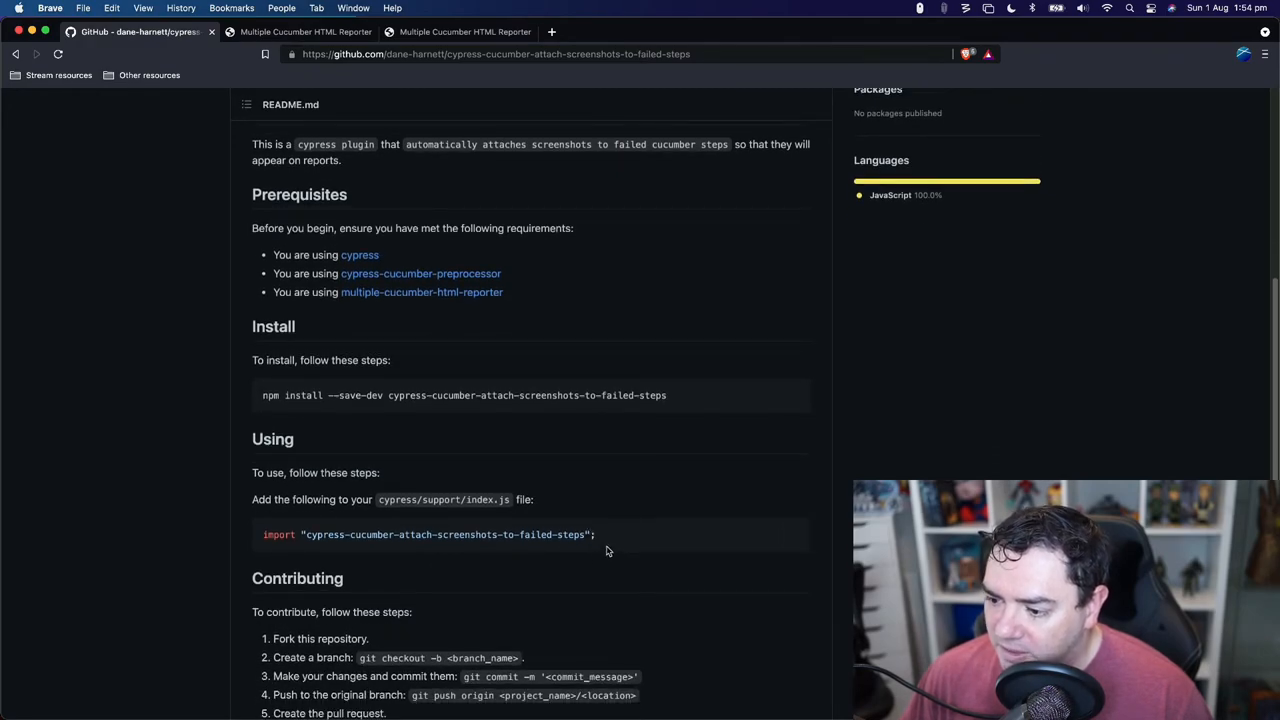
pyautogui.scroll(-3)
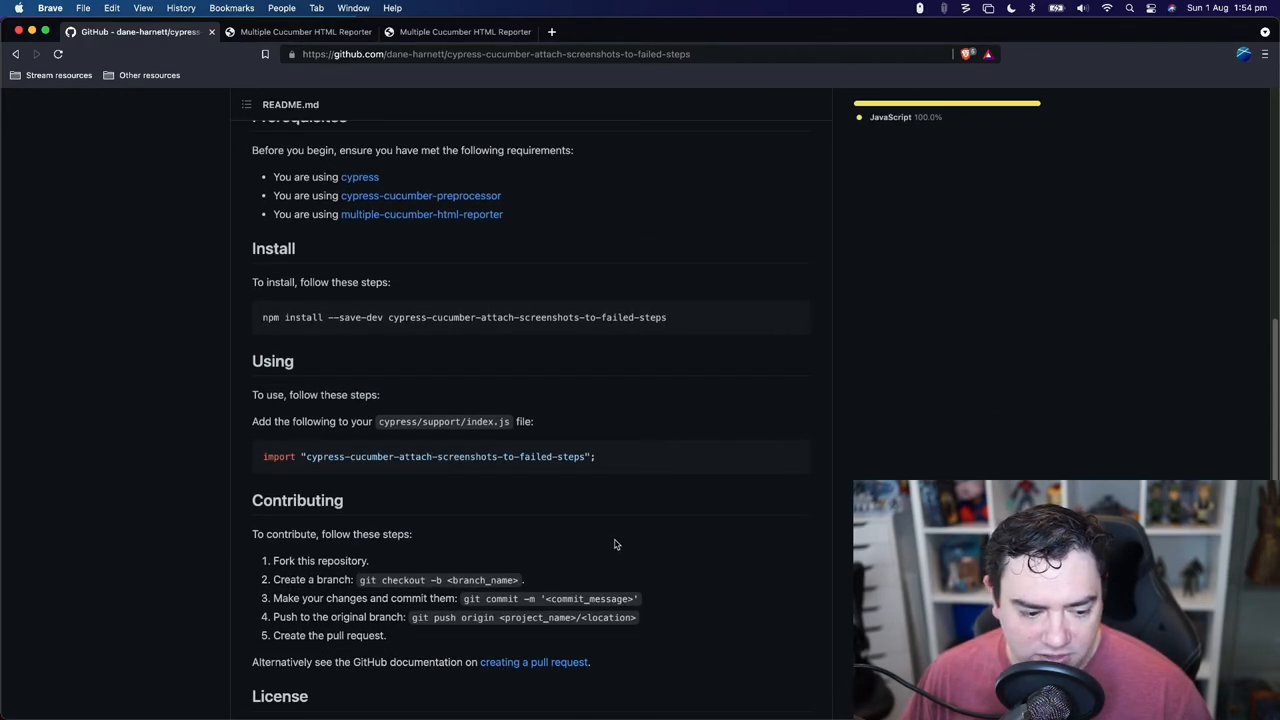
pyautogui.scroll(-3)
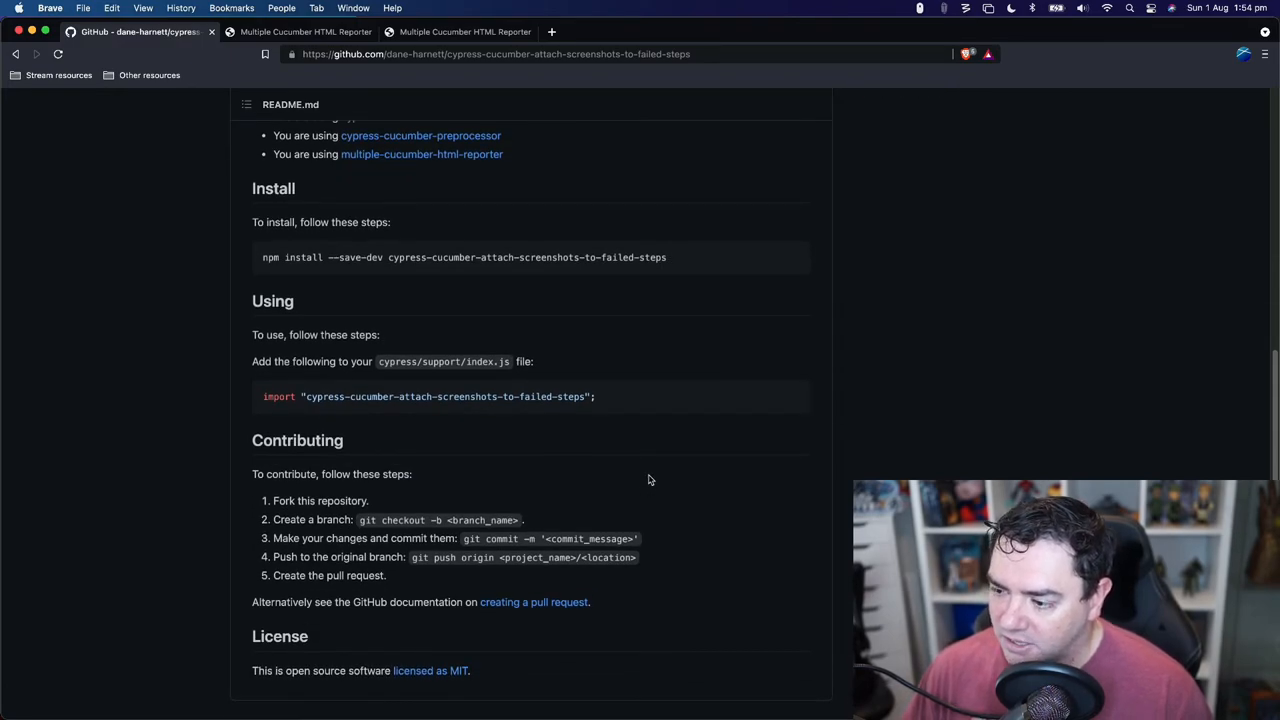
pyautogui.scroll(-3)
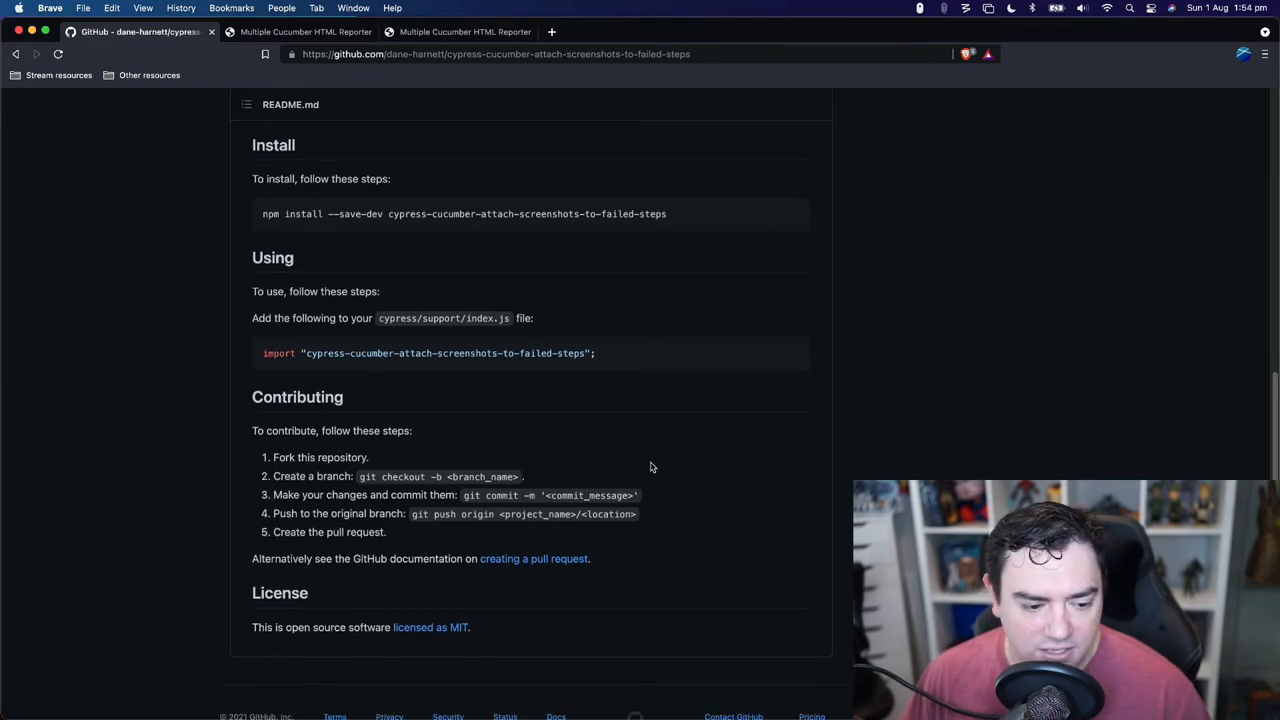
pyautogui.scroll(3)
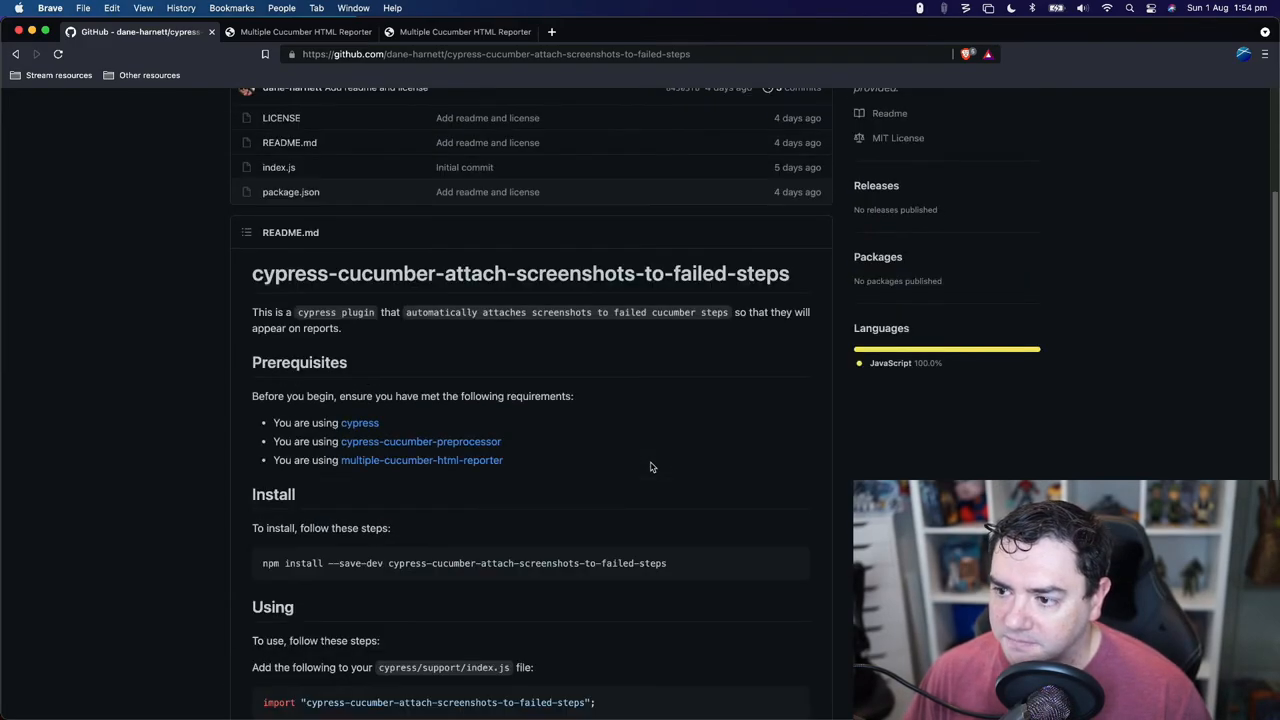
pyautogui.scroll(3)
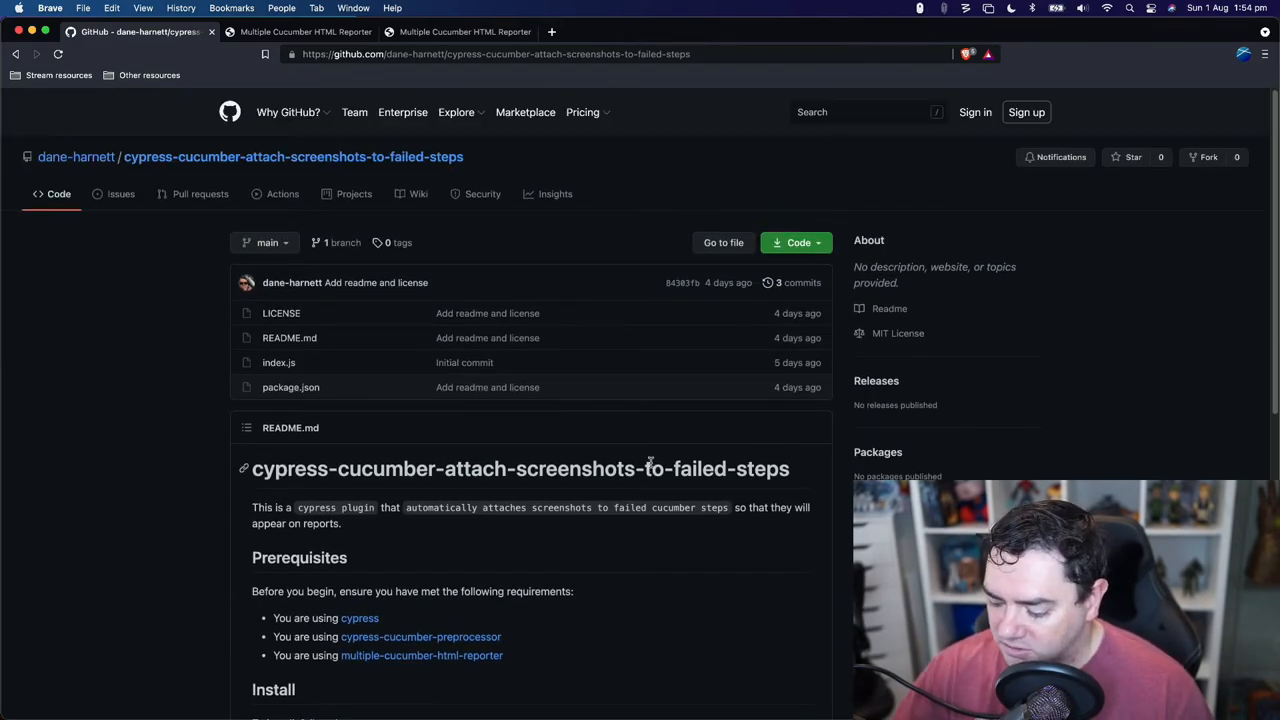